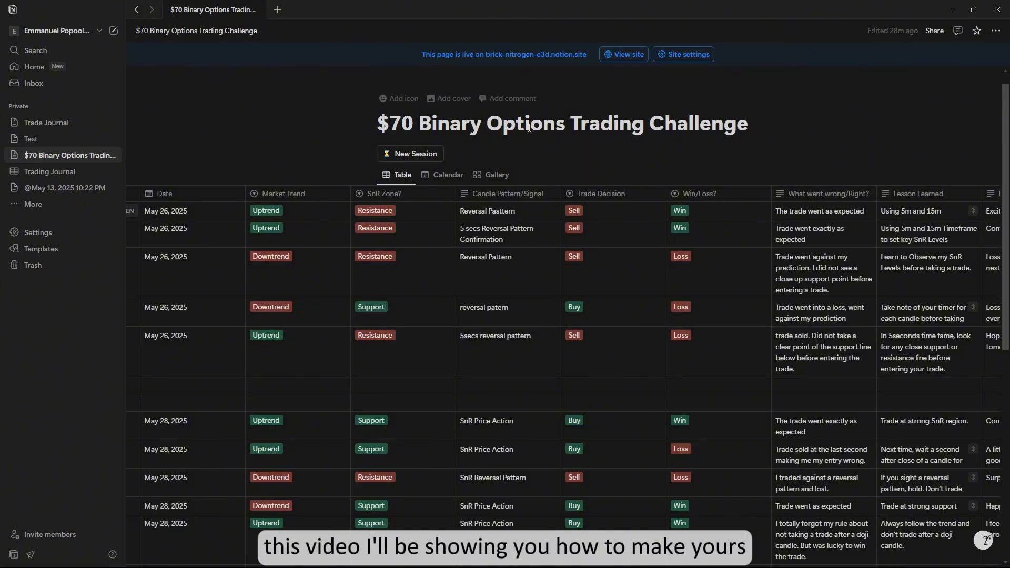
mouse_move(273, 187)
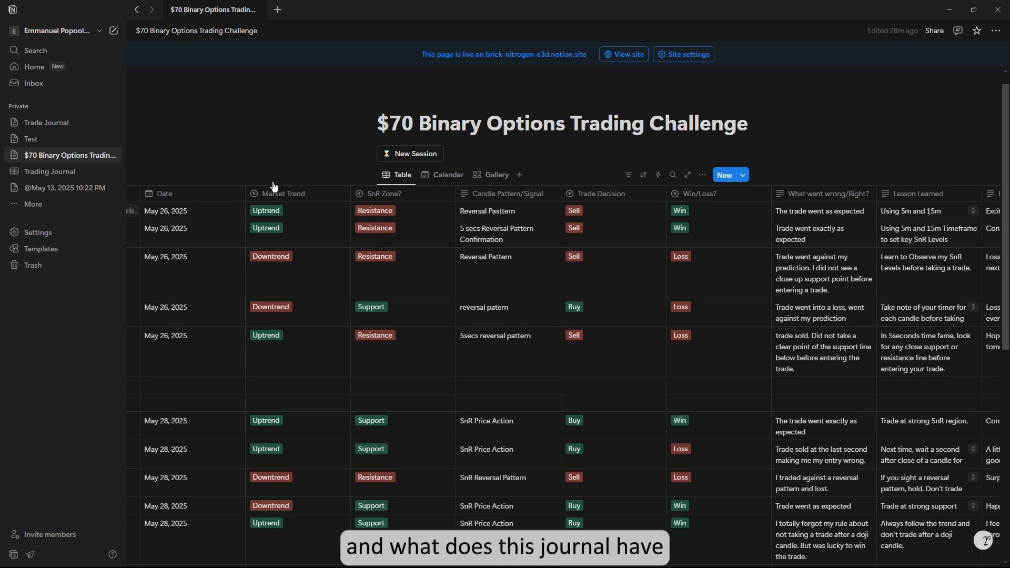
mouse_move(460, 164)
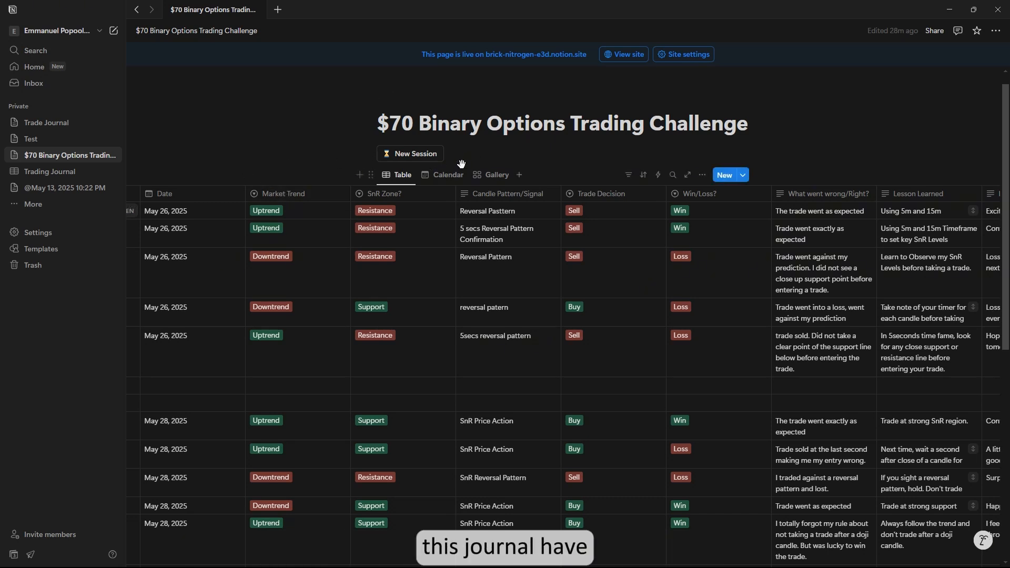
Navigate from the Test page through 2025 Journal to the Journal Template page
scroll(down, 3)
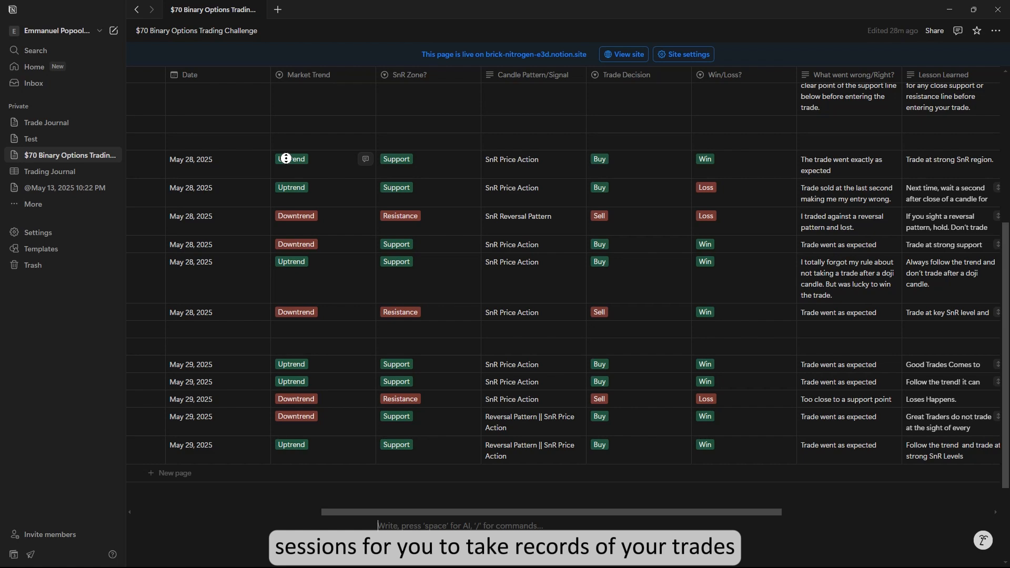
scroll(up, 3)
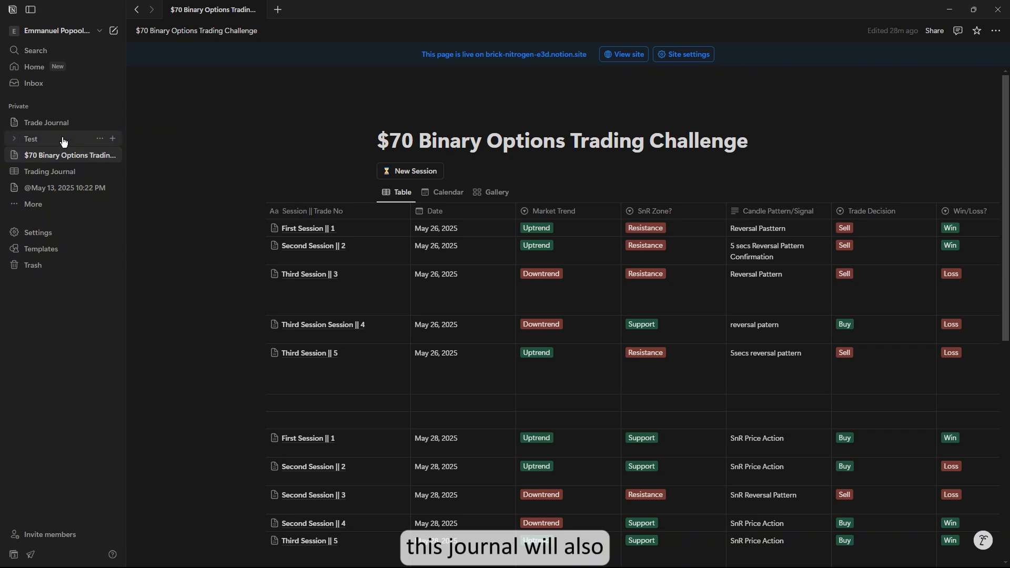
click(31, 139)
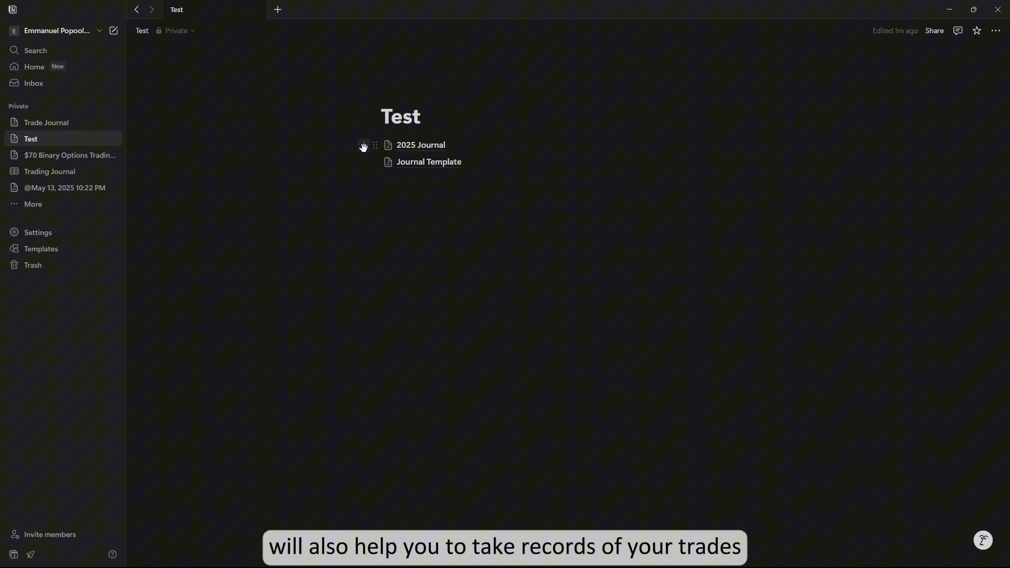
click(420, 144)
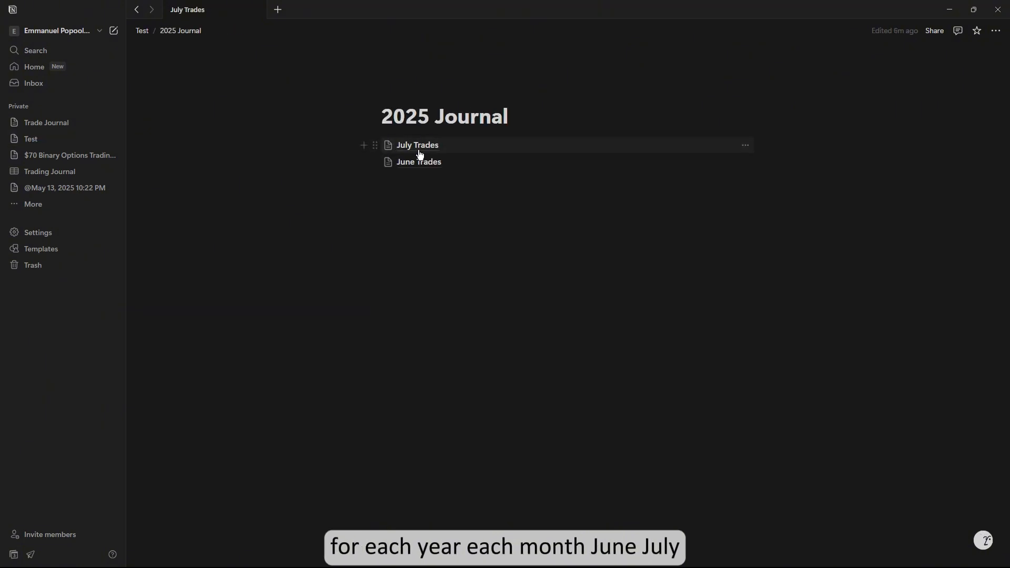
click(417, 144)
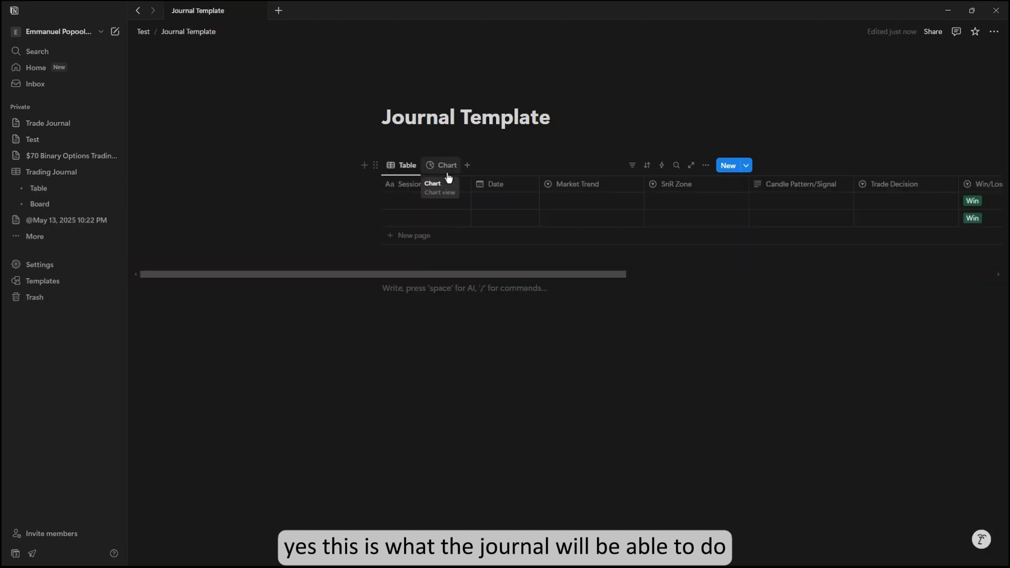
Mark the template's second trade as Loss and check the chart now splits 50/50
click(446, 165)
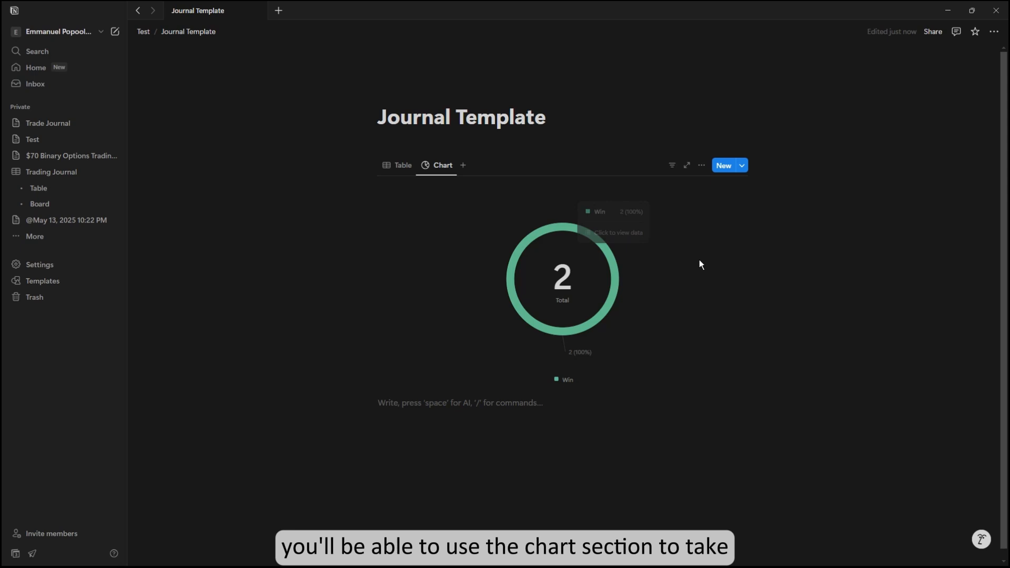
mouse_move(485, 190)
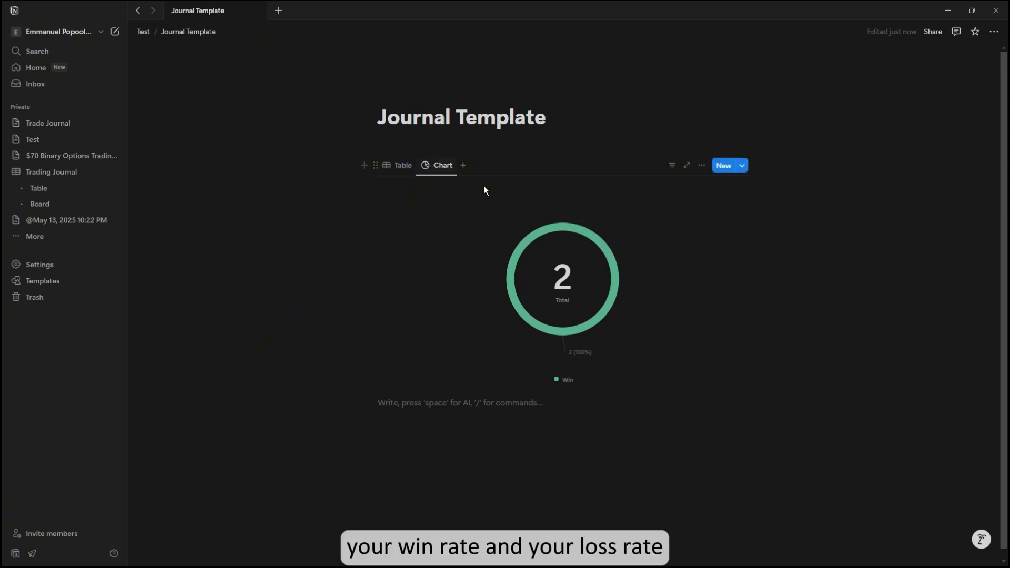
click(402, 166)
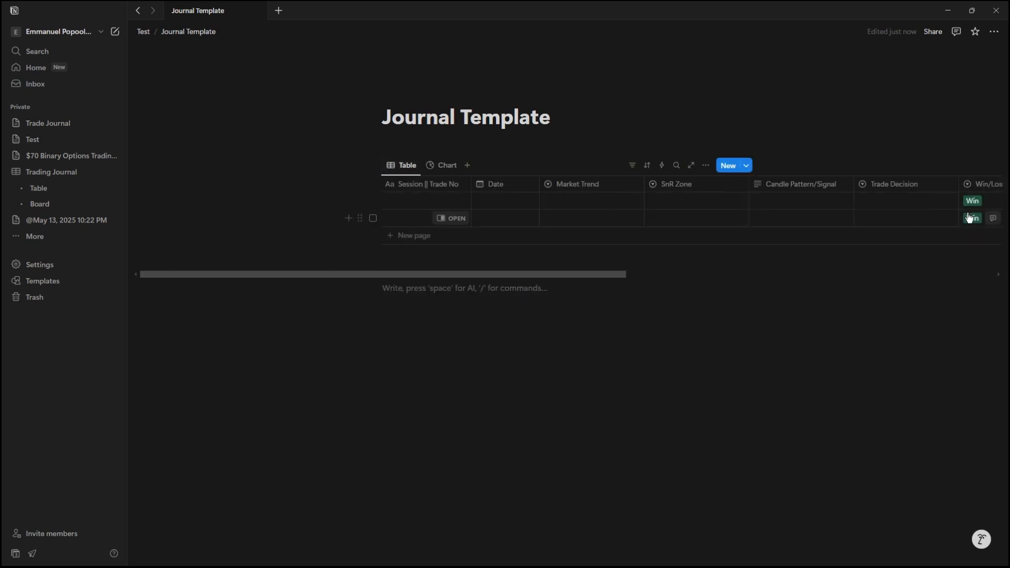
click(971, 218)
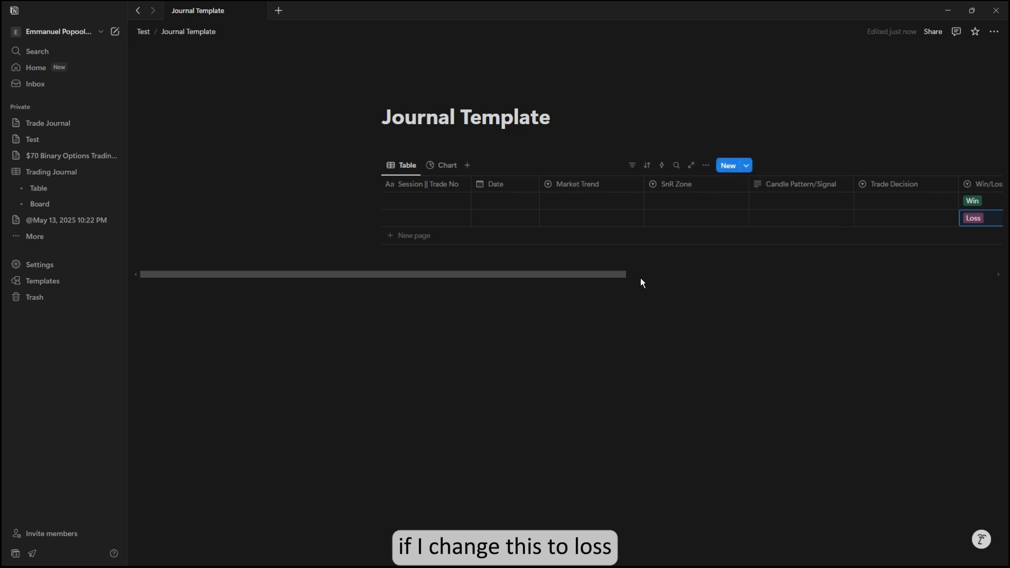
click(443, 165)
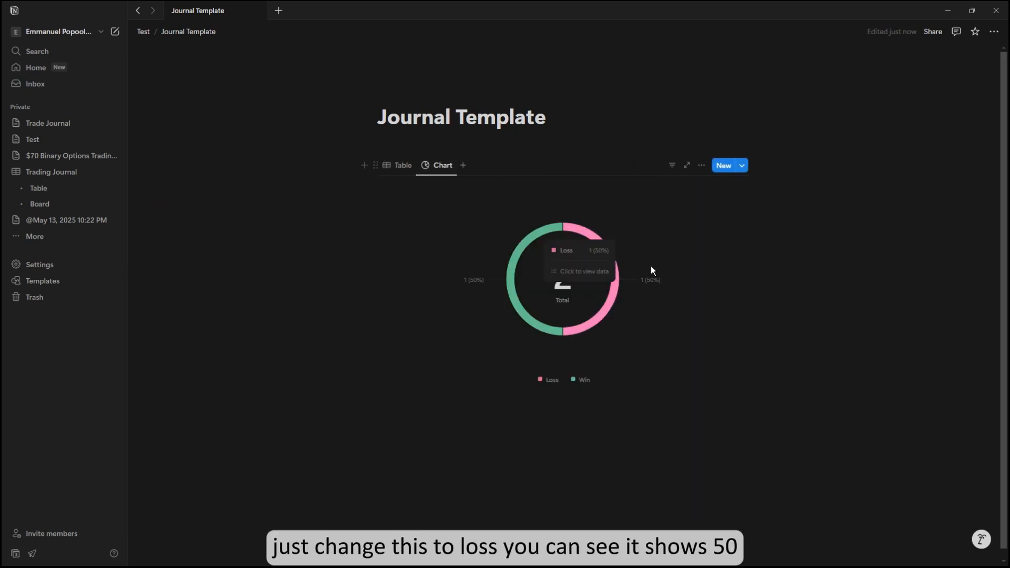
mouse_move(610, 344)
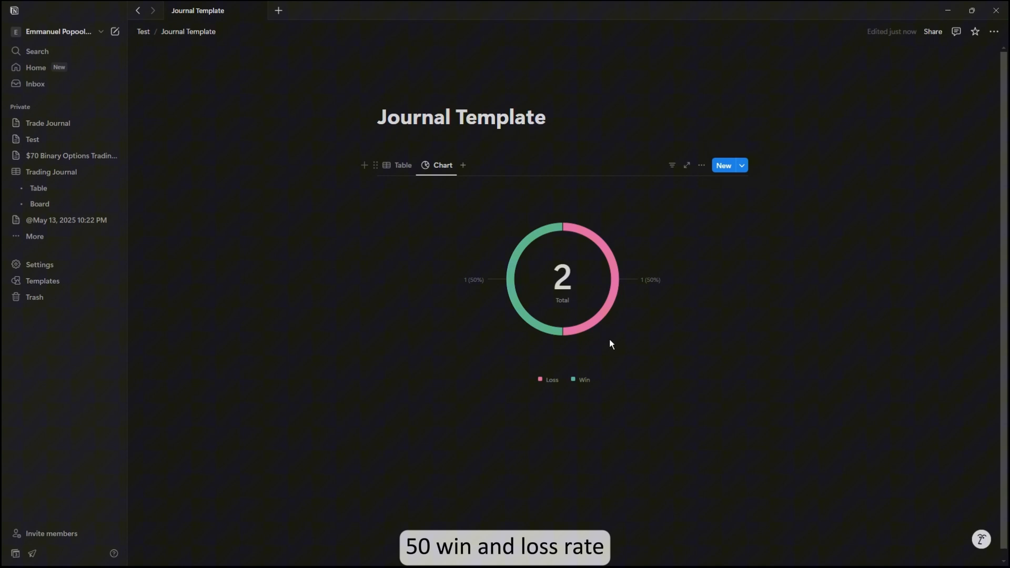
click(403, 165)
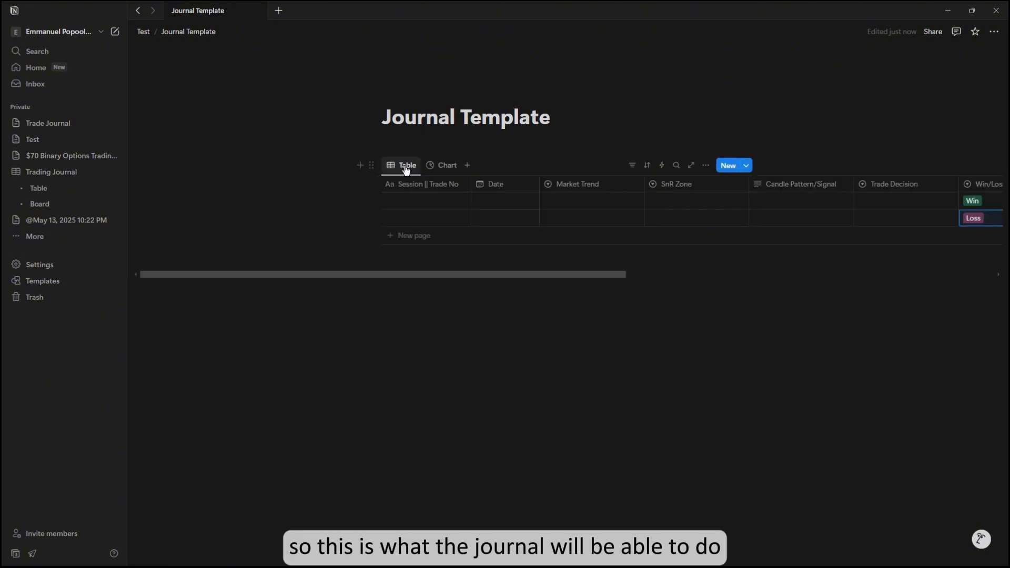
mouse_move(143, 32)
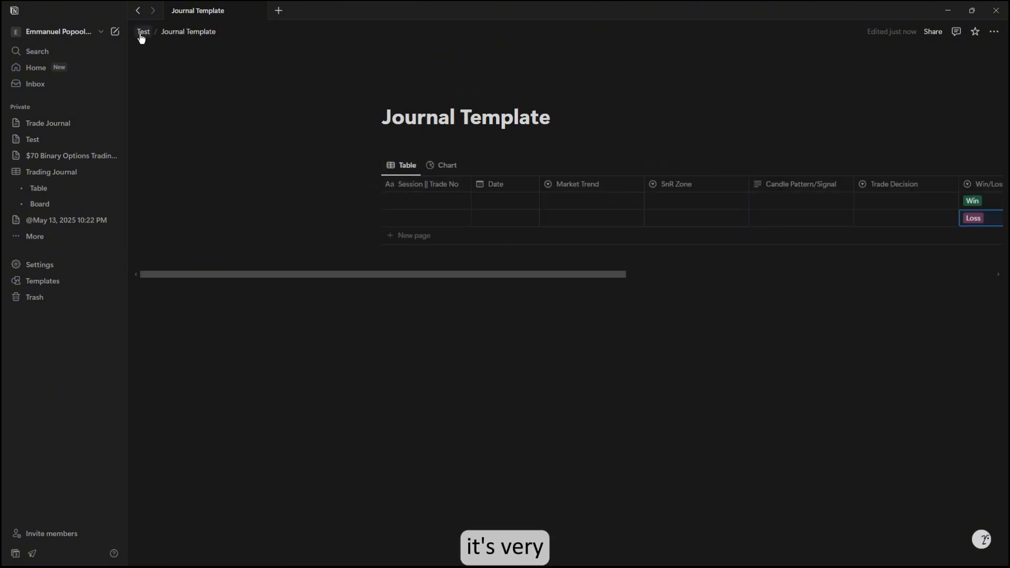
Return to the Test page and reopen the 2025 Journal page
click(143, 30)
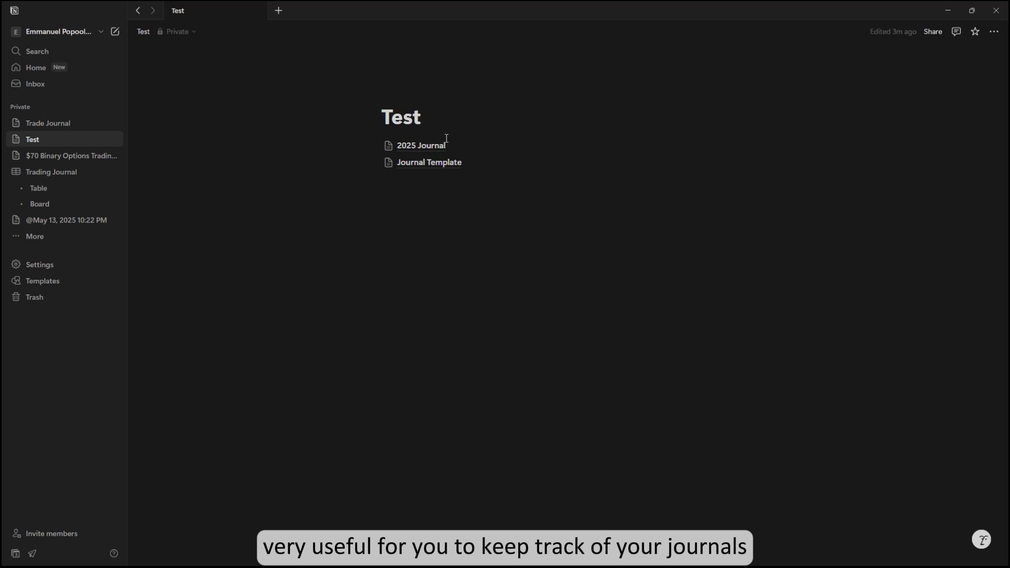
click(420, 145)
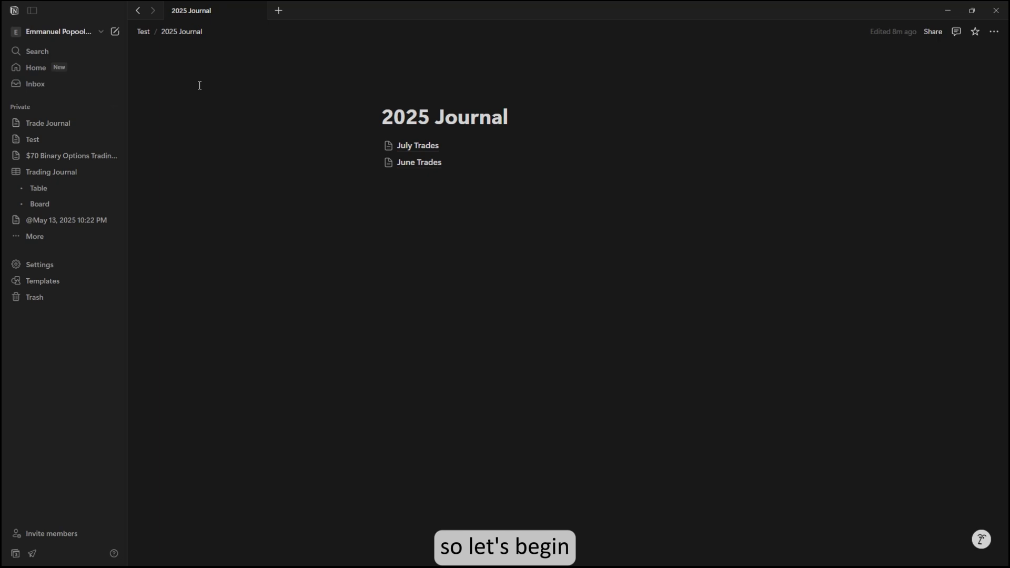
Create a Journal Template subpage inside Trade Journal and start a /table view command
click(47, 123)
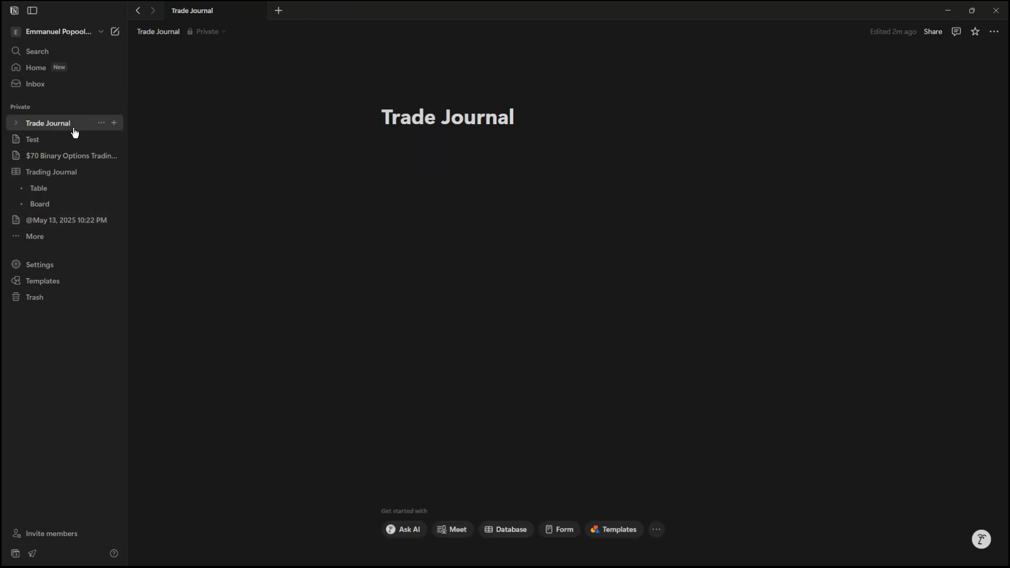
click(447, 145)
text(/)
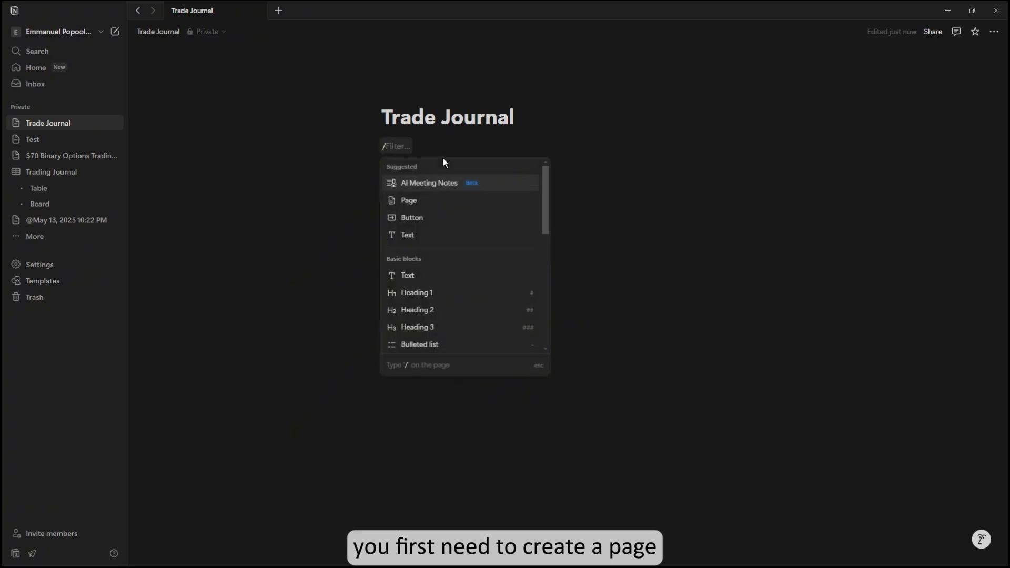
click(408, 200)
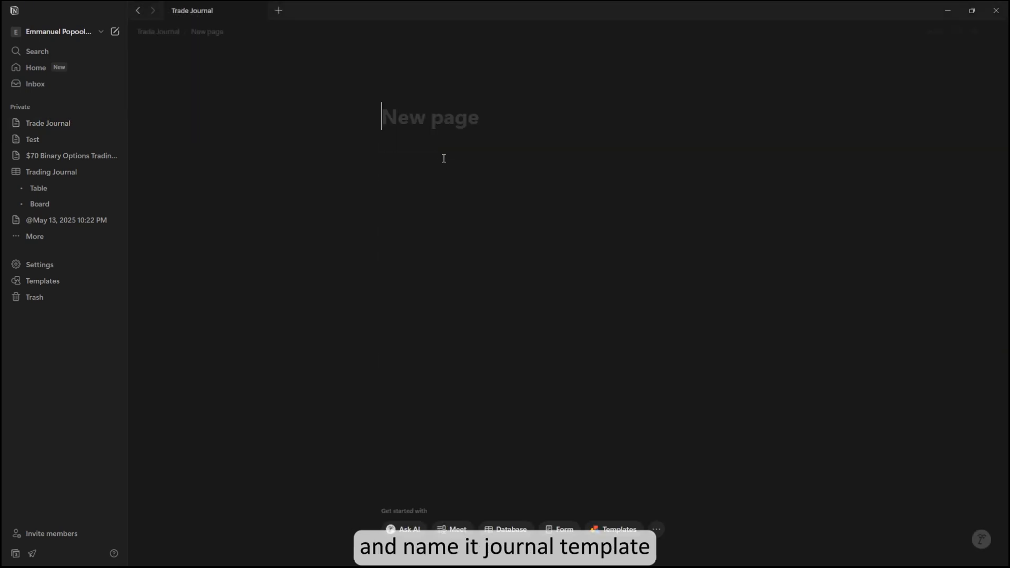
text(Journal Templ)
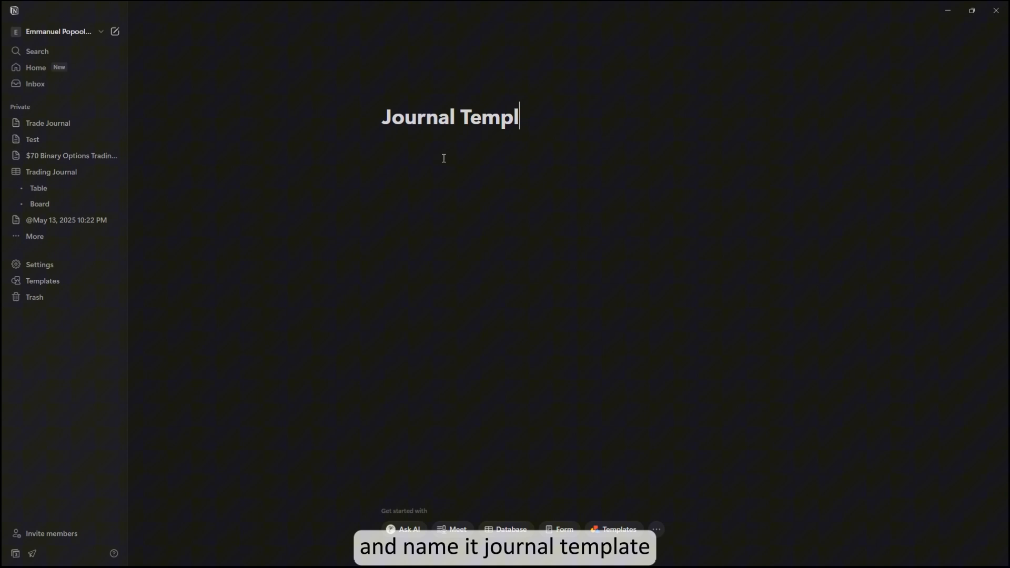
key(enter)
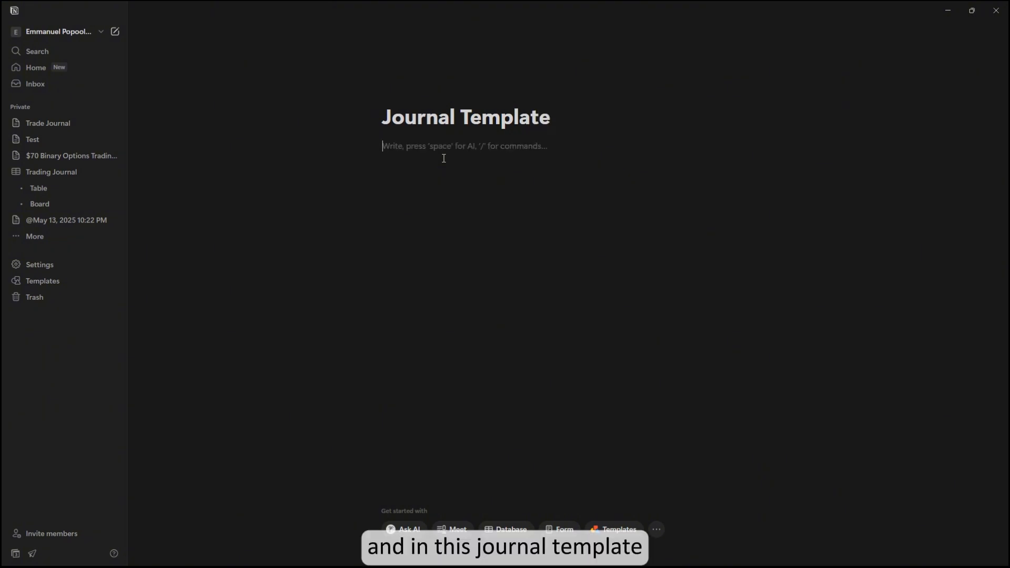
text(/table vi)
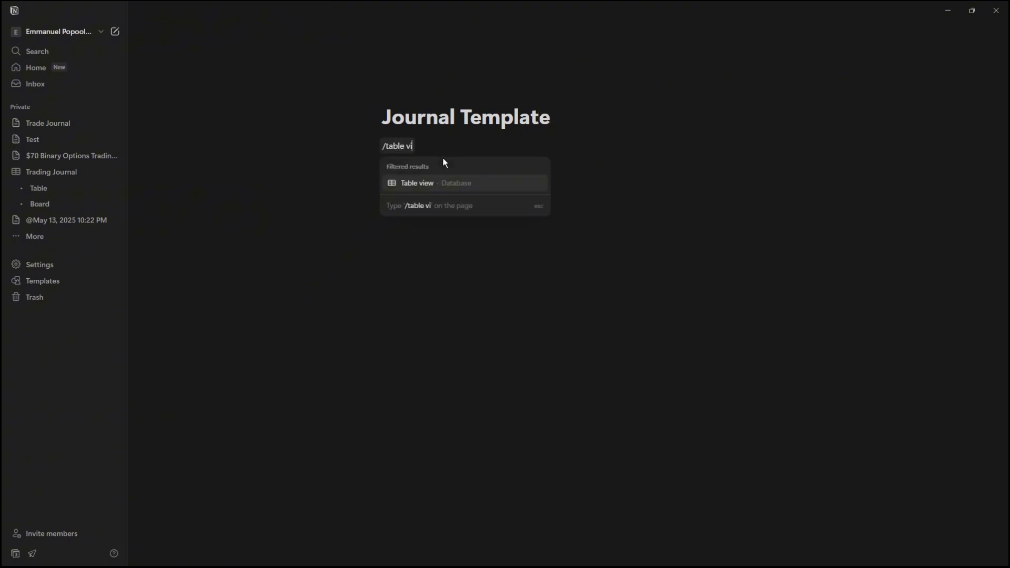
Insert a table database into Journal Template and hide its title
click(416, 183)
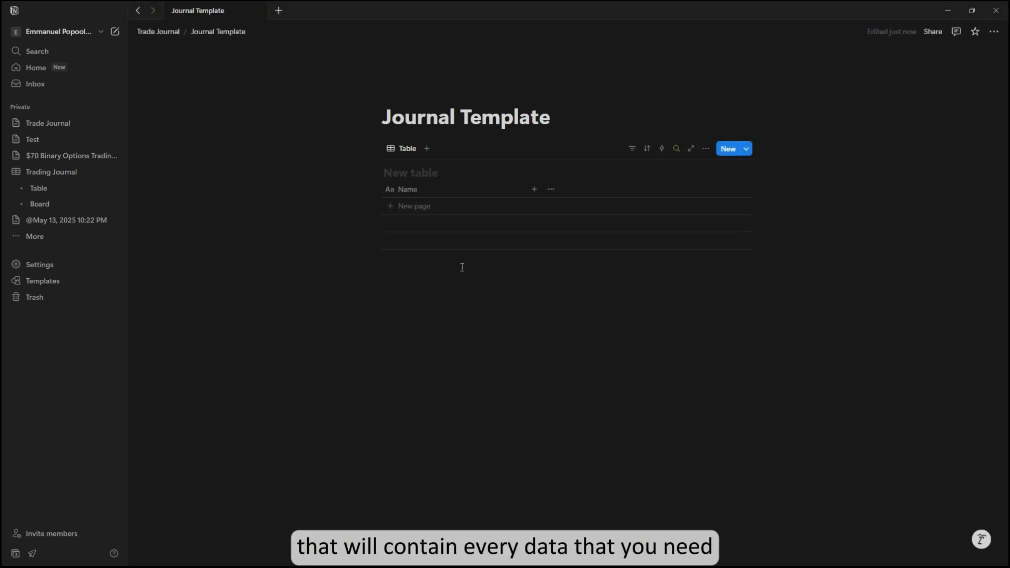
click(446, 172)
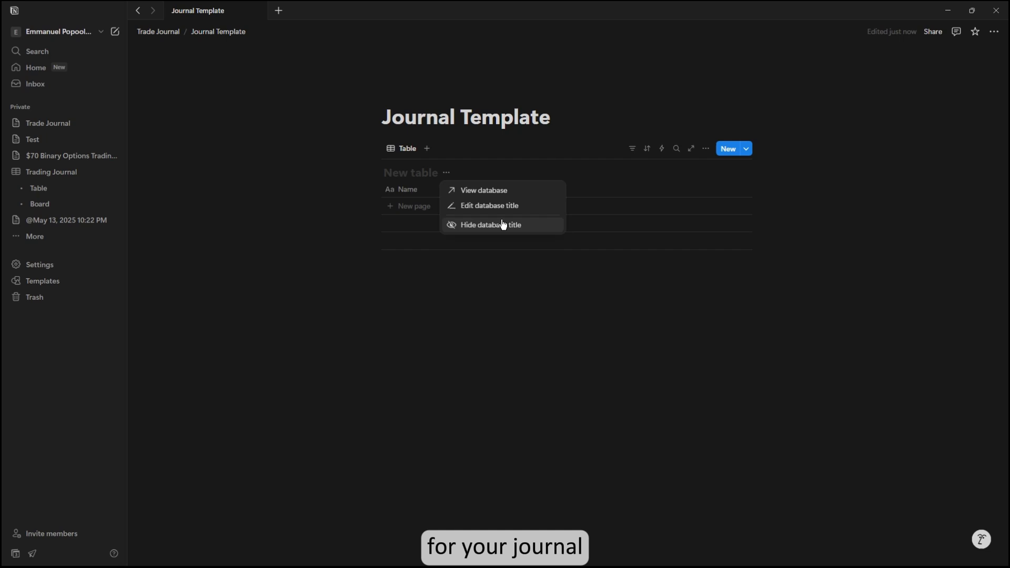
click(491, 224)
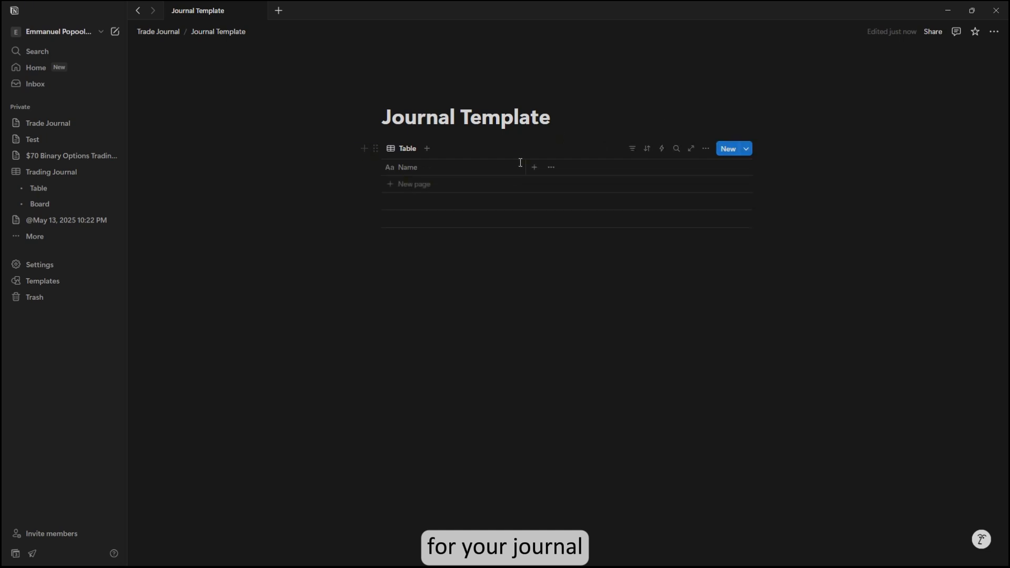
mouse_move(454, 167)
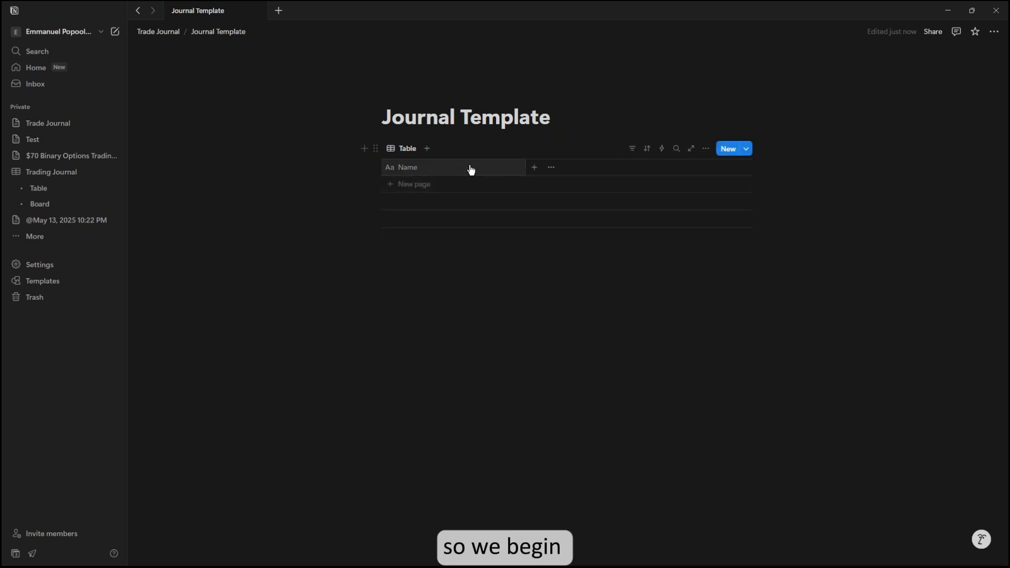
Rename the table's first column to 'Session || Trade No'
click(408, 167)
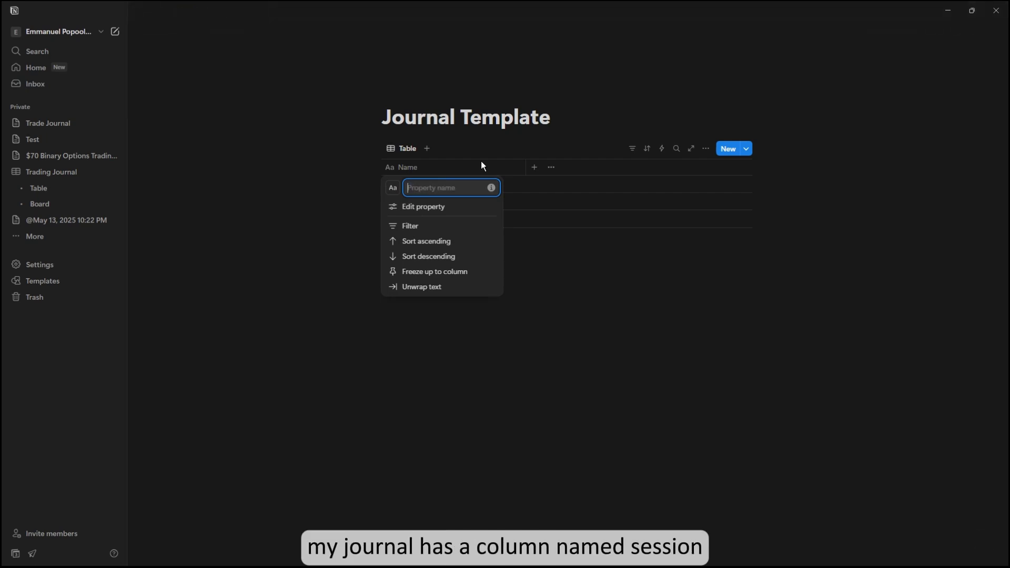
text(Session)
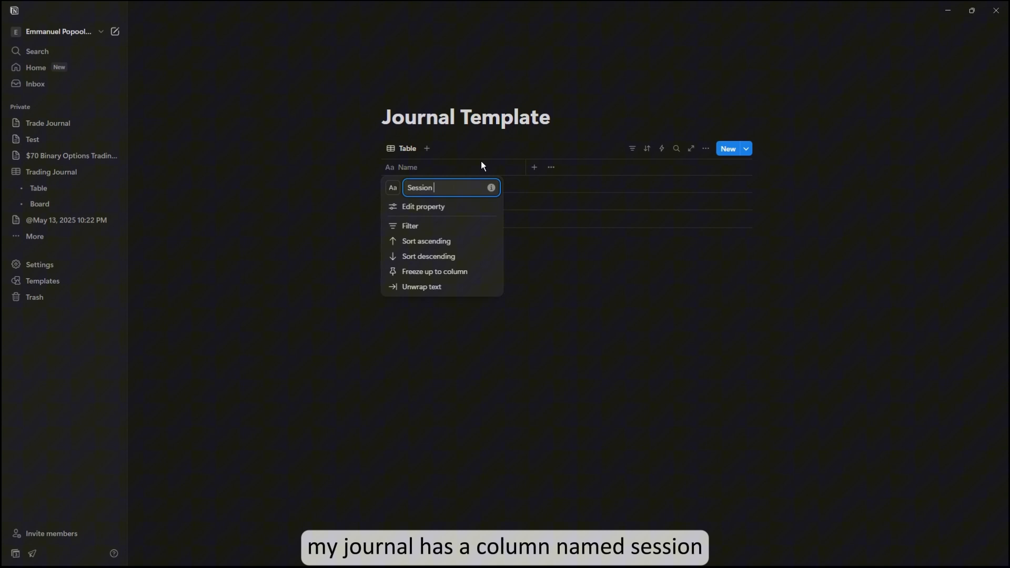
text(|| Trade No)
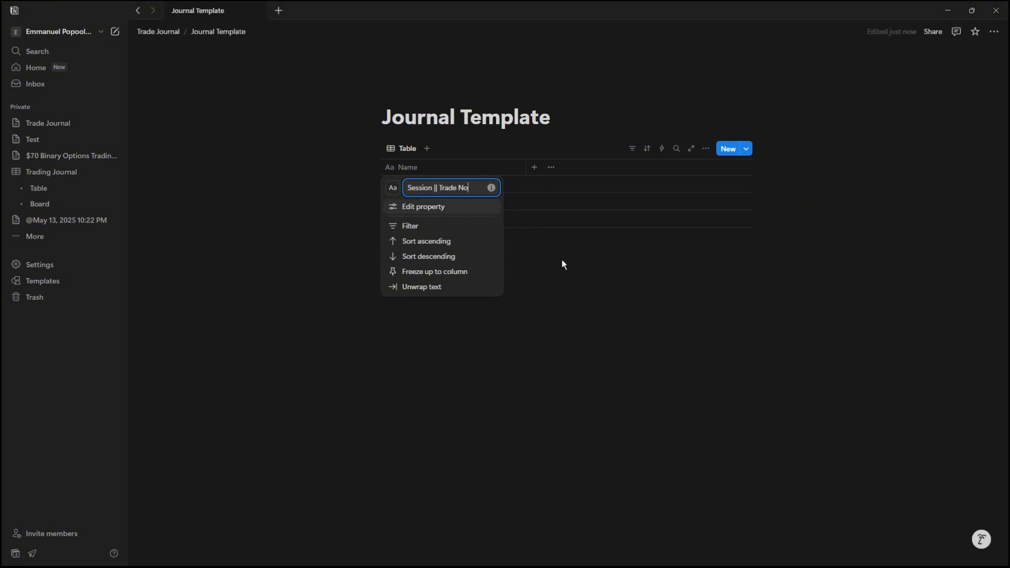
Add a Date column beside Session || Trade No
click(534, 167)
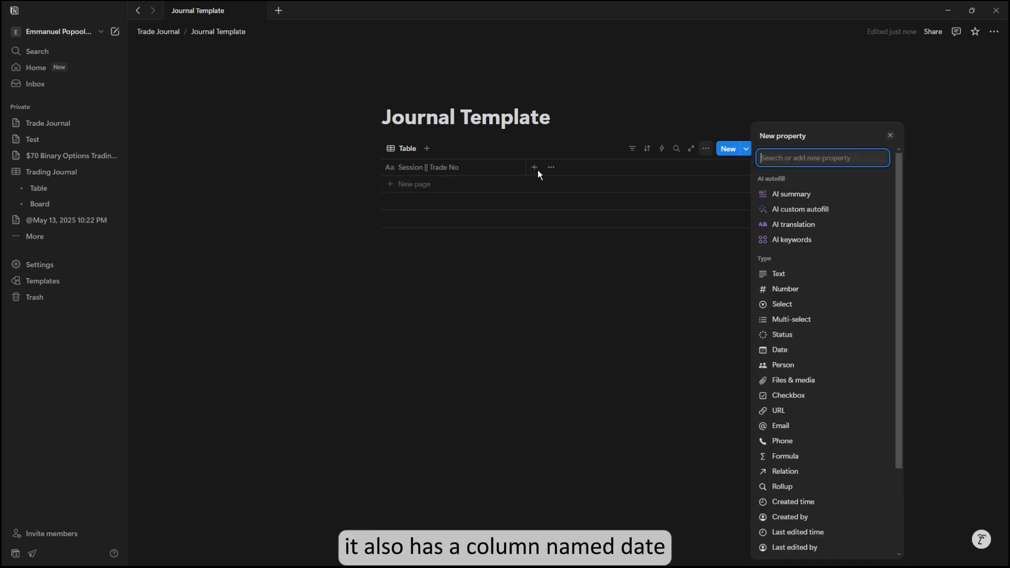
text(D)
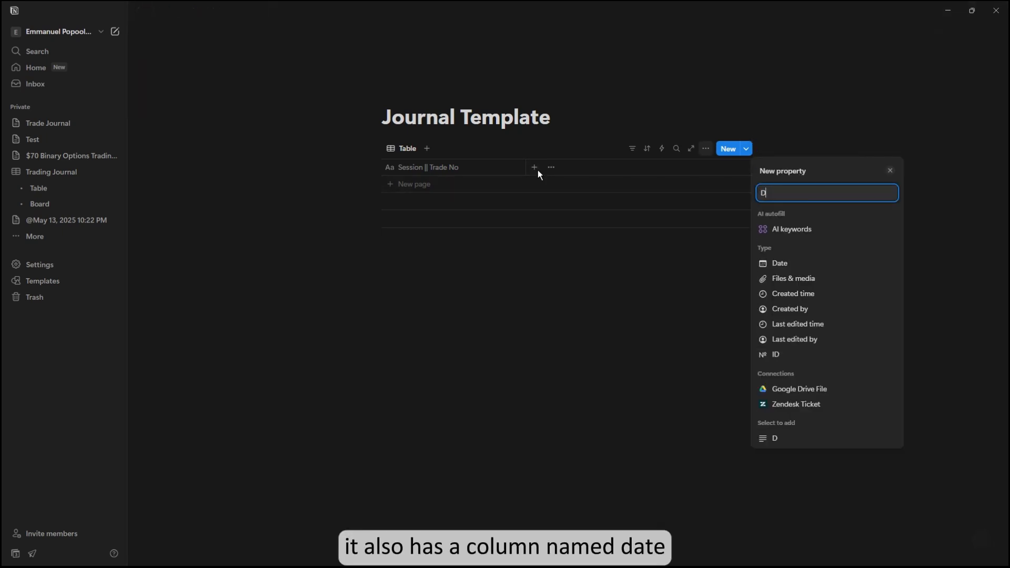
click(779, 263)
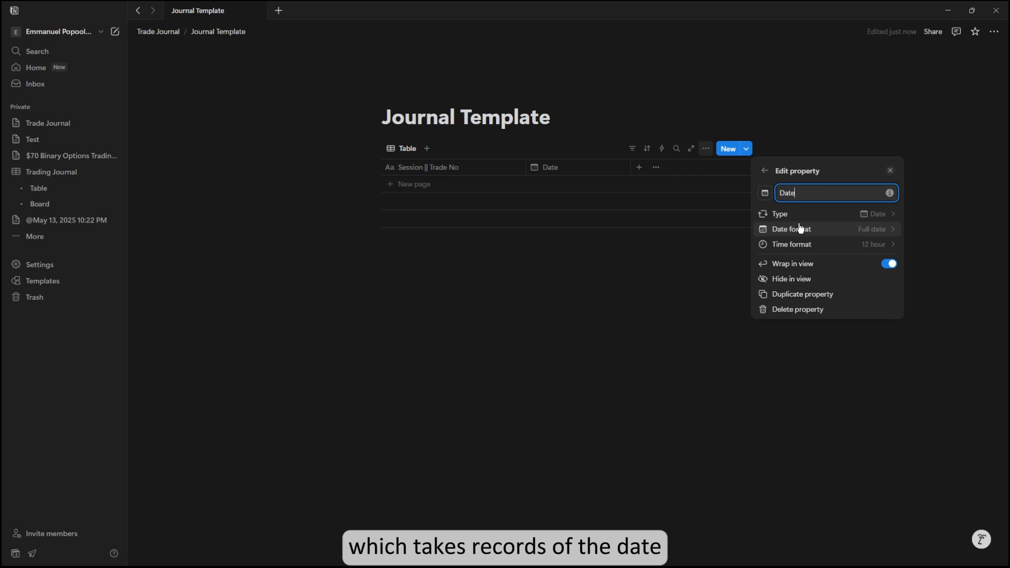
Start another column named Market Trend
click(889, 171)
text(Maa)
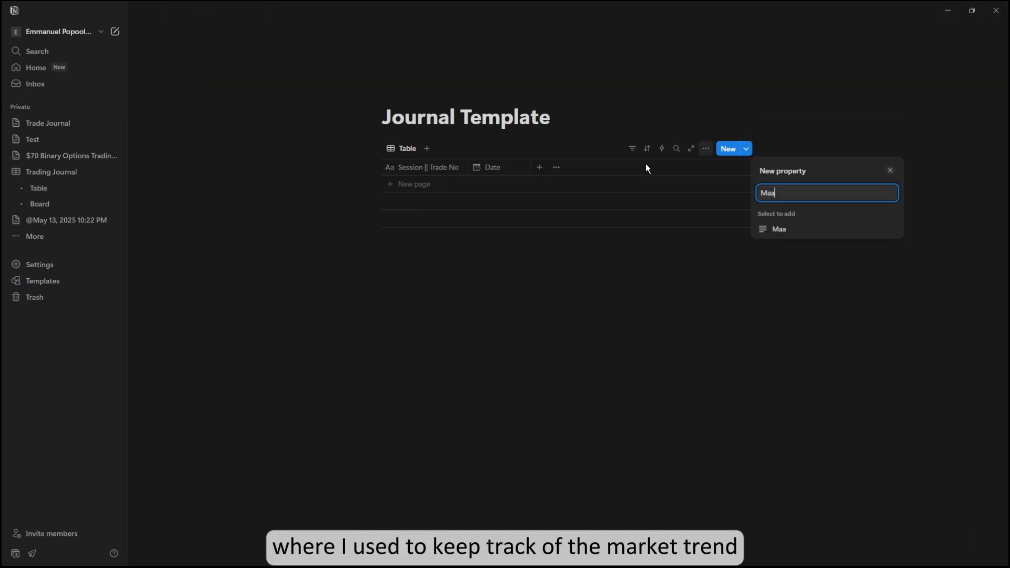
text(Marktet Tren)
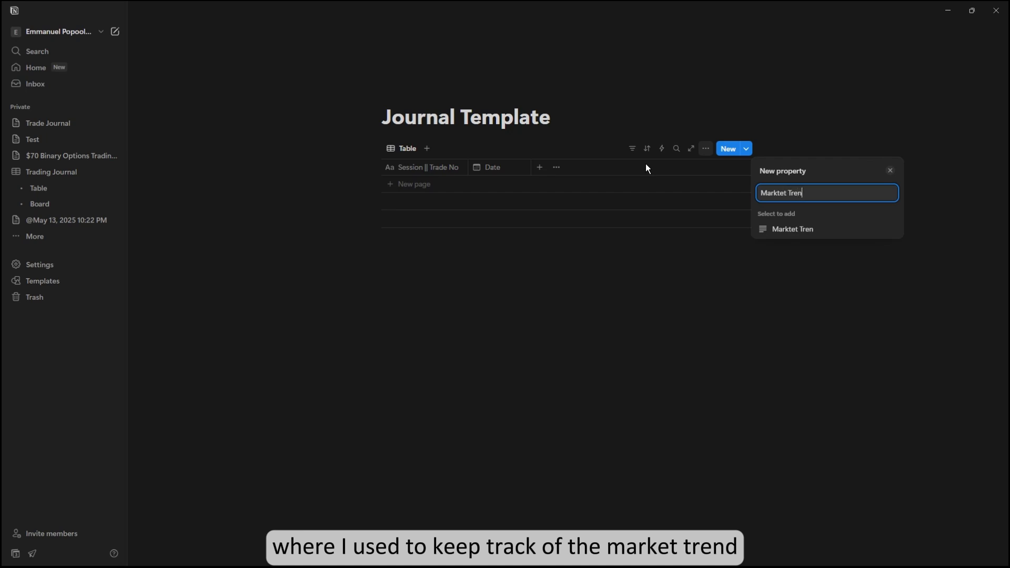
text(d)
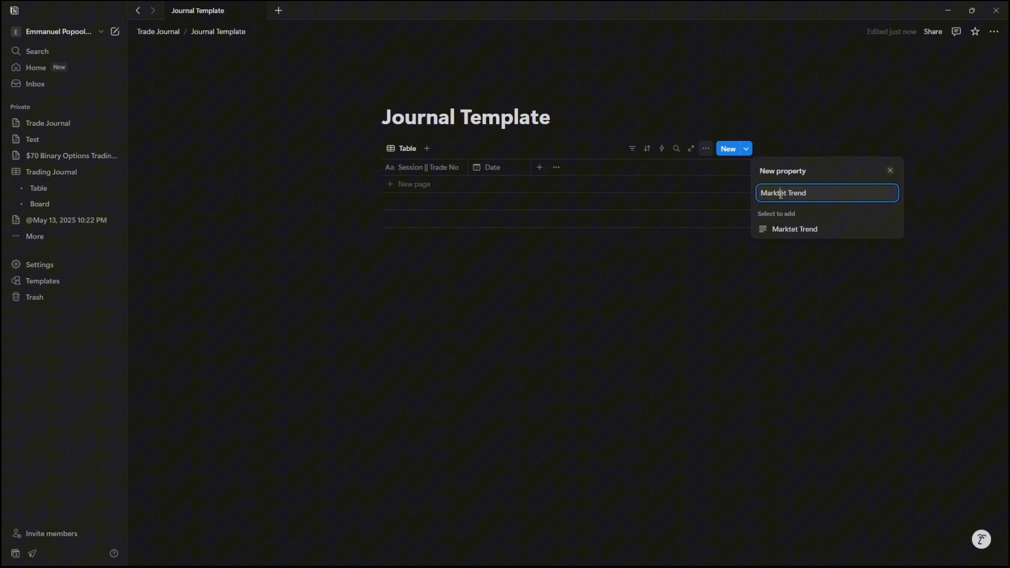
Make Market Trend a select column with Uptrend and Downtrend options
click(794, 228)
text(Up)
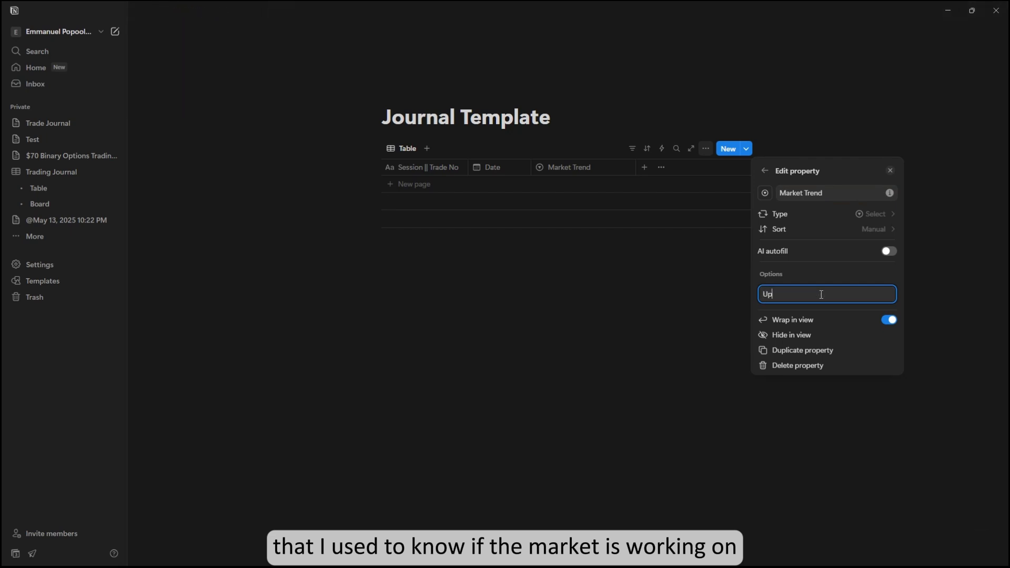
text(Downtre)
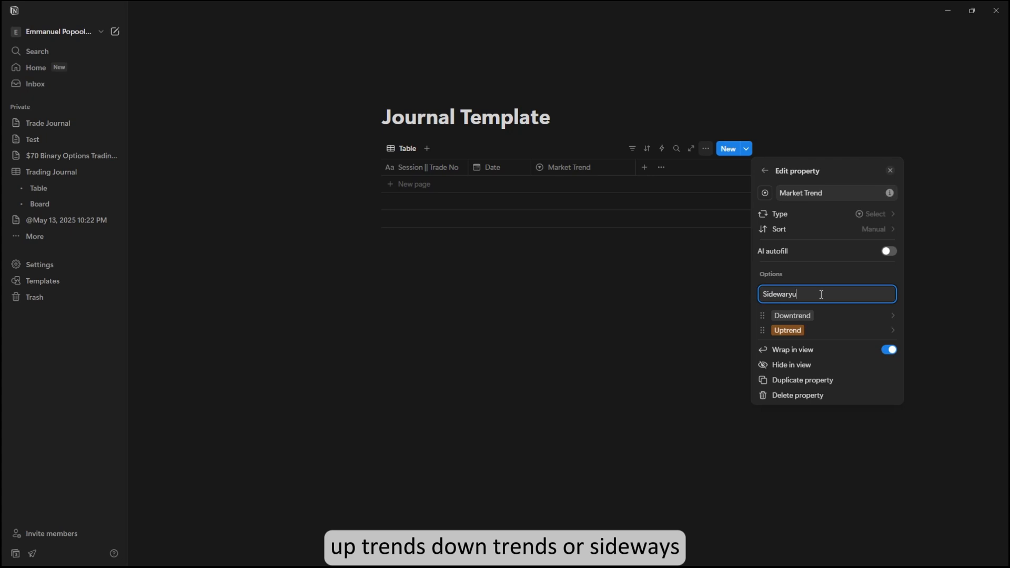
Add an SnR Zone select column with Resistance and Support options
click(643, 167)
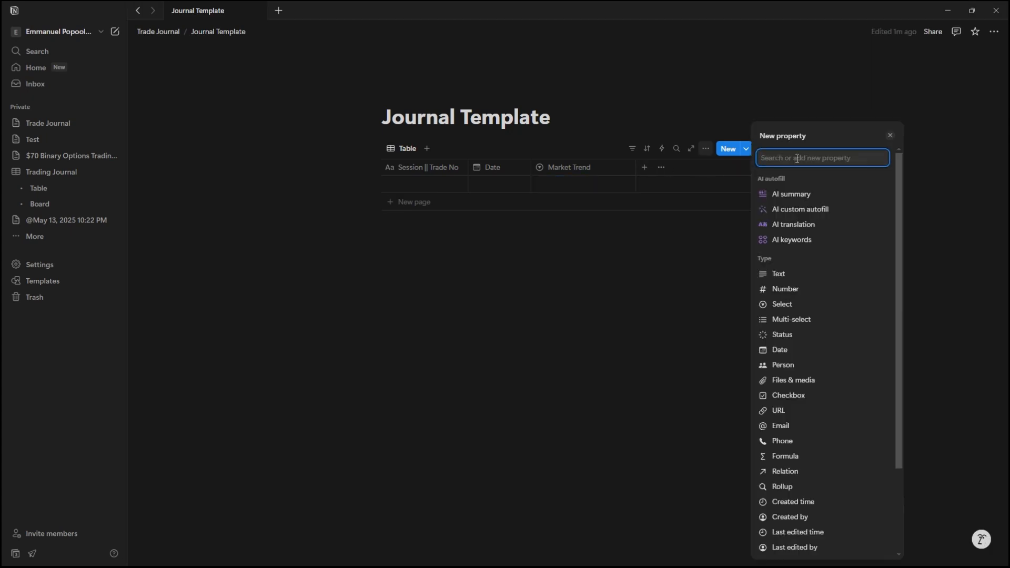
text(s)
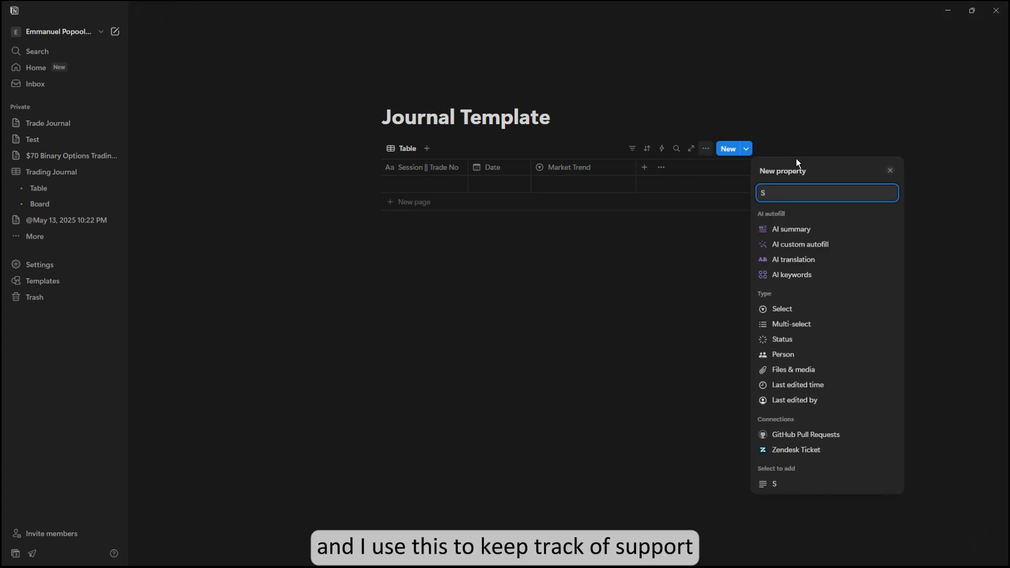
text(nR Zone)
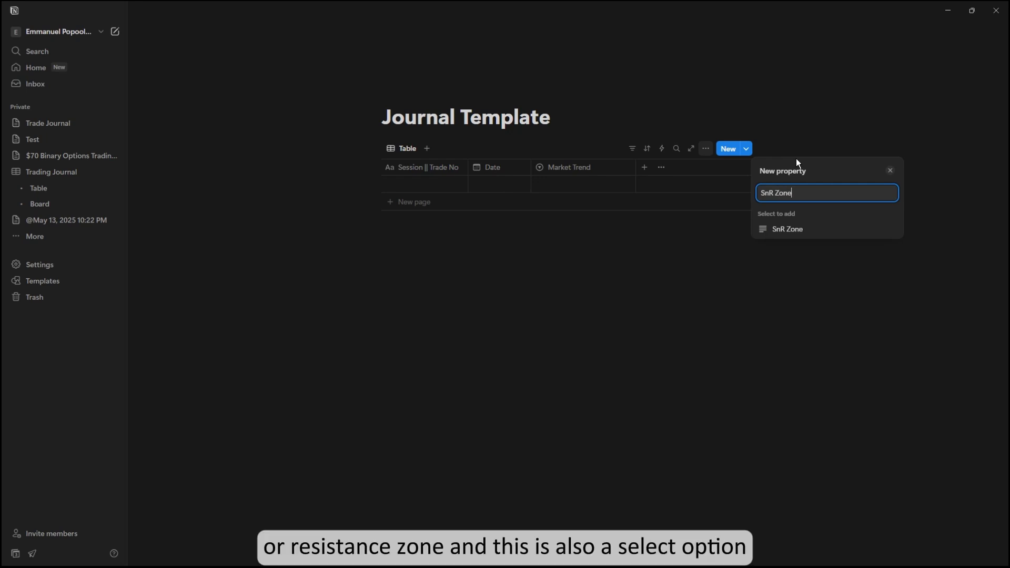
click(786, 228)
text(Resist)
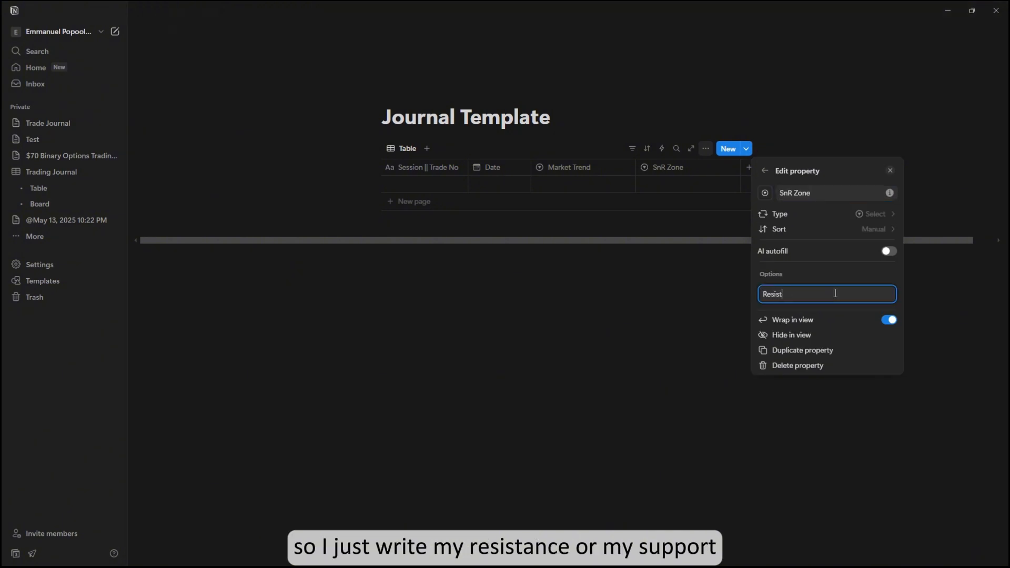
text(suppor)
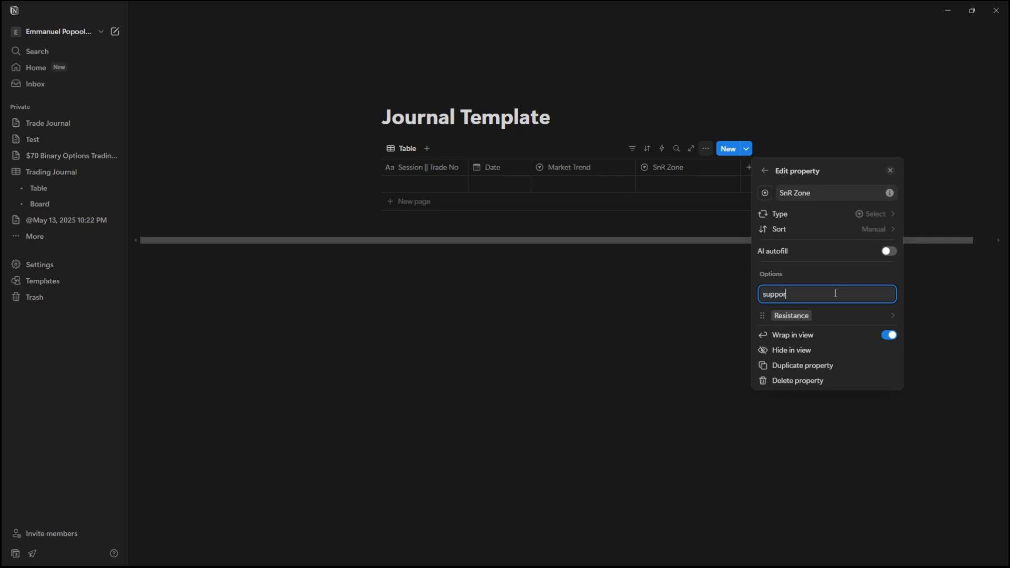
click(764, 171)
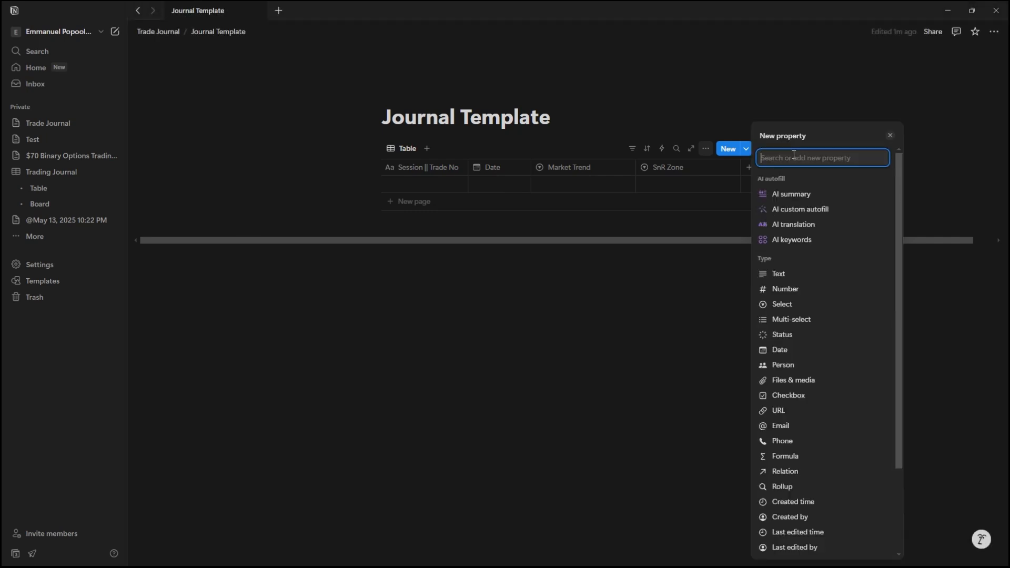
Add a Candle Pattern/Signal text column holding a sample 'Reversal Pattern' entry
text(Can)
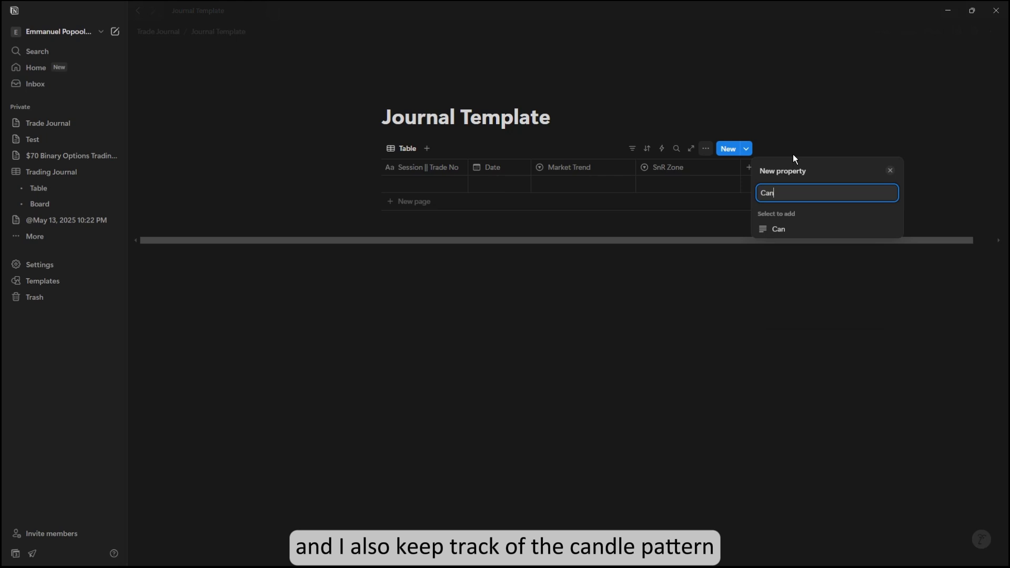
text(dle Pattern?)
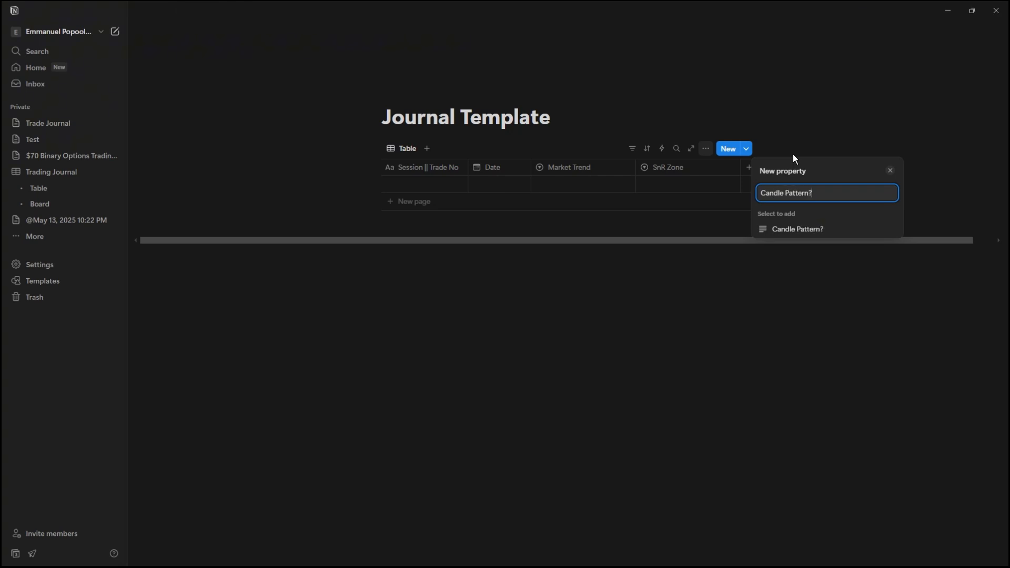
text(/Signal)
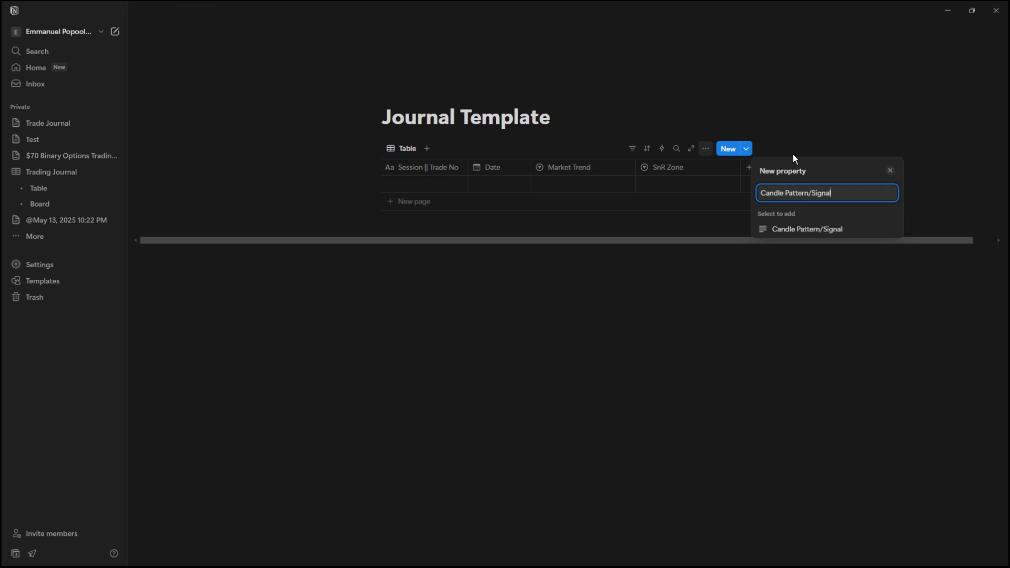
click(807, 228)
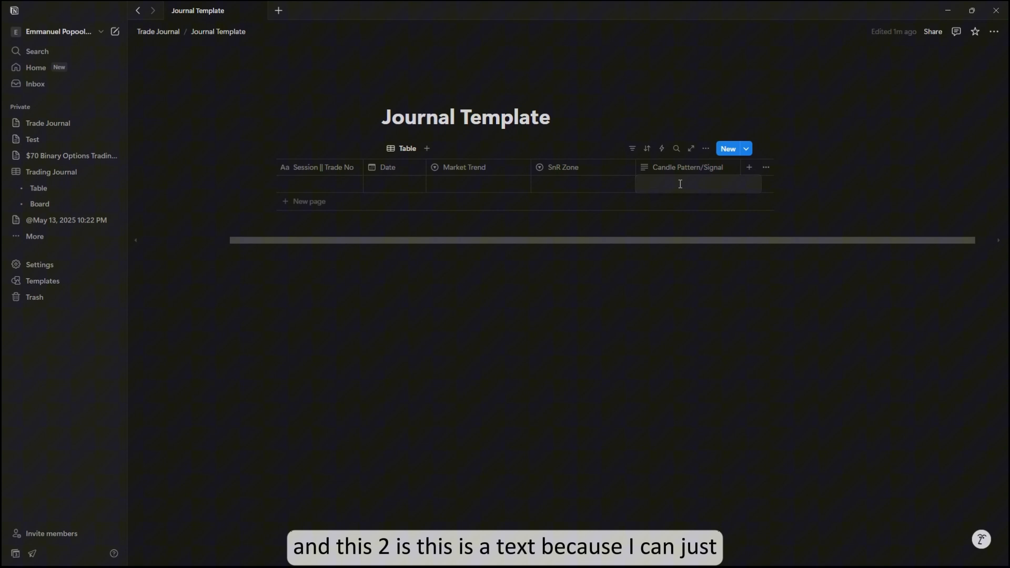
text(Reversal)
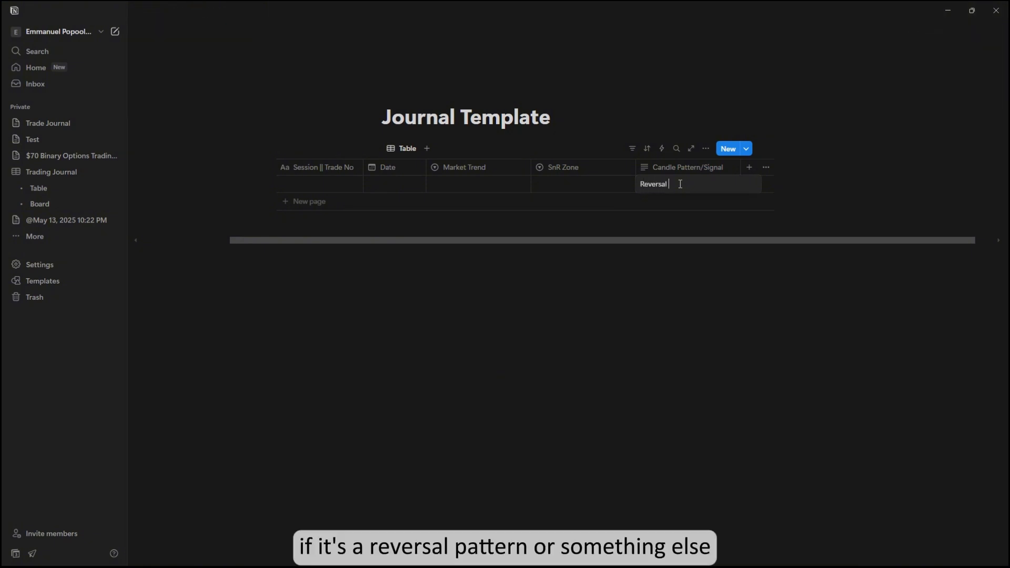
text(Pattern)
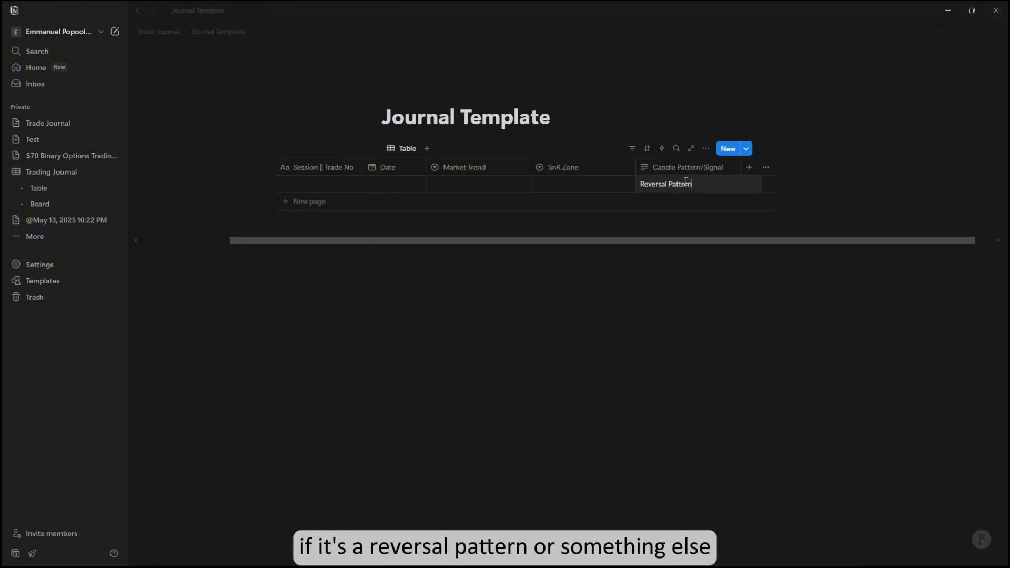
click(748, 167)
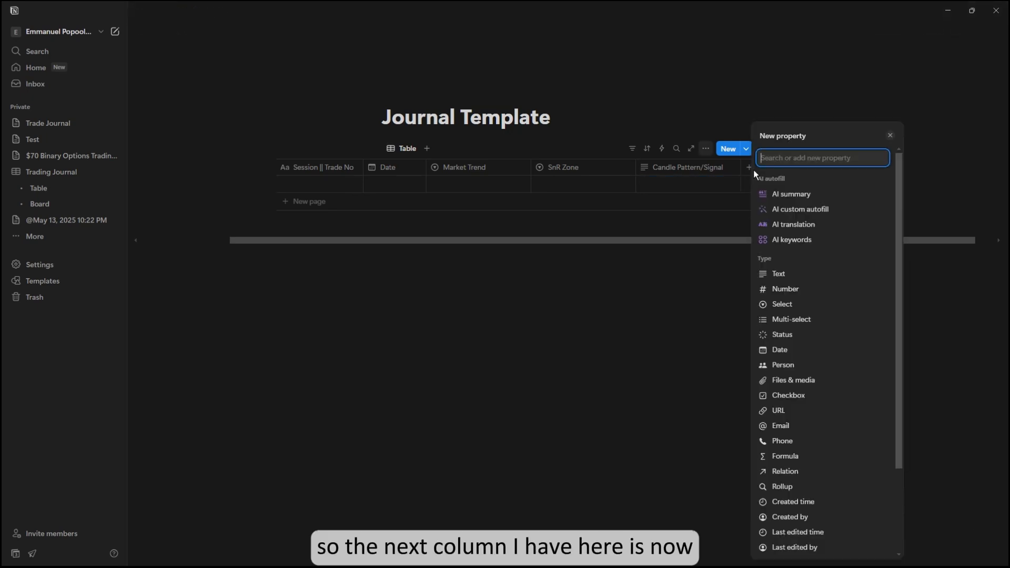
Add a Trade Decision select column with Buy and Sell options
text(Trade D)
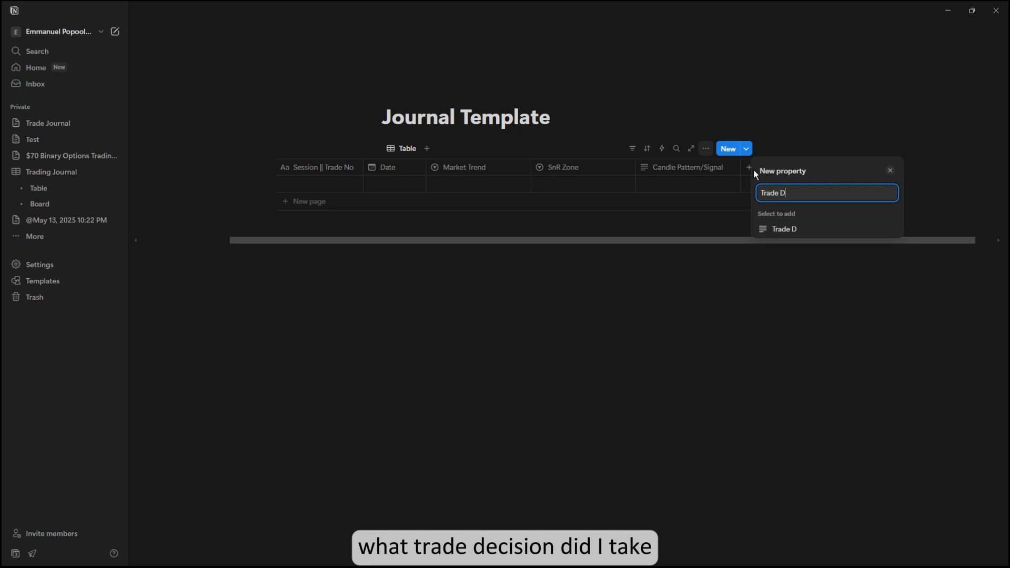
text(ecision)
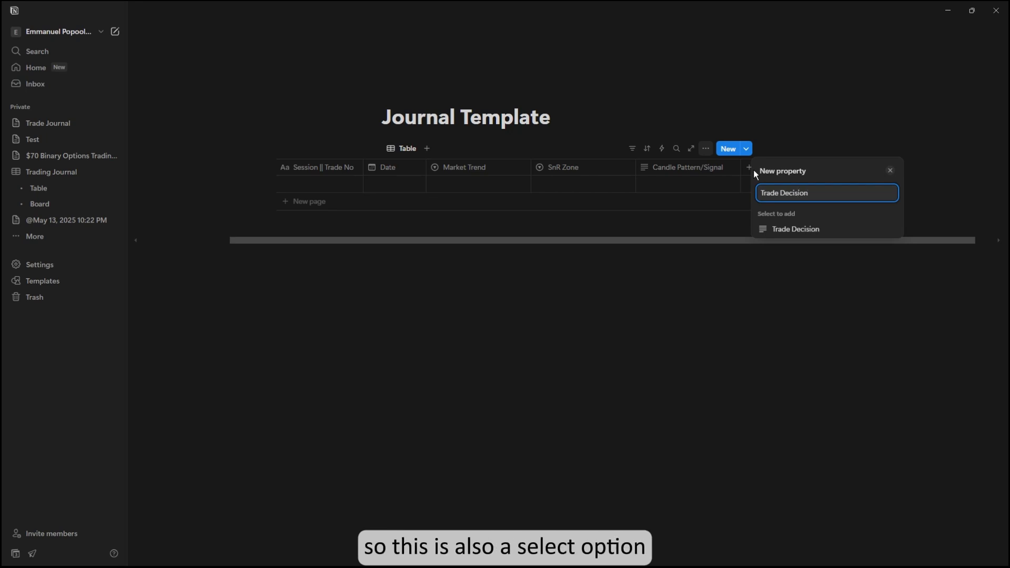
click(795, 228)
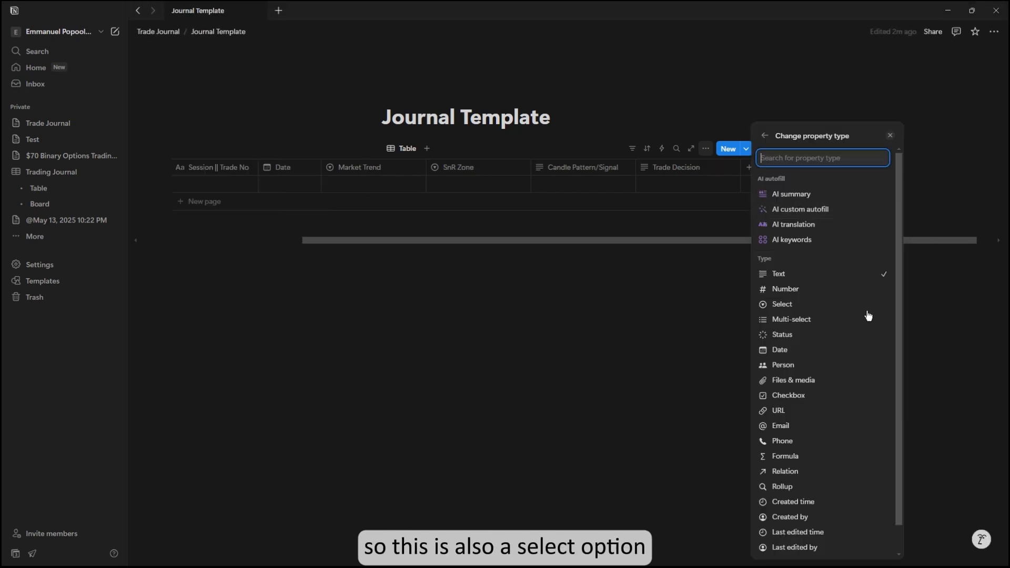
mouse_move(781, 302)
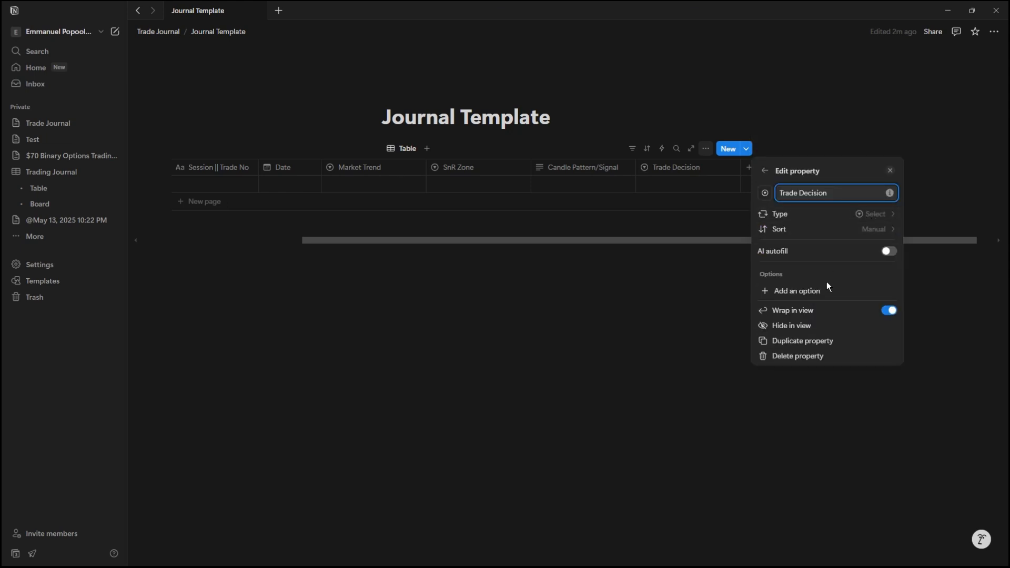
click(796, 291)
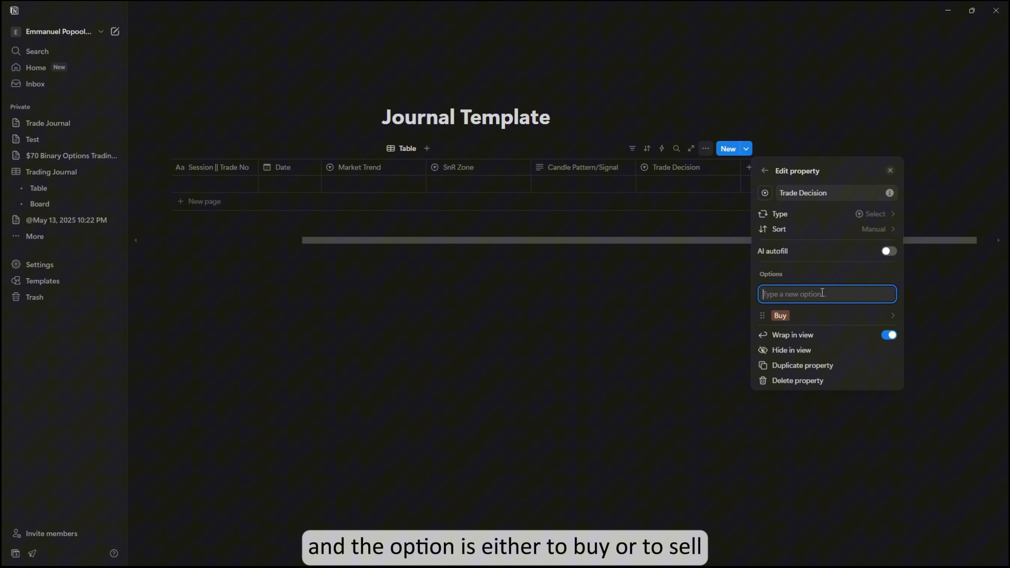
text(Sell)
text(W)
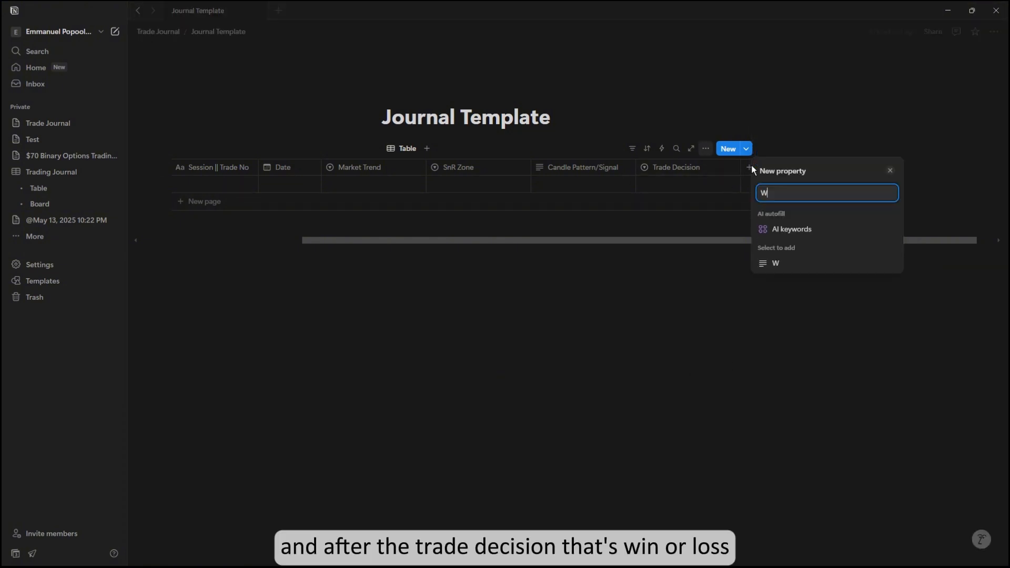
Add a Win/Loss? select column with Win and Loss options
text(in/Loss?)
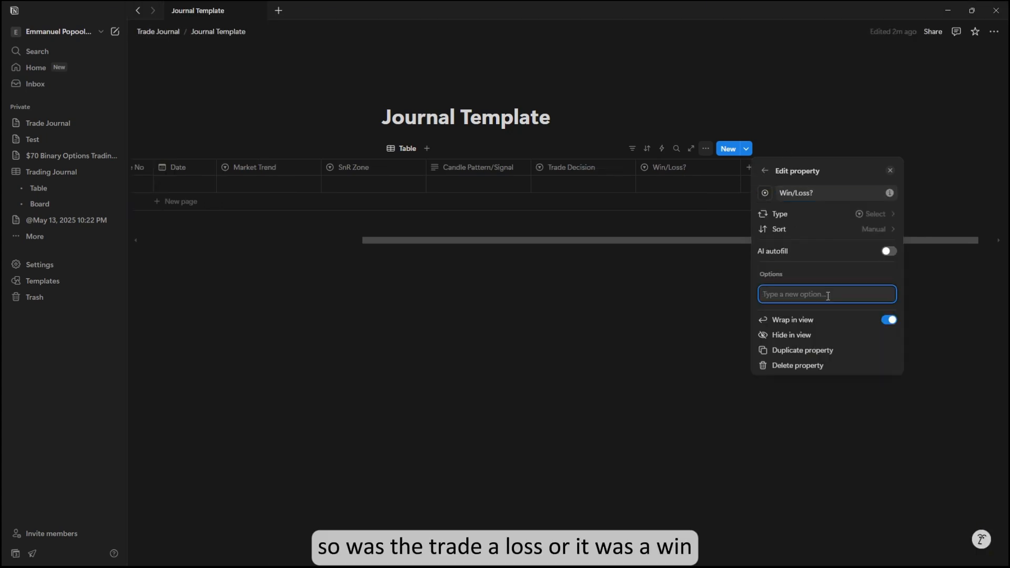
text(Loss)
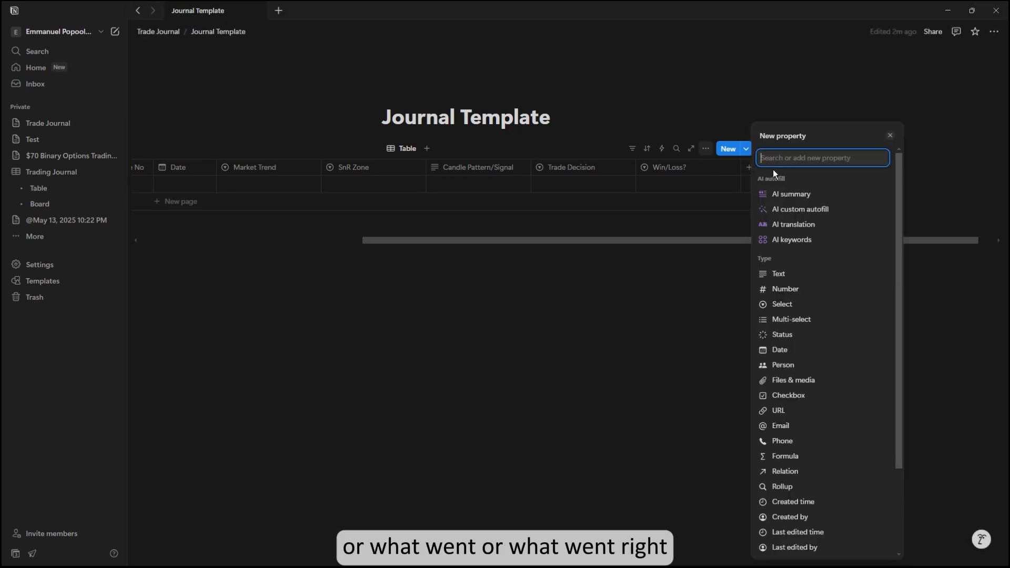
Add a 'What went wrong/Right?' text column after Win/Loss?
text(What went wrong/Righ)
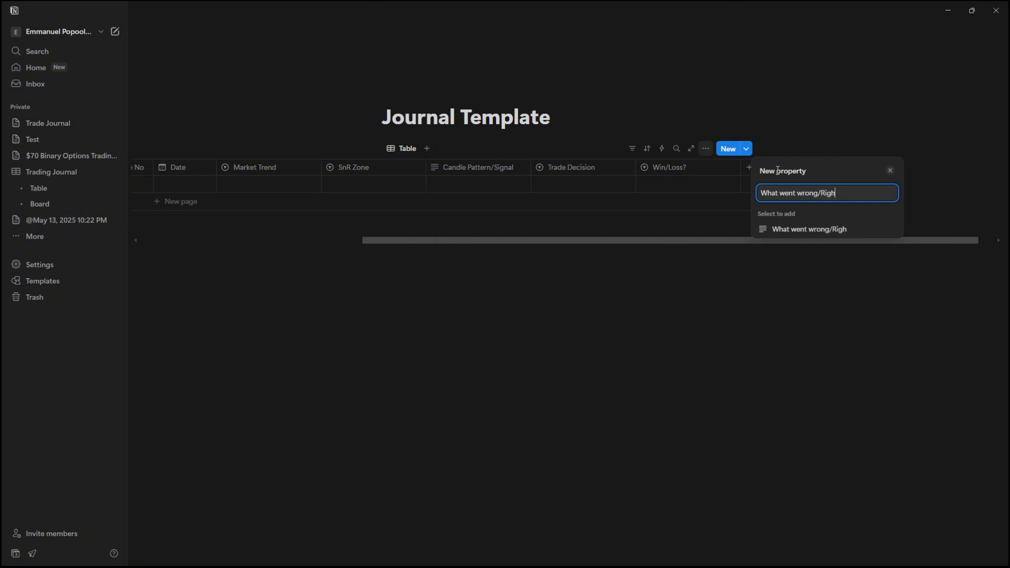
text(t?)
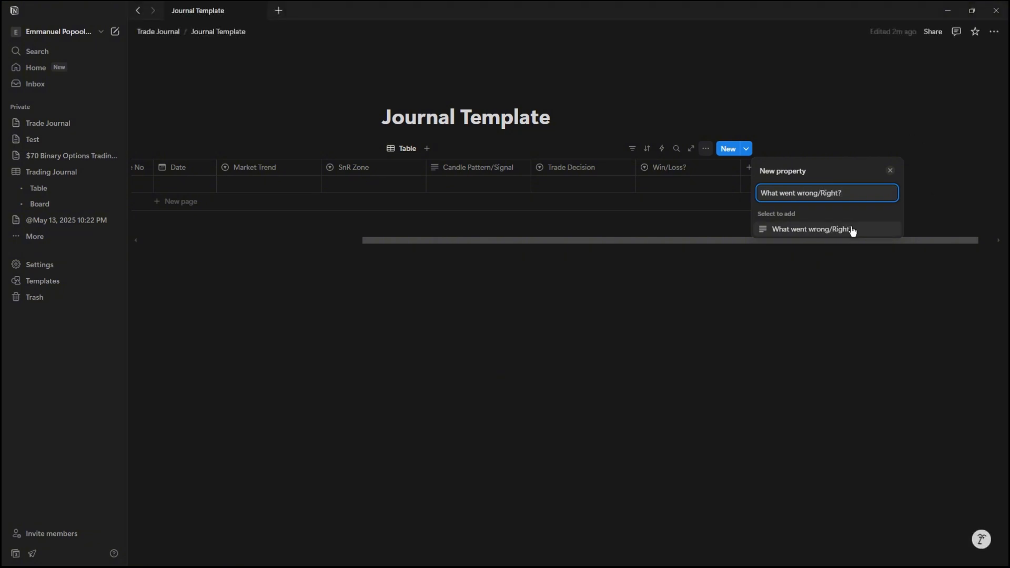
click(813, 228)
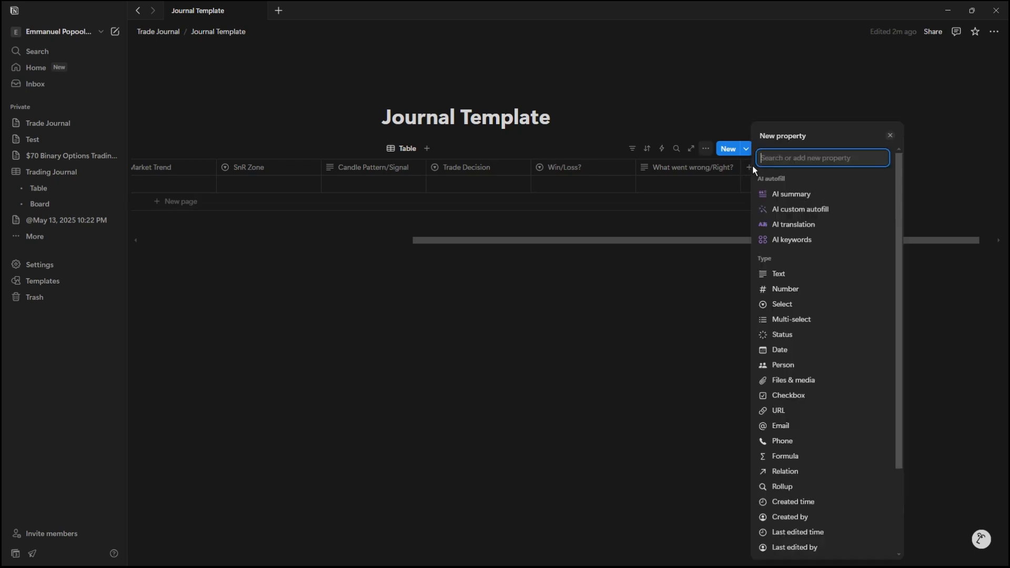
Add Lesson Learned and How do you feel? text columns
text(Lesson)
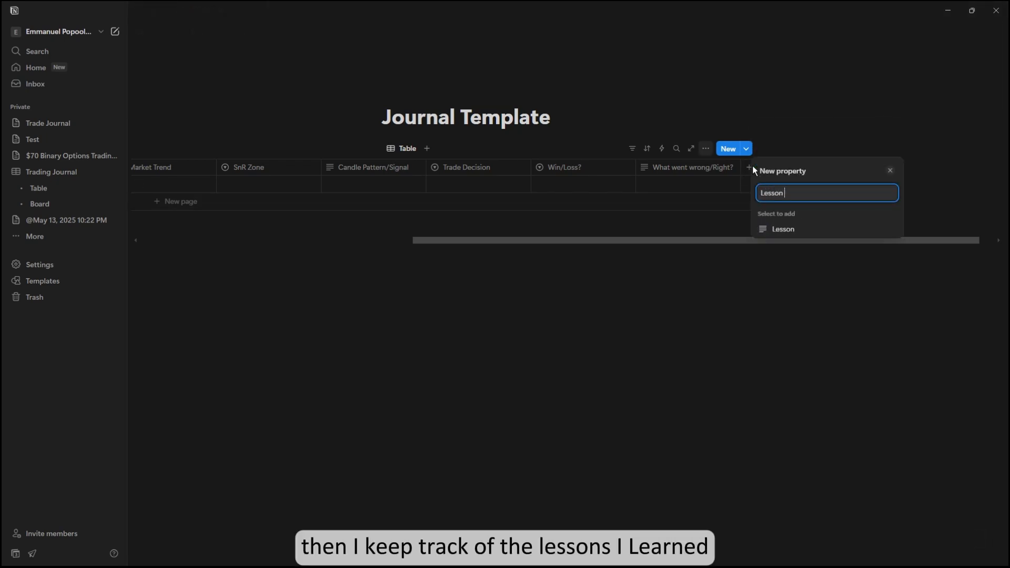
text(L)
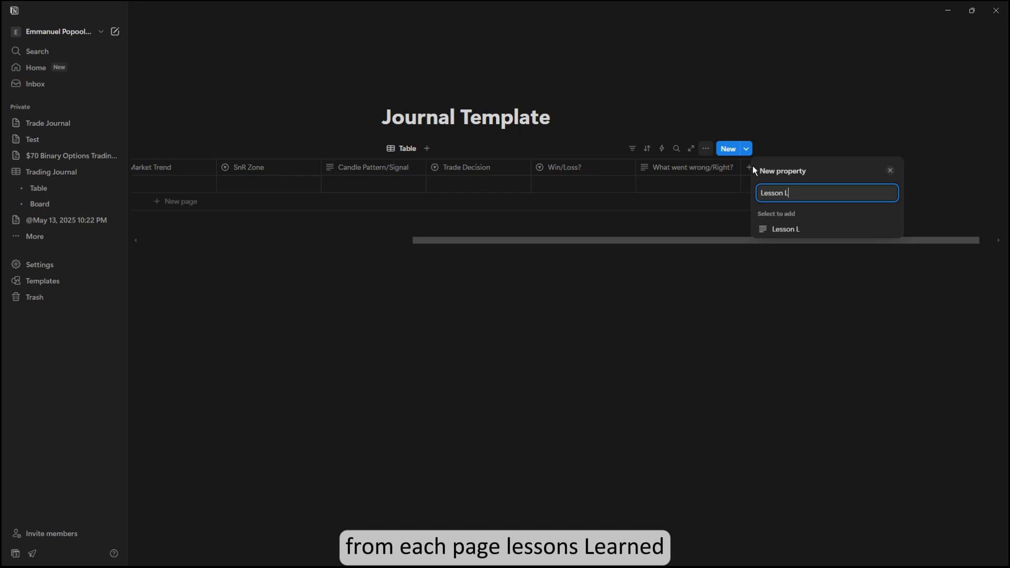
text(earned)
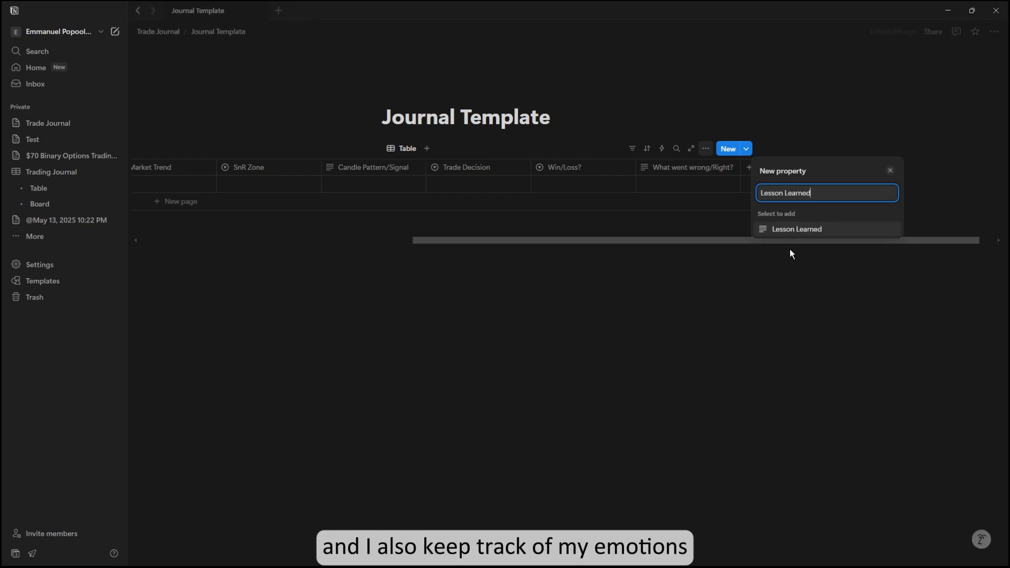
click(796, 228)
text(How do)
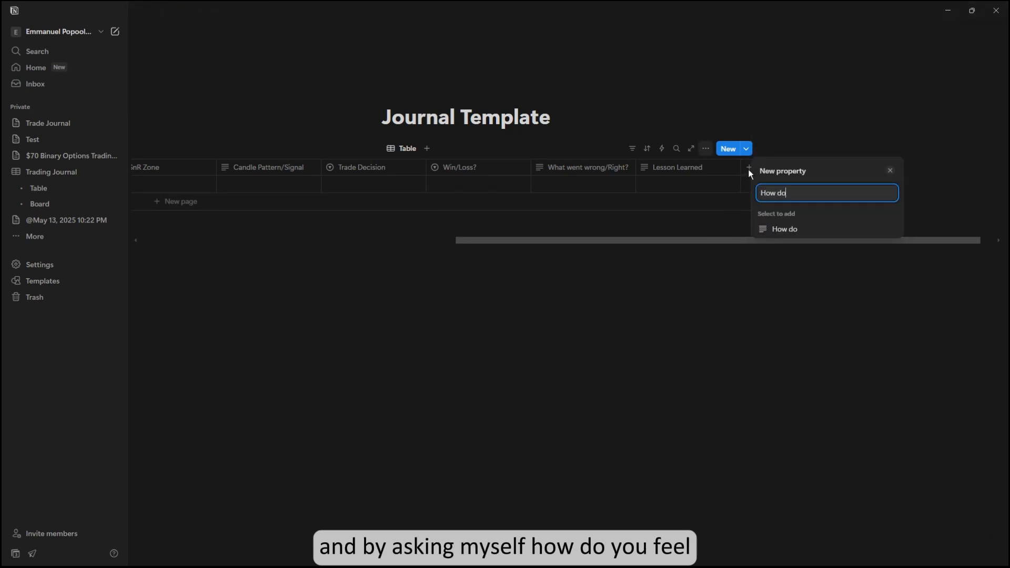
text(you feel?)
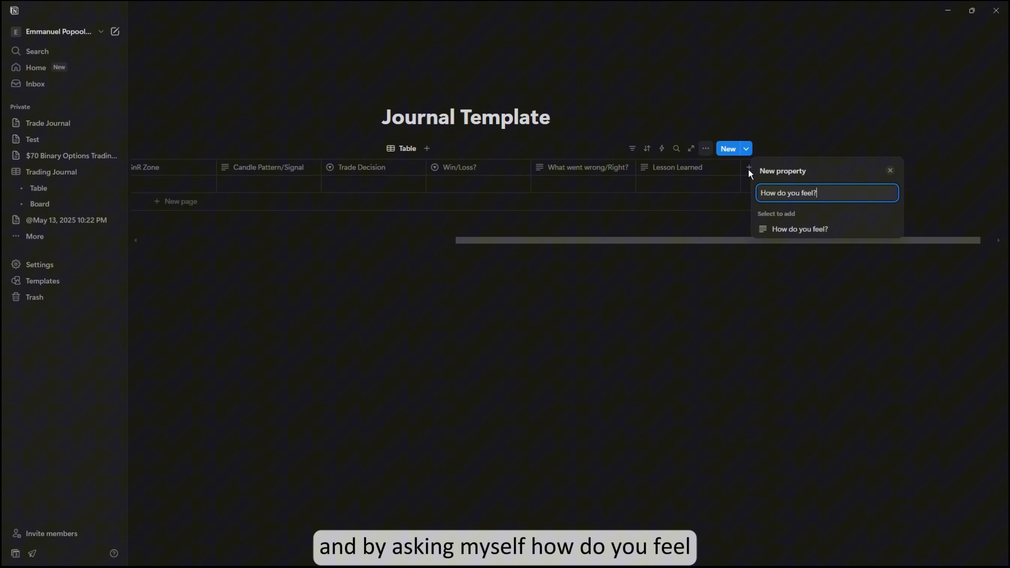
click(799, 228)
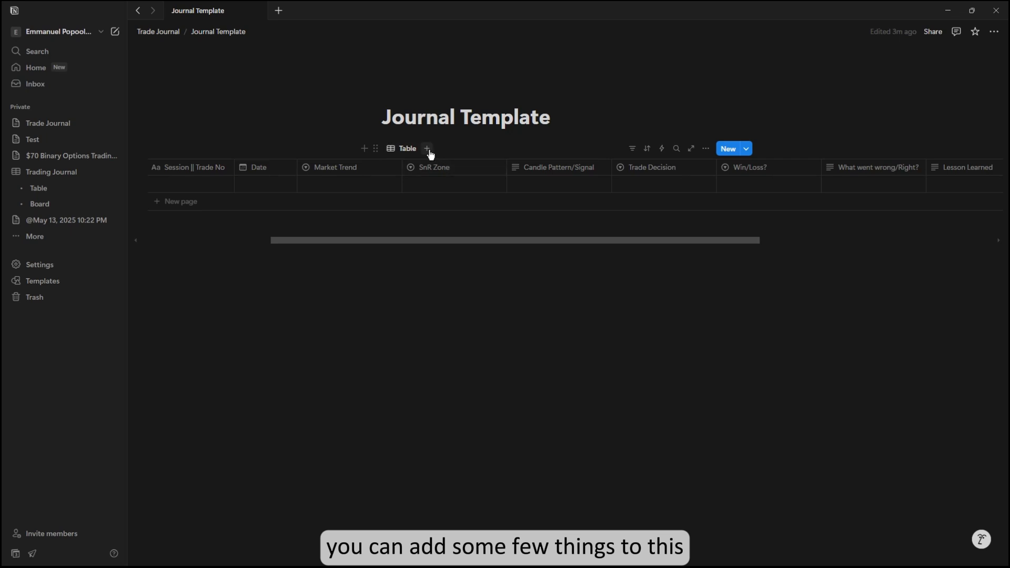
Add a new Chart view to the Journal Template database
click(426, 148)
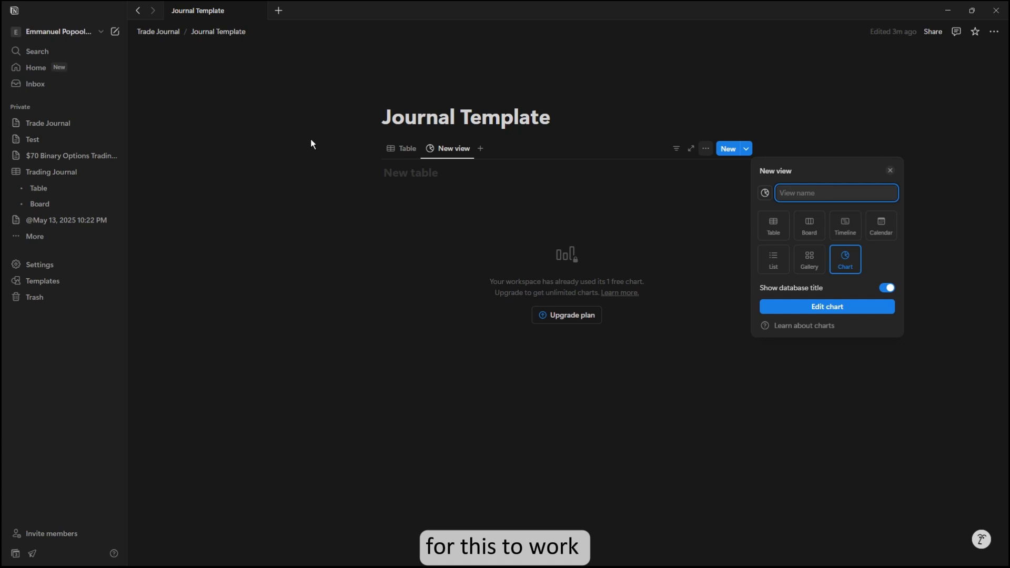
mouse_move(55, 179)
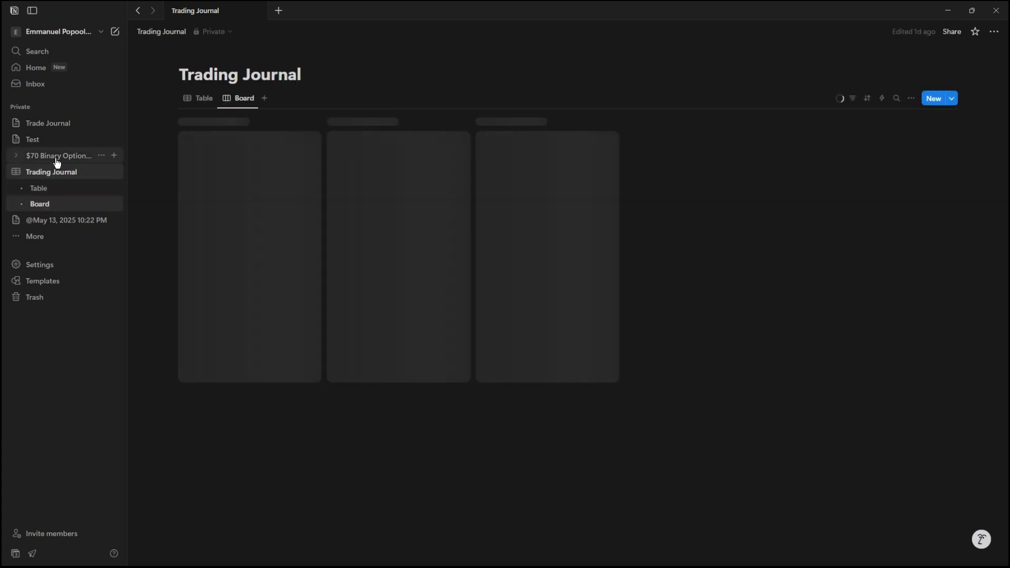
Review the finished Win/Loss donut chart on Test's Journal Template via its view options
click(32, 139)
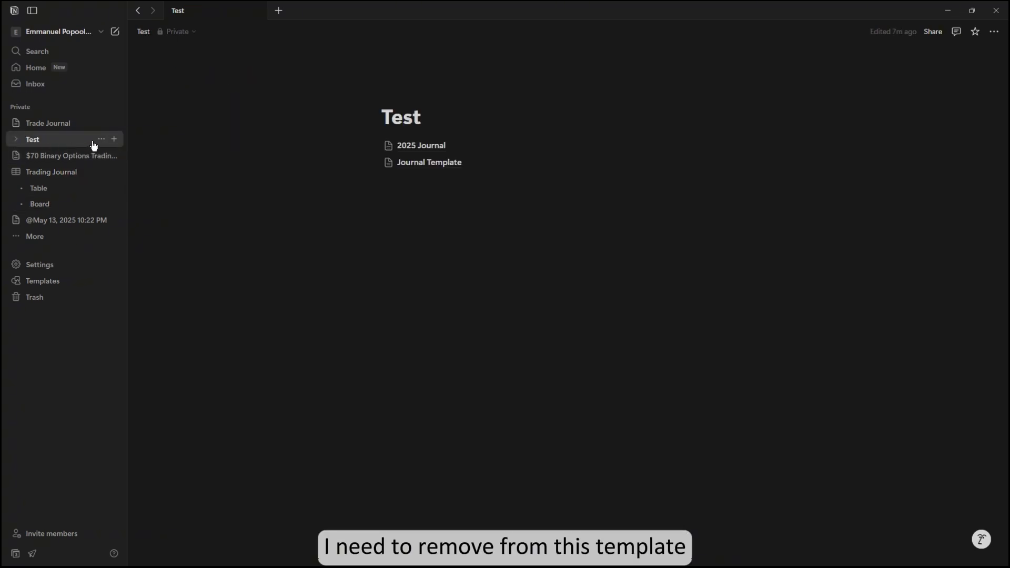
click(428, 162)
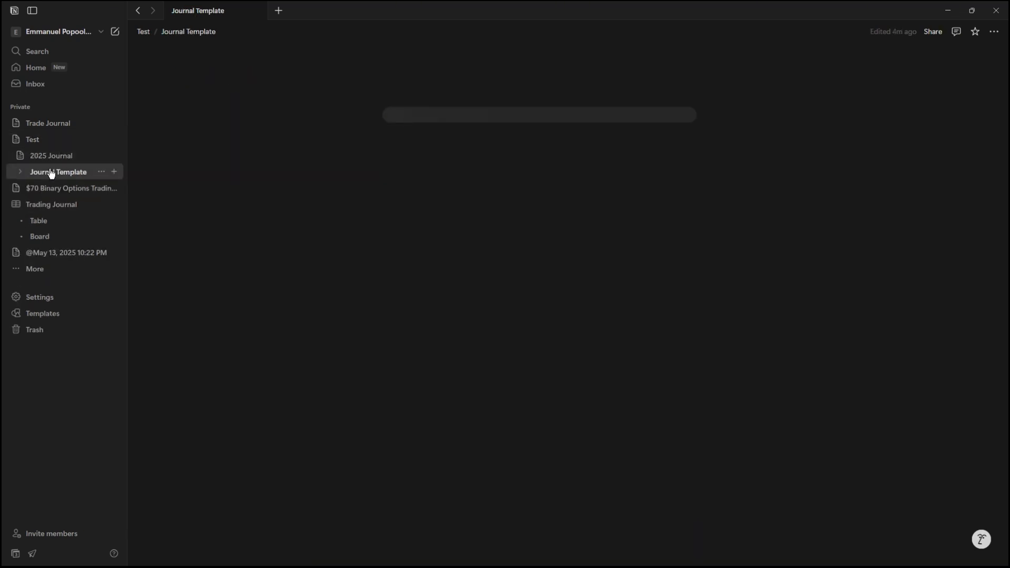
click(58, 171)
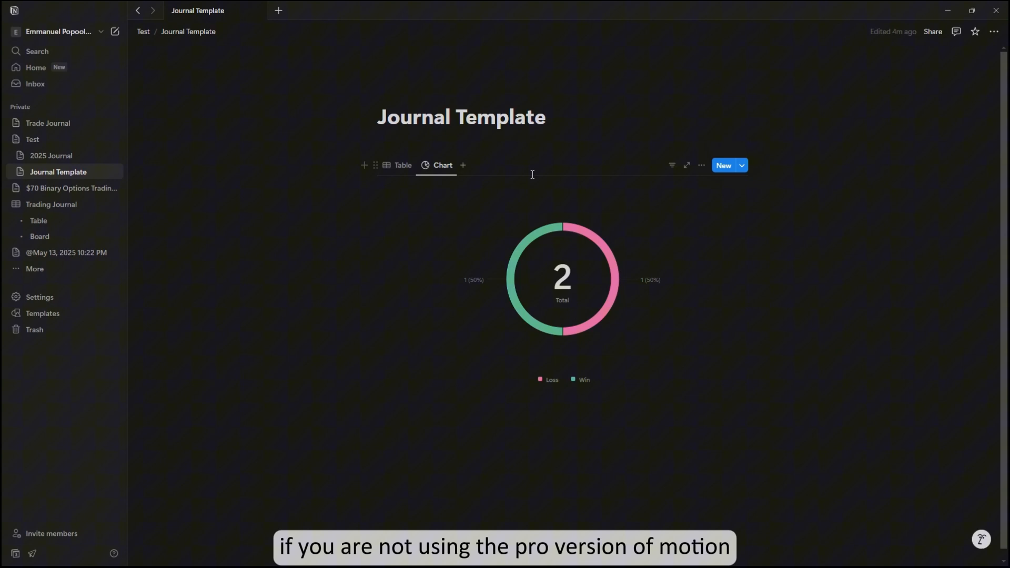
mouse_move(520, 194)
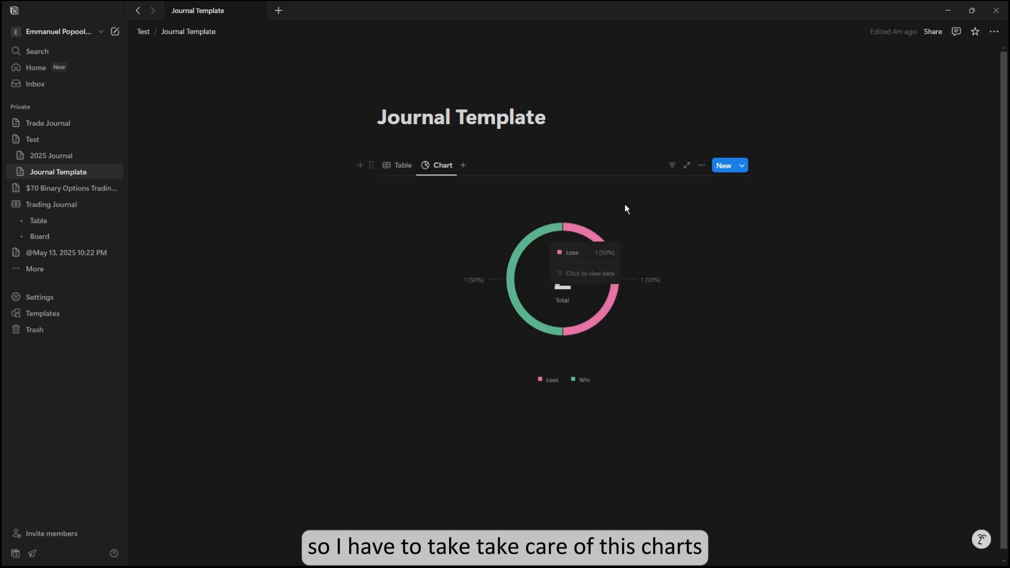
click(702, 165)
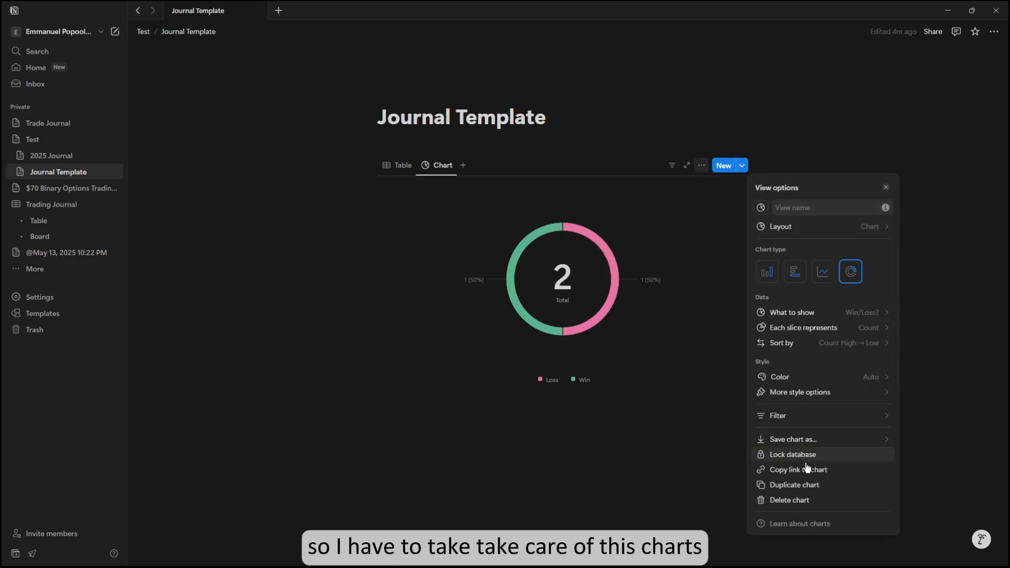
click(788, 499)
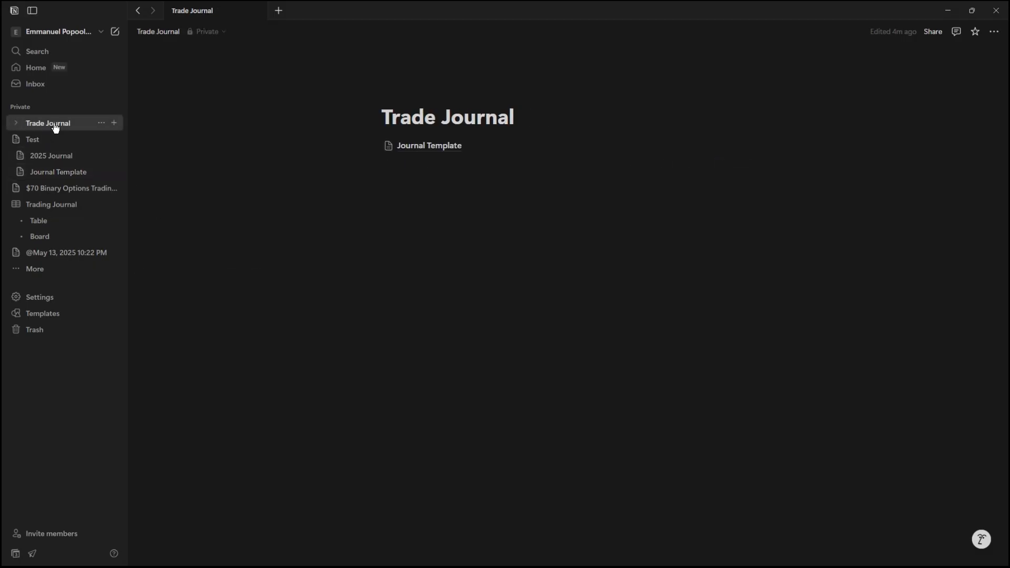
mouse_move(435, 154)
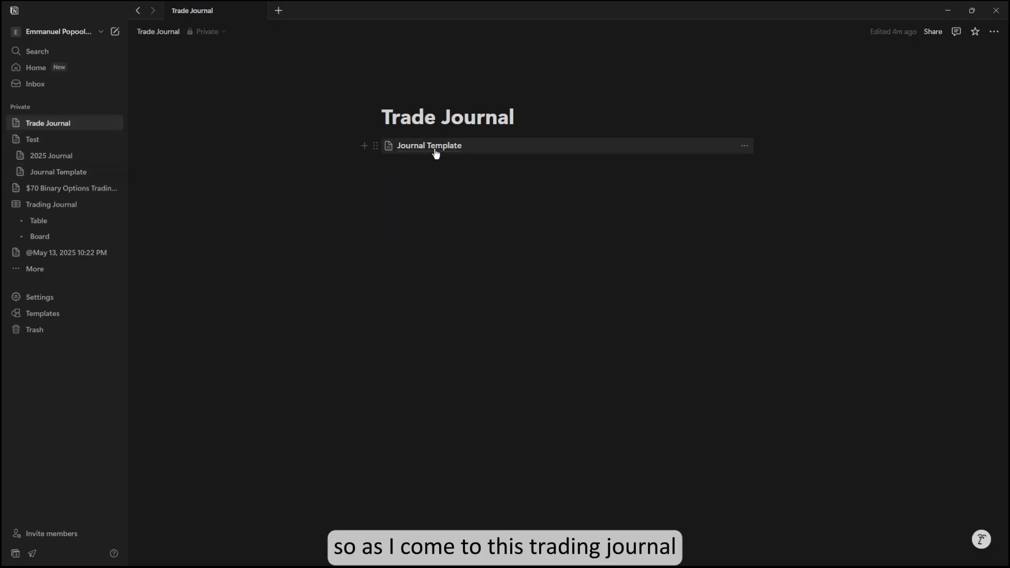
Return to the Journal Template page under Trade Journal
click(428, 146)
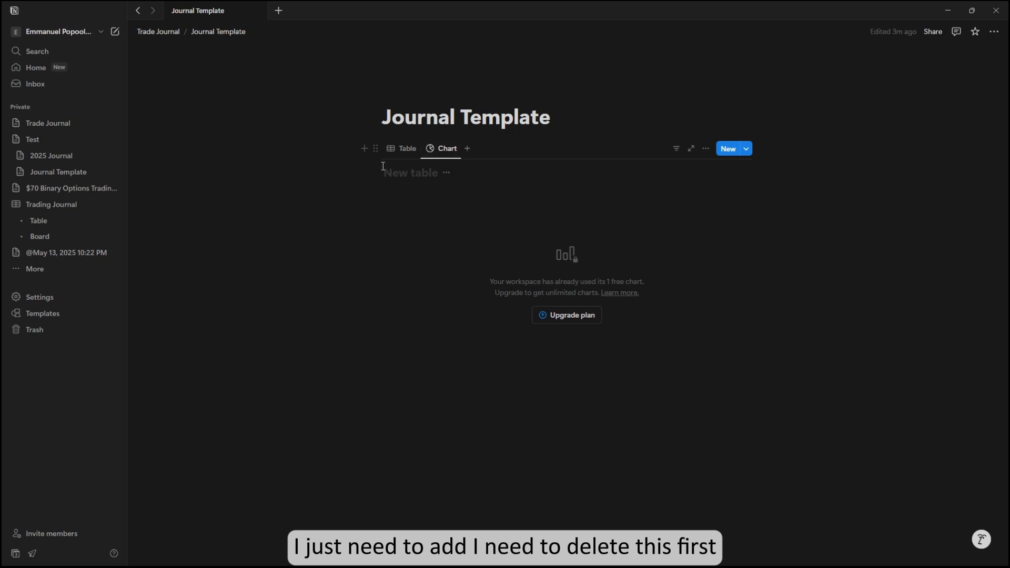
Delete the empty, blocked Chart view from the Journal Template database
click(704, 149)
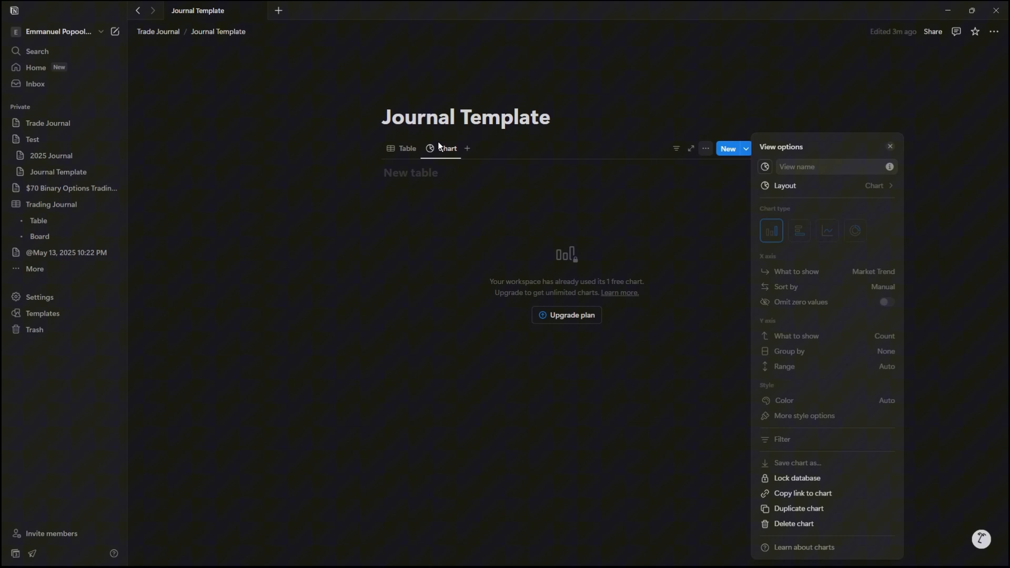
click(793, 523)
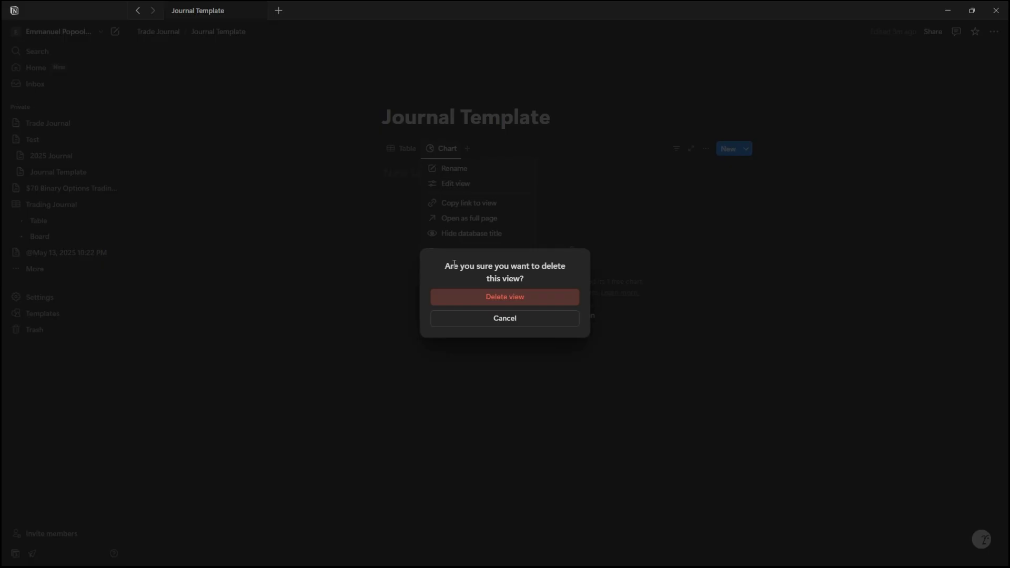
click(504, 296)
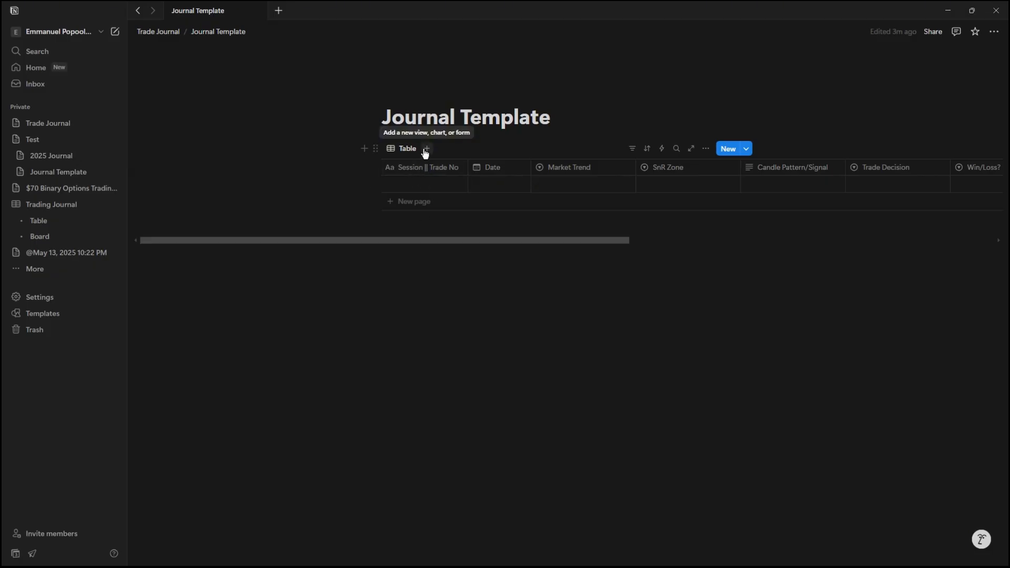
Add a new donut Chart view counting entries by the Win/Loss? property
click(425, 148)
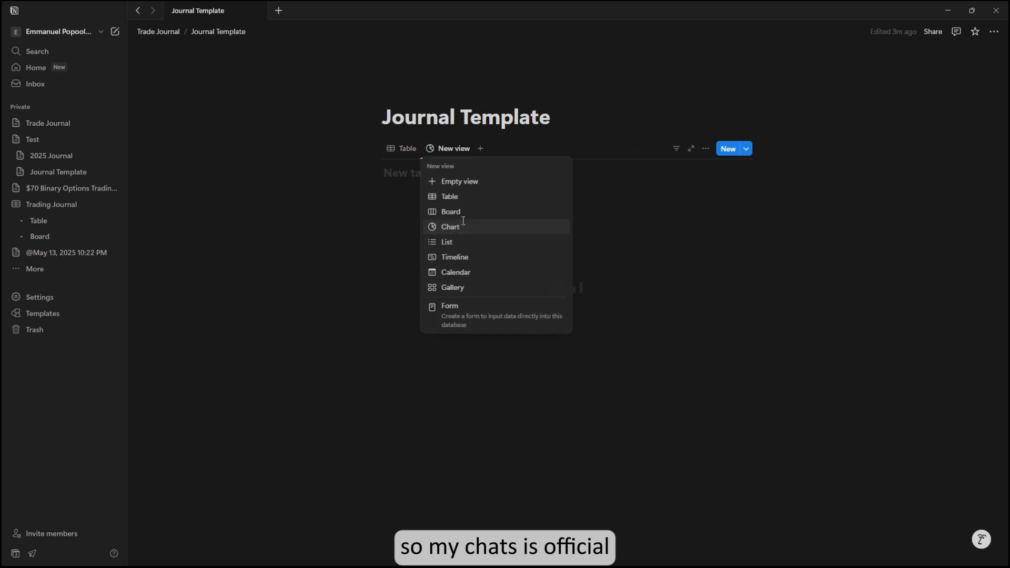
click(450, 228)
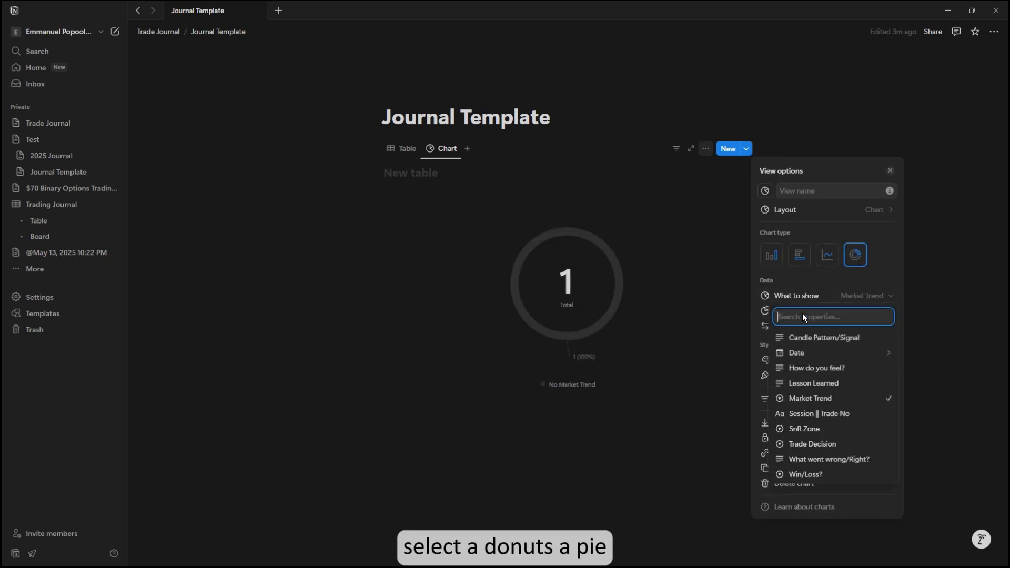
click(804, 474)
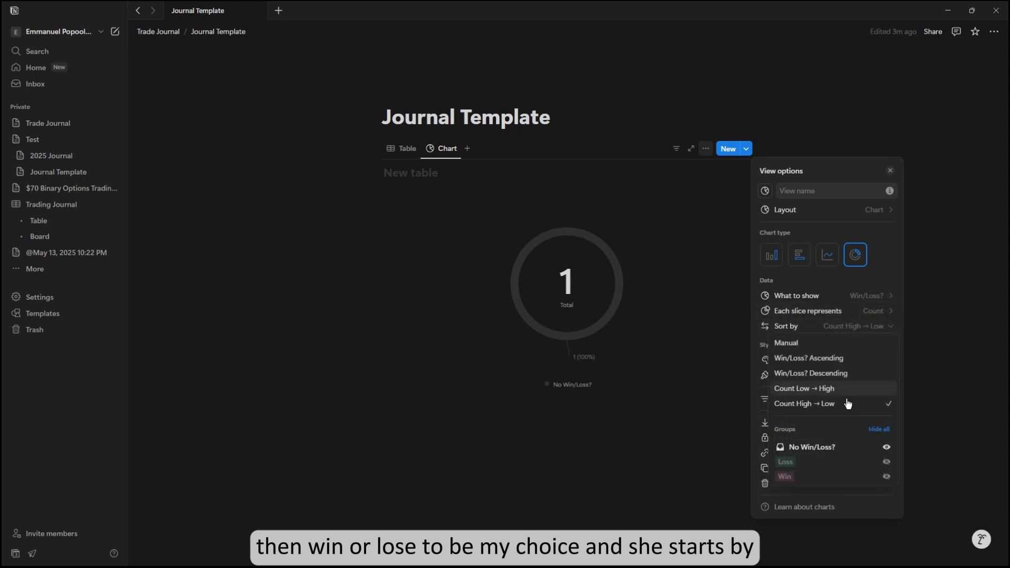
mouse_move(901, 466)
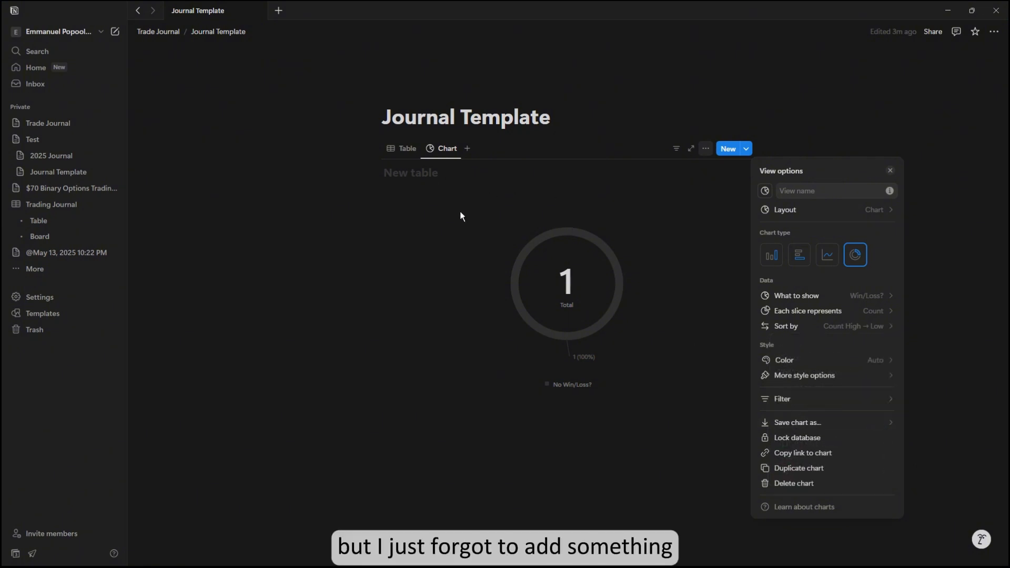
Back on the table, add a Win/Loss? filter and search for 'Draw'
click(407, 149)
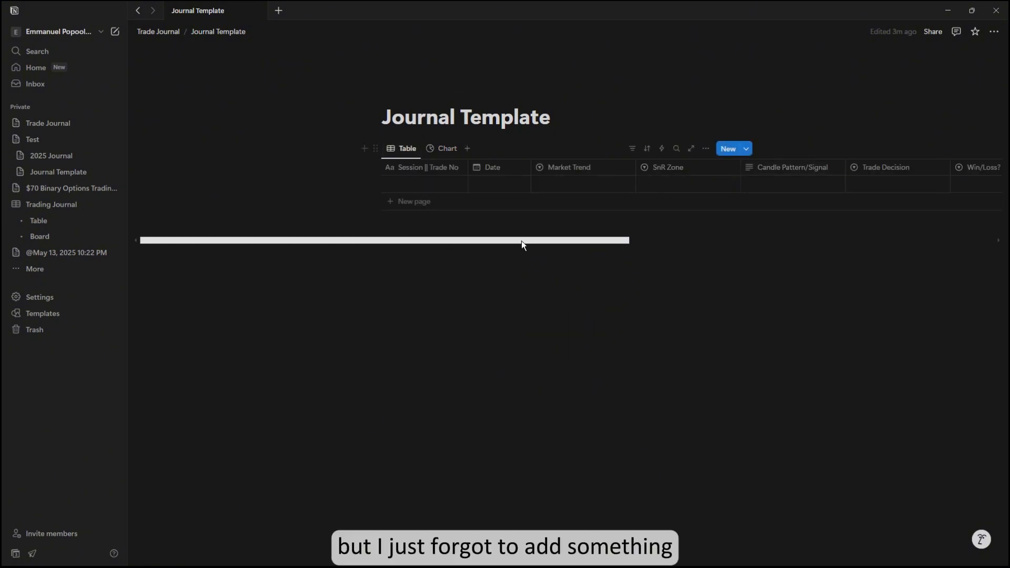
scroll(right, 3)
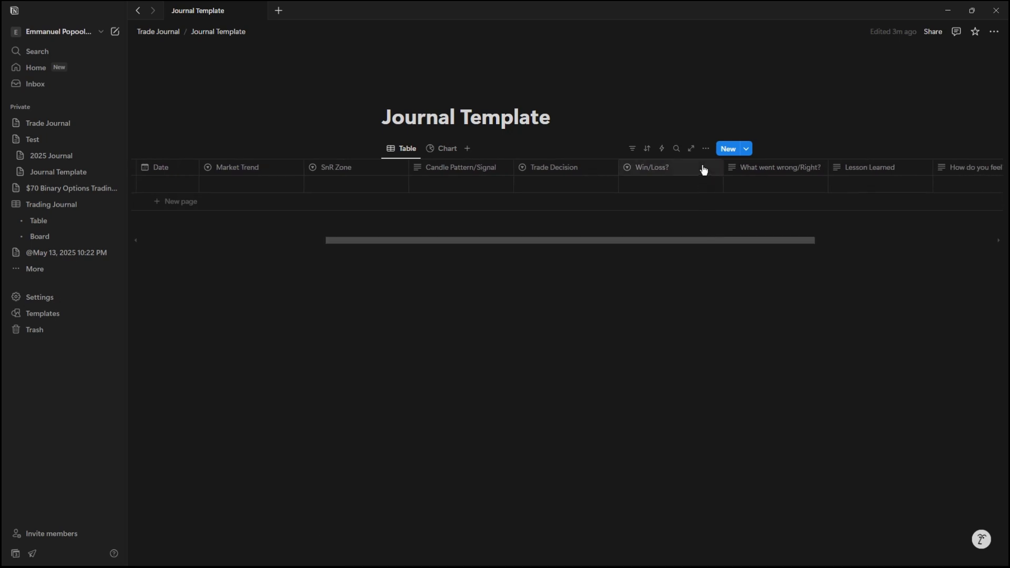
click(650, 168)
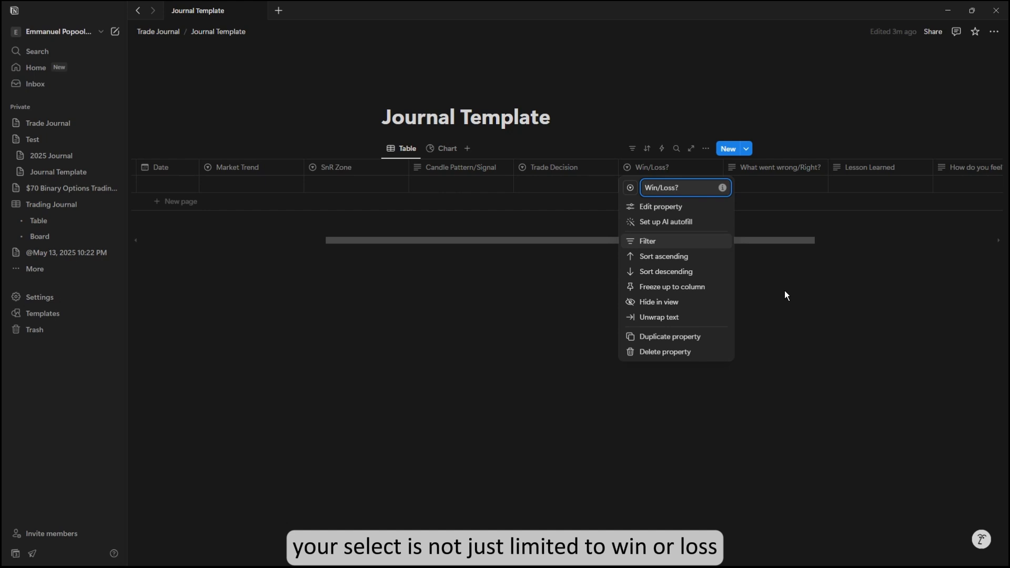
mouse_move(744, 277)
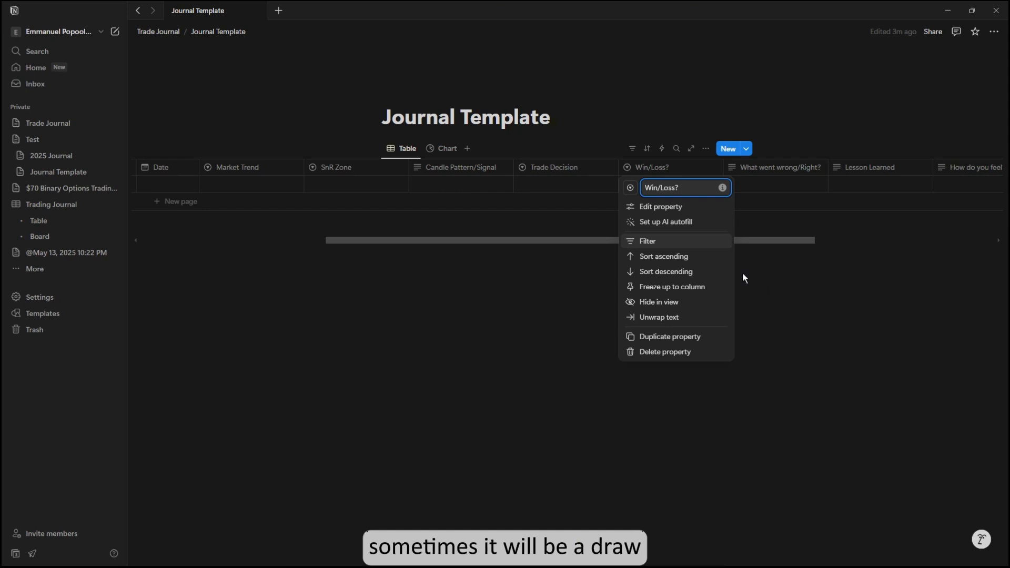
click(647, 240)
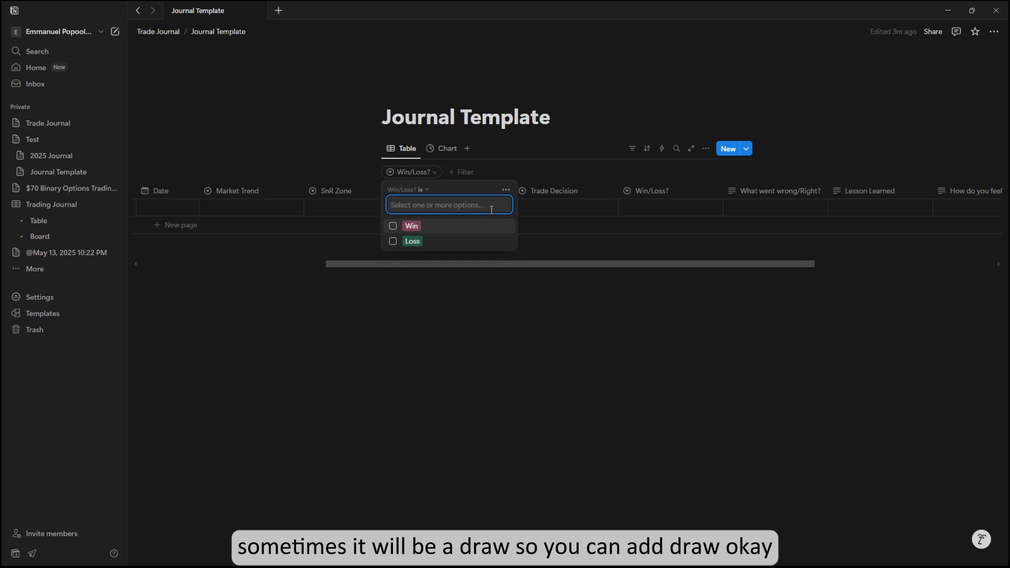
text(Draw)
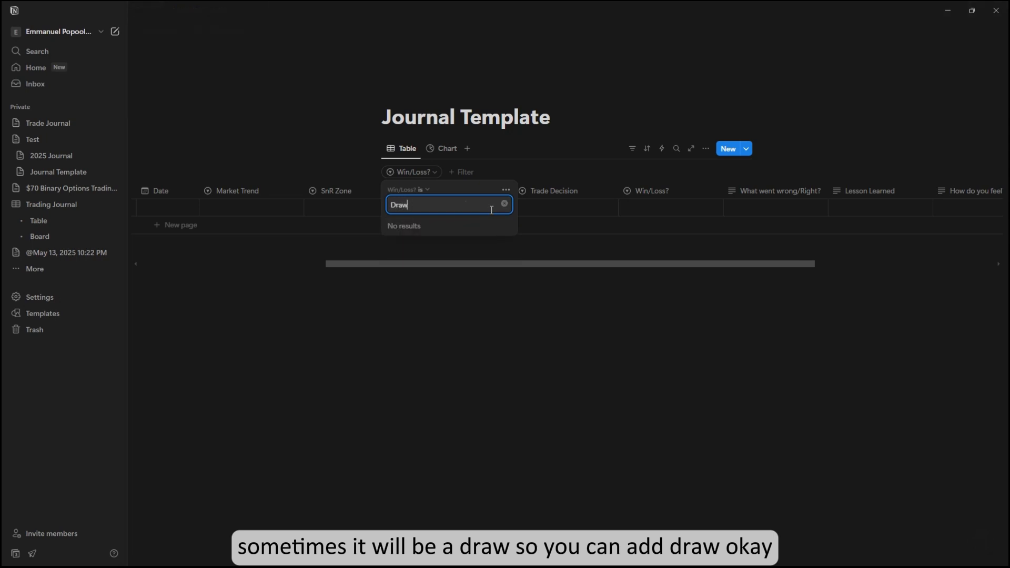
Create 'Draw' as a new choice in the Win/Loss? column
click(650, 190)
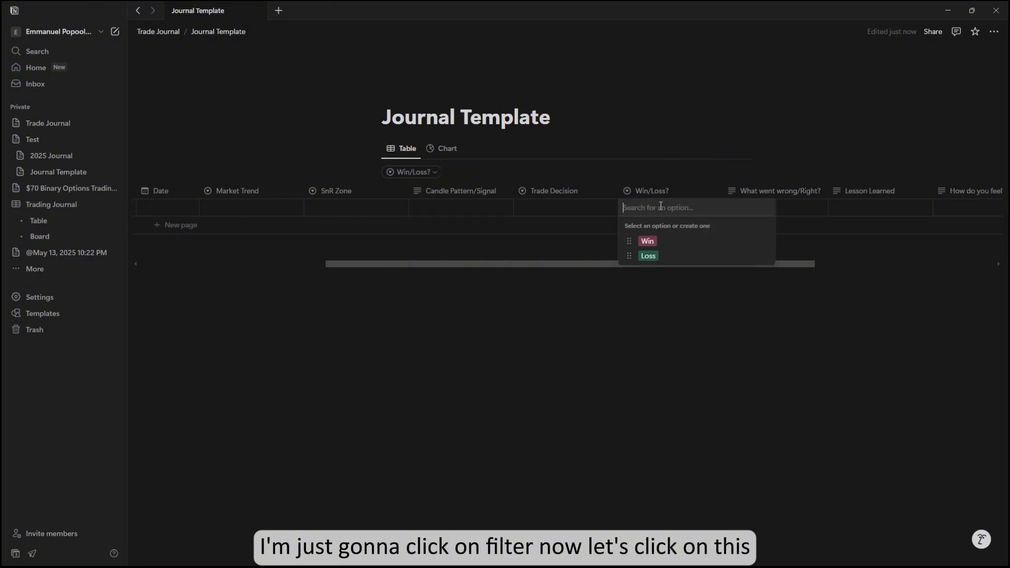
text(Draew)
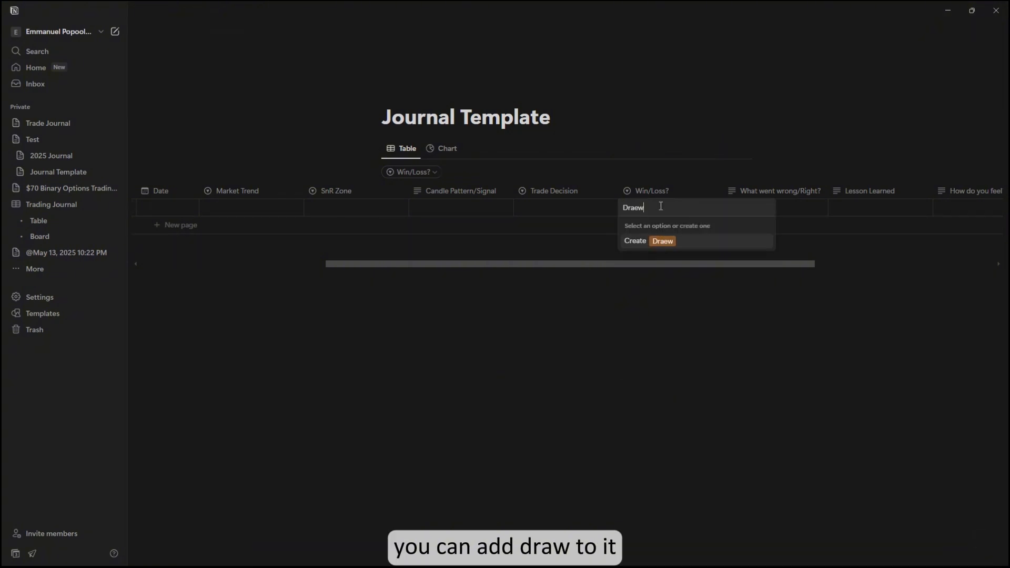
key(Backspace)
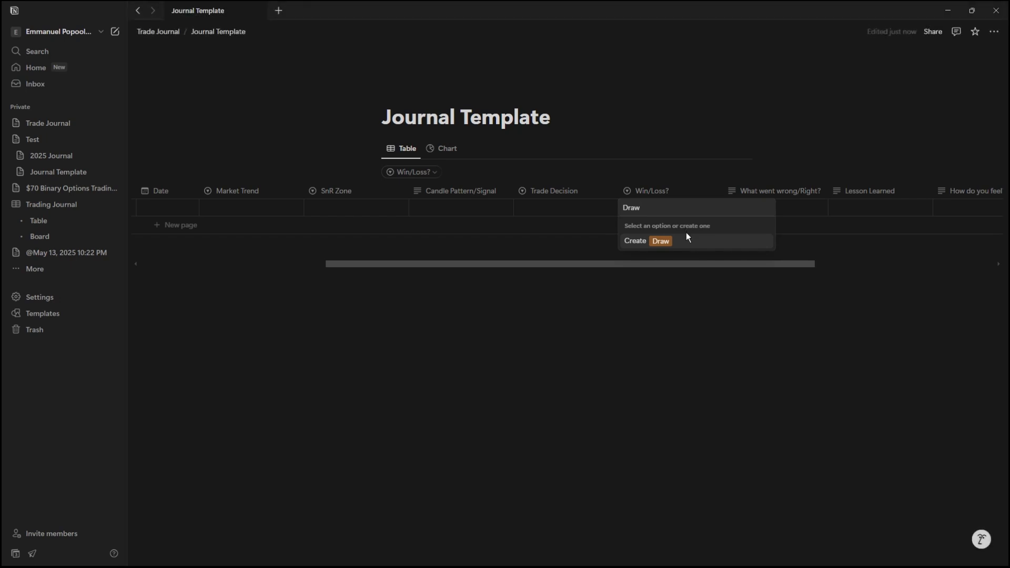
click(645, 240)
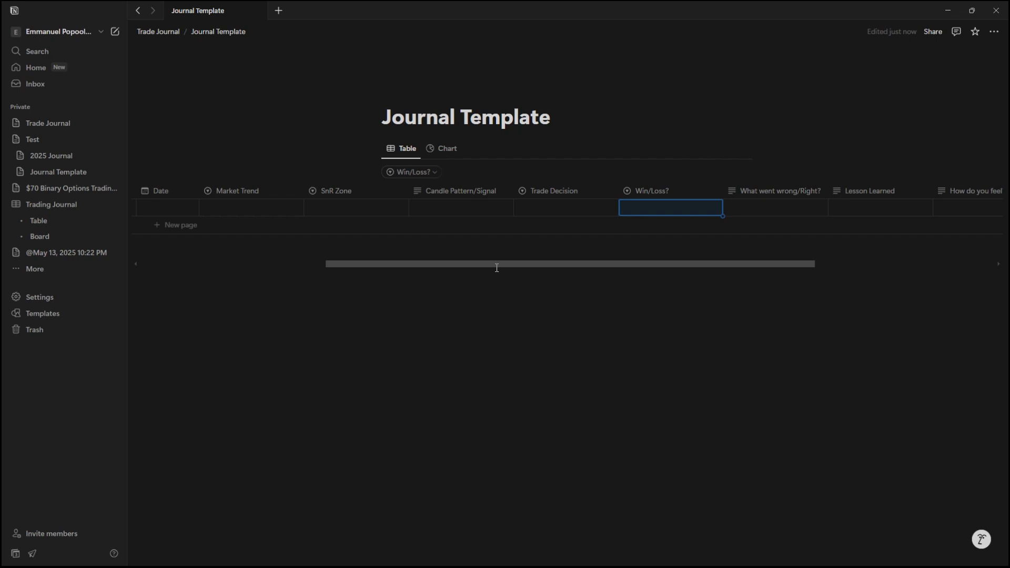
Add a second journal entry row and mark its Win/Loss? as Win
click(443, 148)
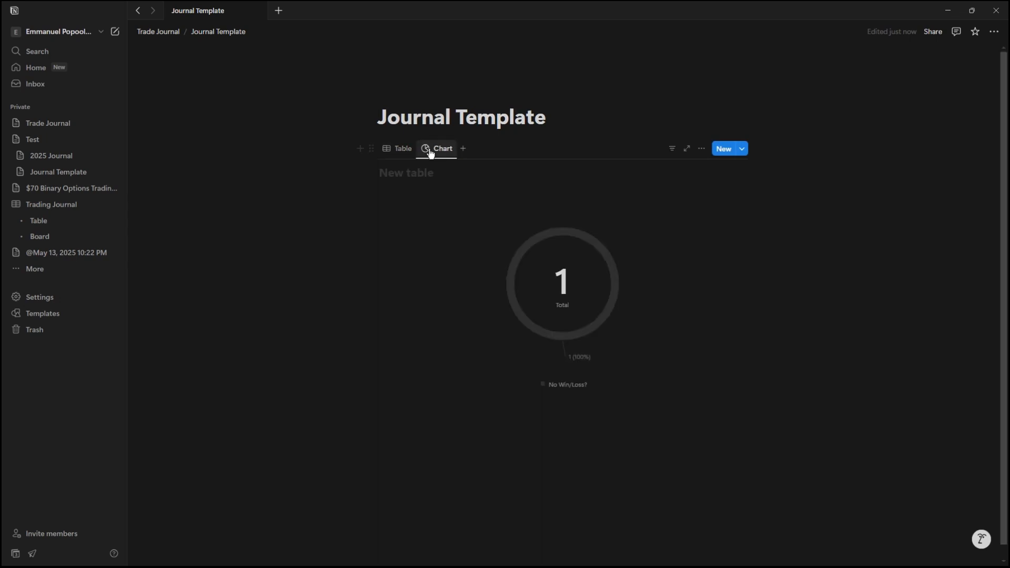
click(402, 148)
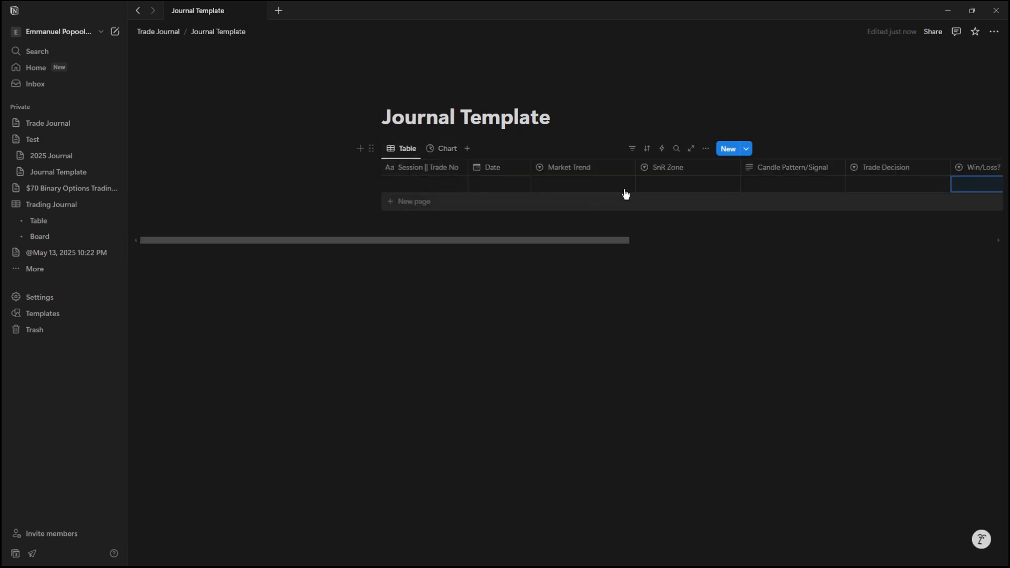
click(414, 201)
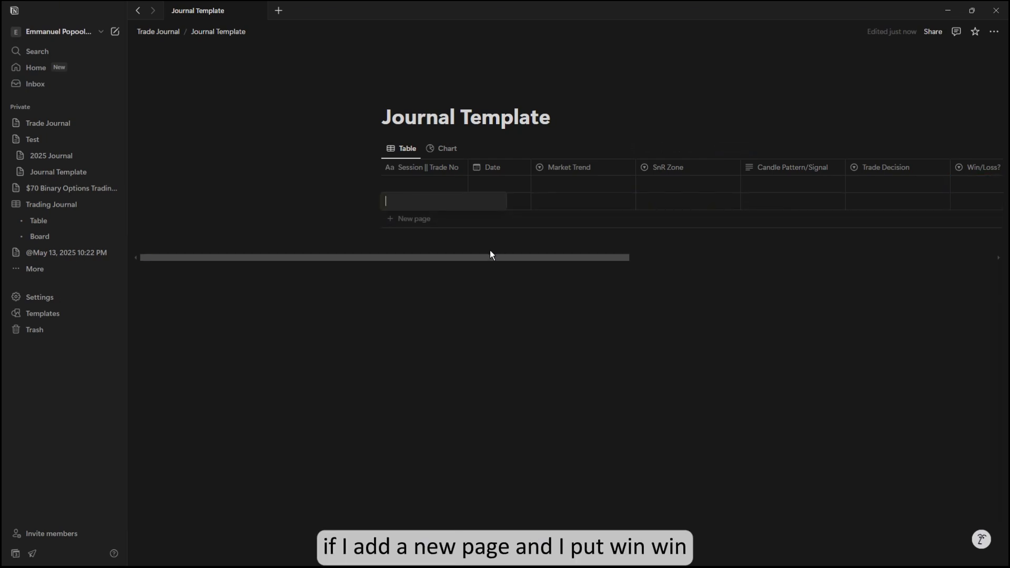
scroll(right, 3)
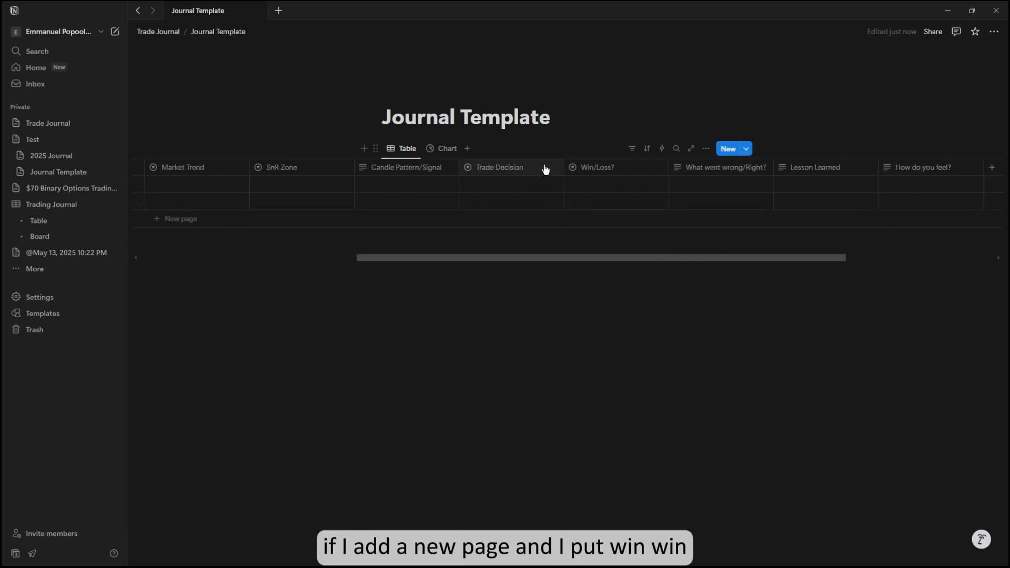
click(615, 184)
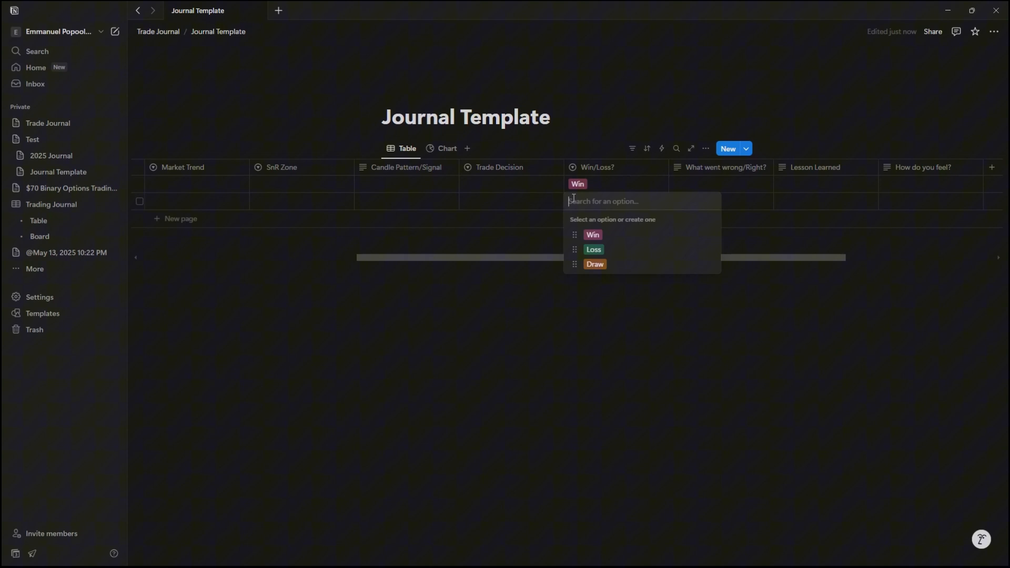
click(442, 148)
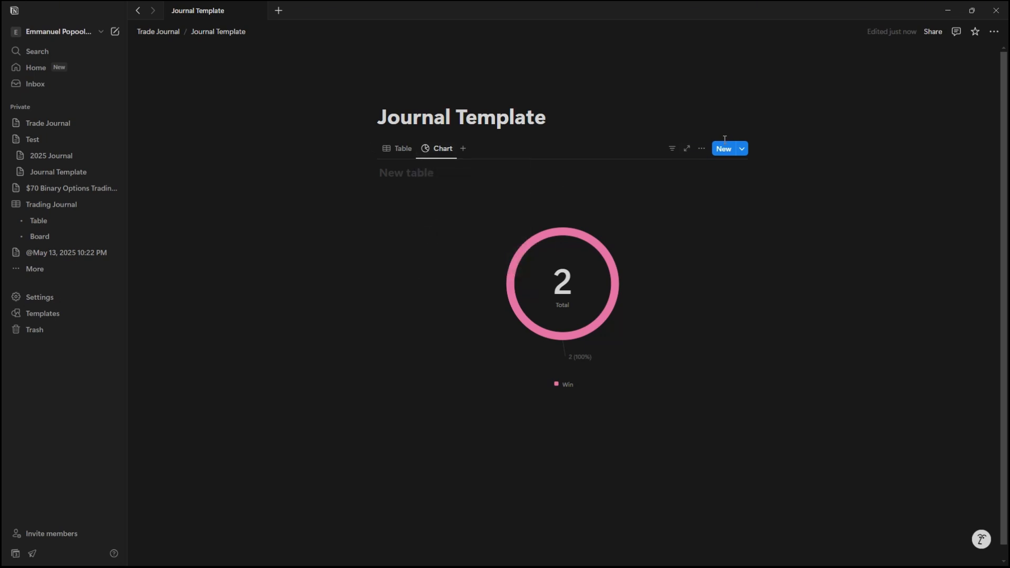
Confirm the chart shows Win/Loss? after briefly trying Date, then return to the table
click(701, 148)
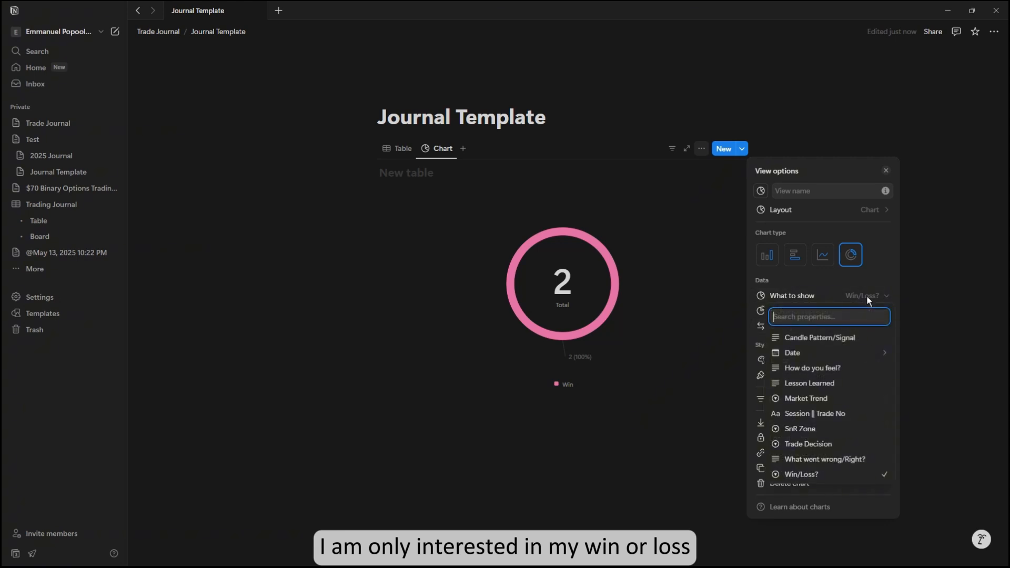
click(792, 352)
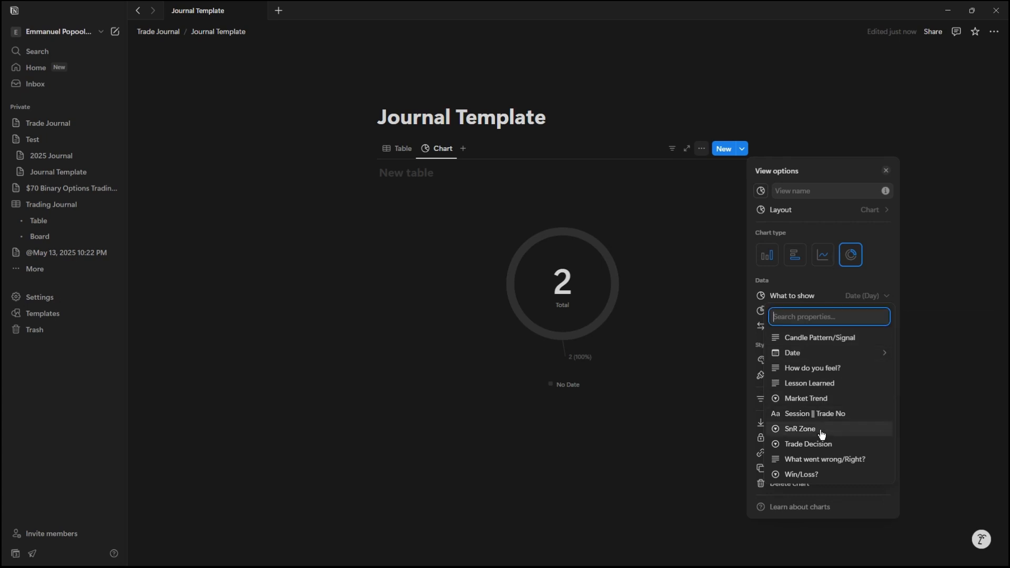
click(802, 474)
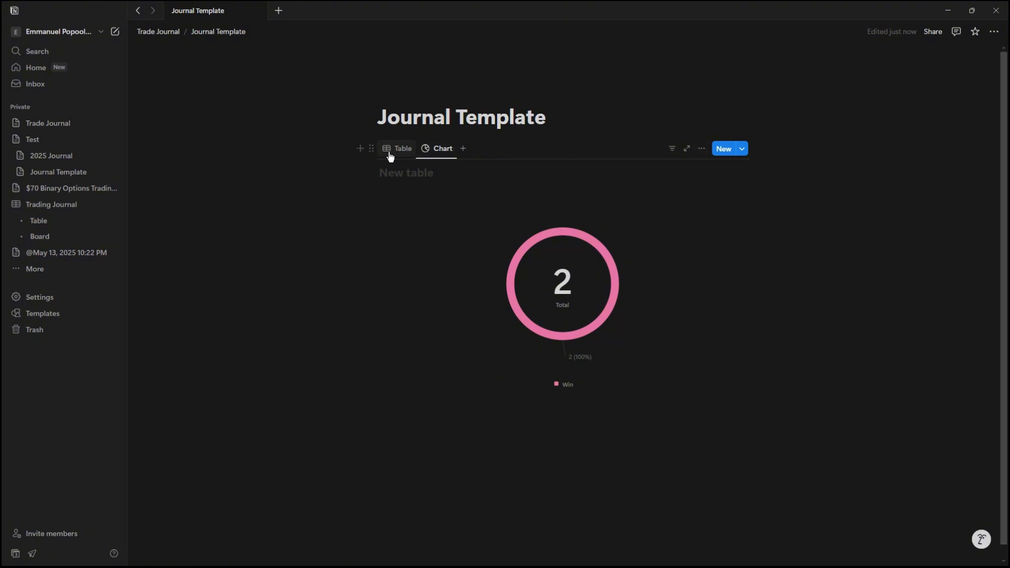
click(403, 148)
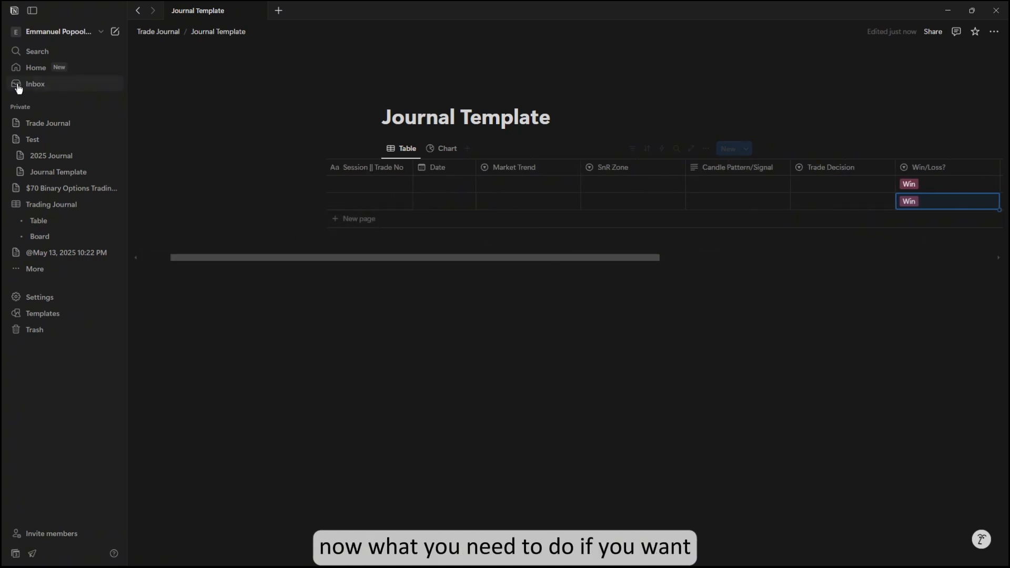
Create a '2025 Year Journal' page inside Trade Journal
click(48, 122)
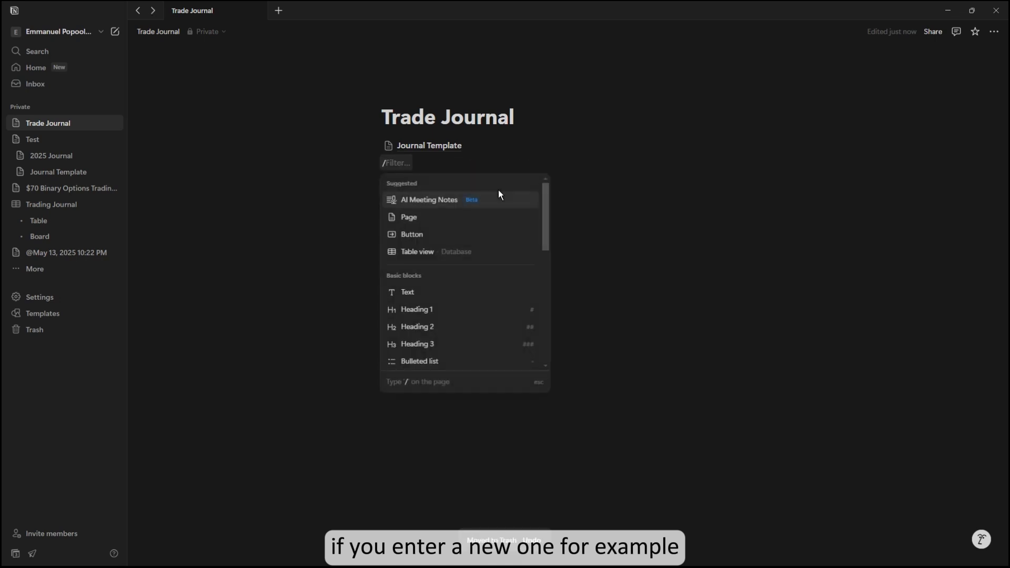
click(408, 216)
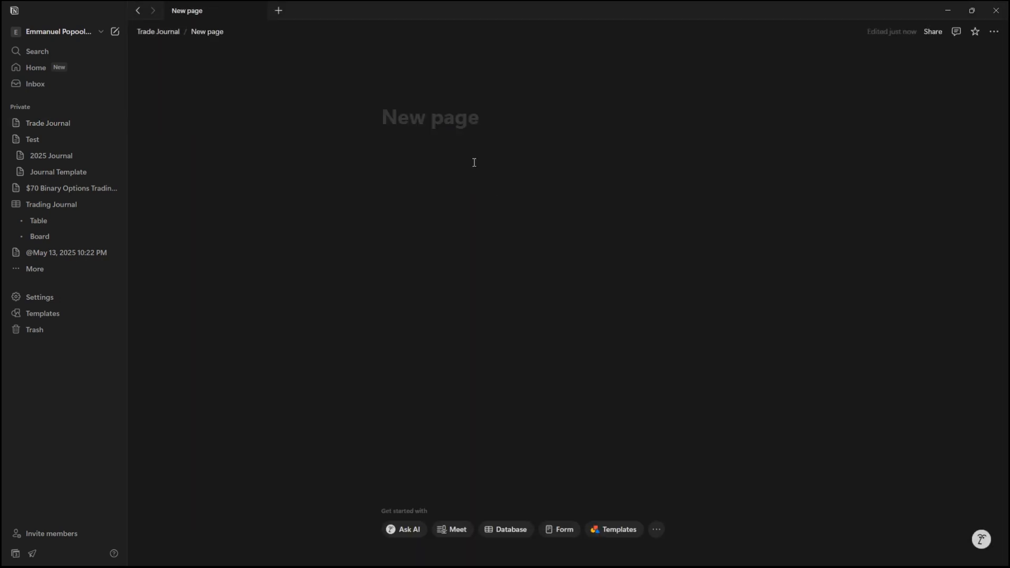
text(2025)
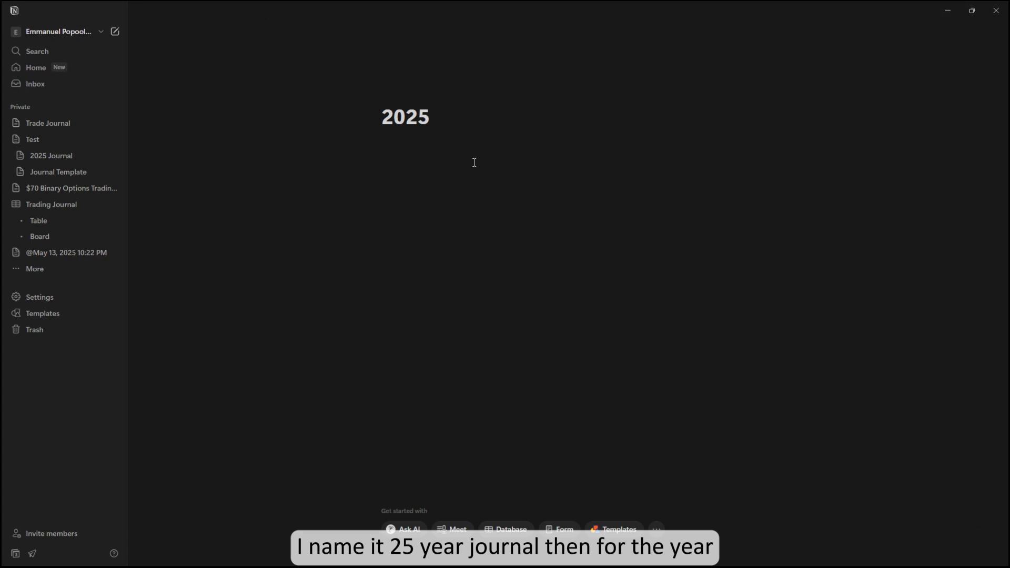
text(Year Journal)
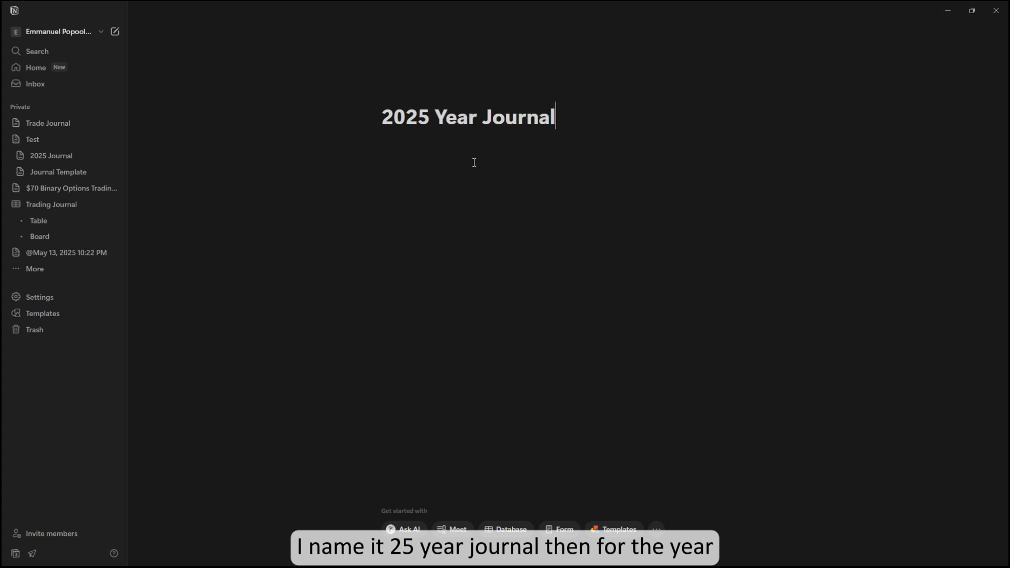
Nest a 'June Trade Journal' subpage inside it and expand the sidebar tree
key(enter)
text(/)
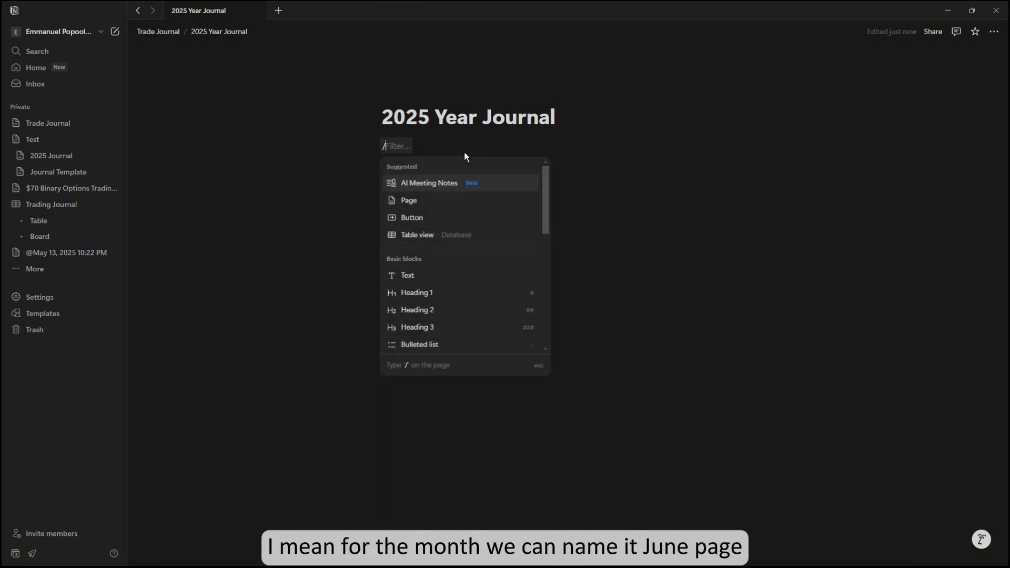
text(Ju)
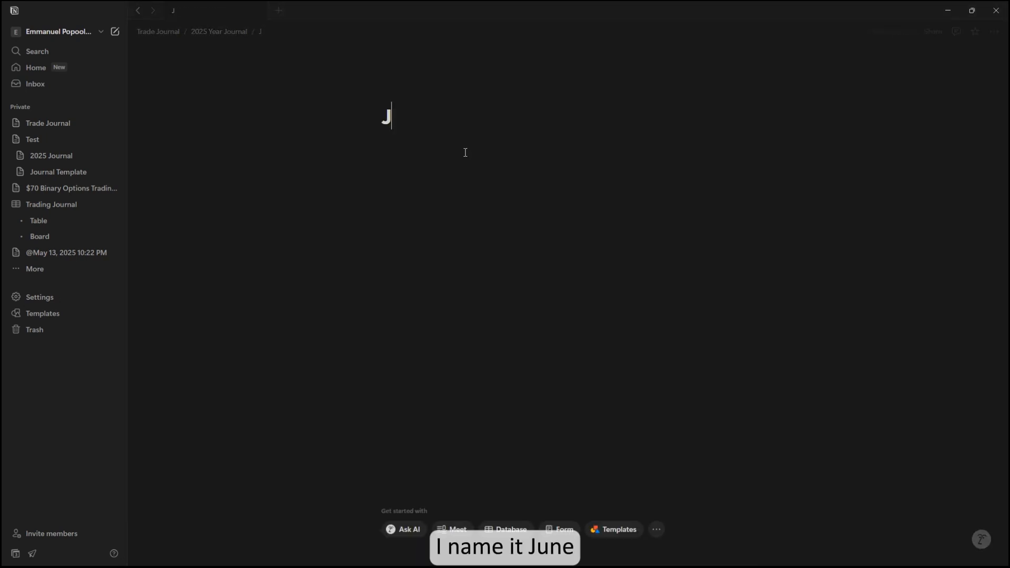
text(une)
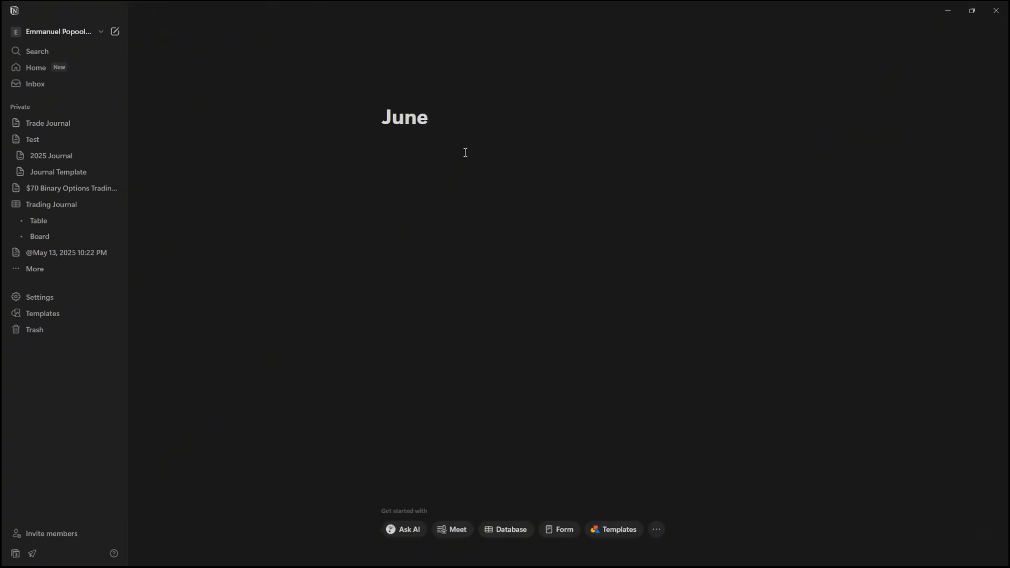
text(Trade)
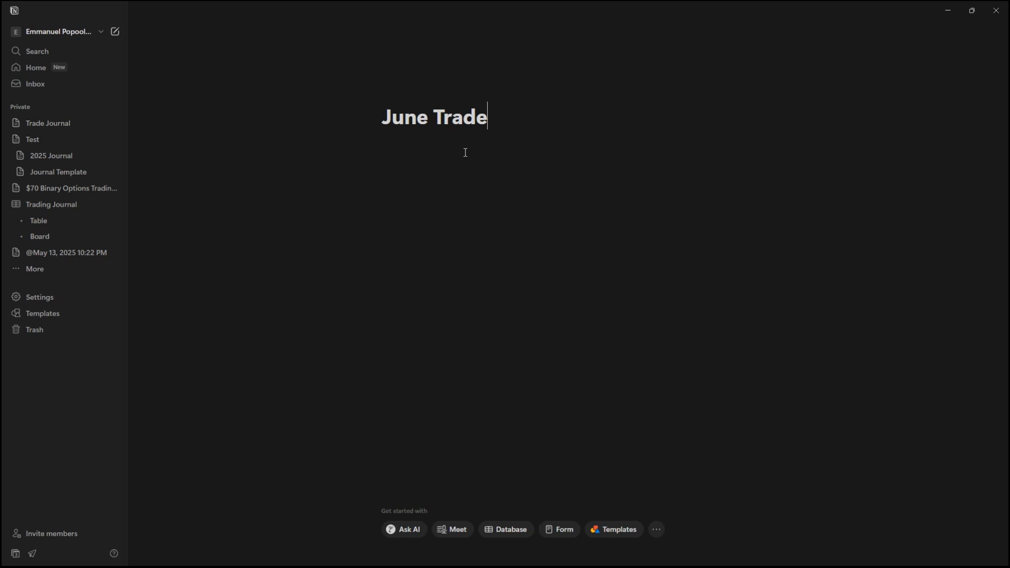
text(Journal)
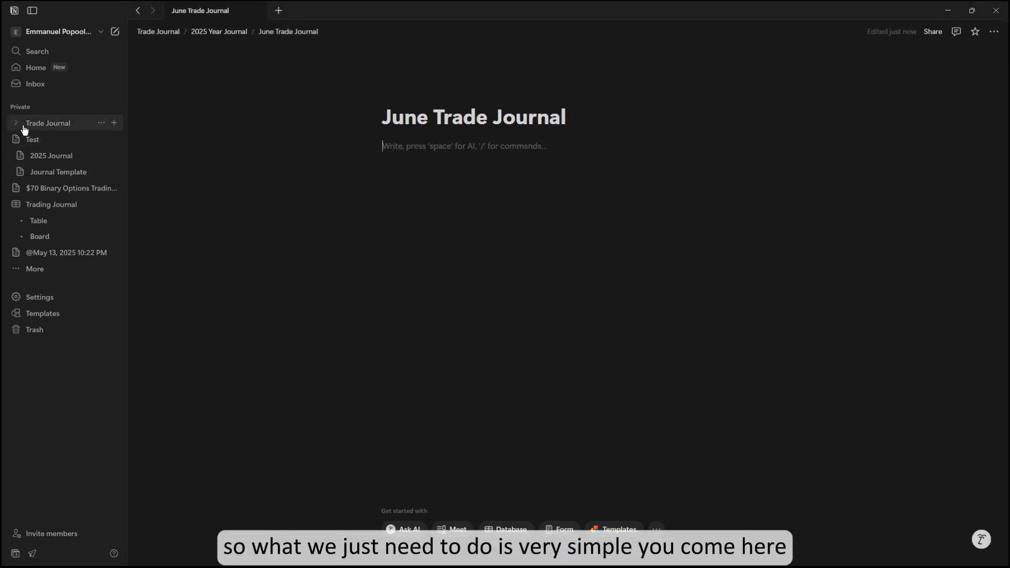
click(16, 122)
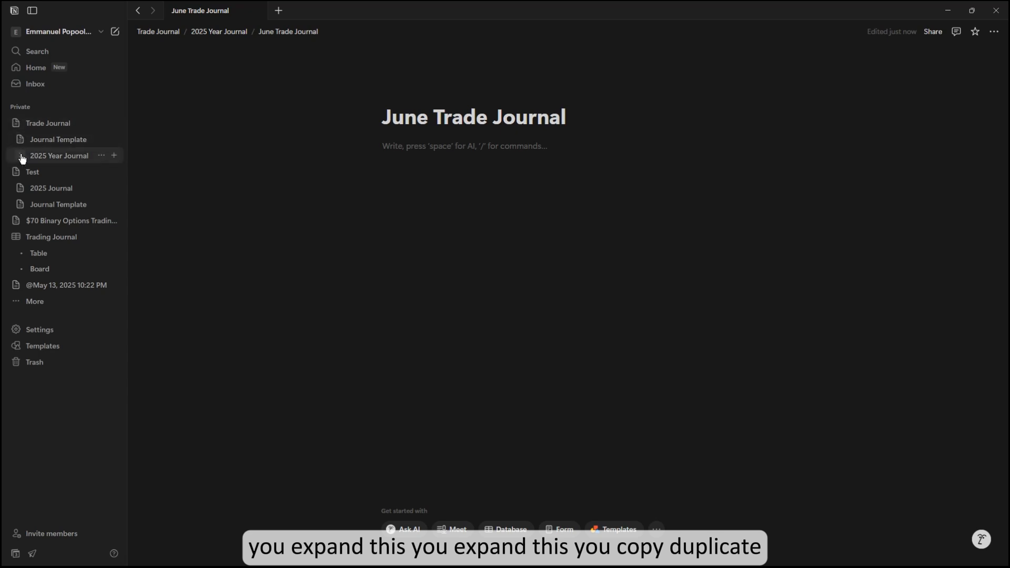
right_click(65, 171)
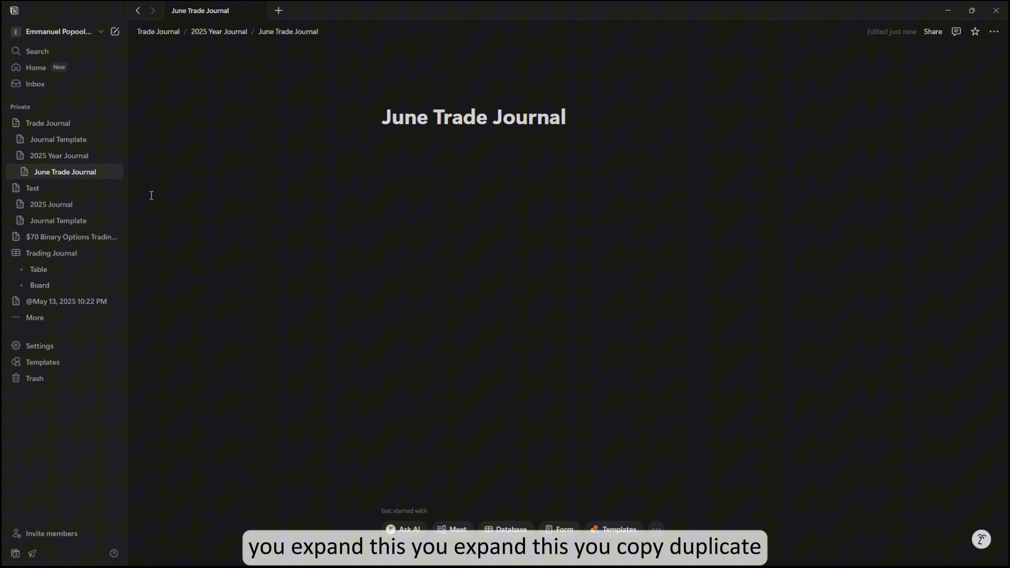
mouse_move(99, 143)
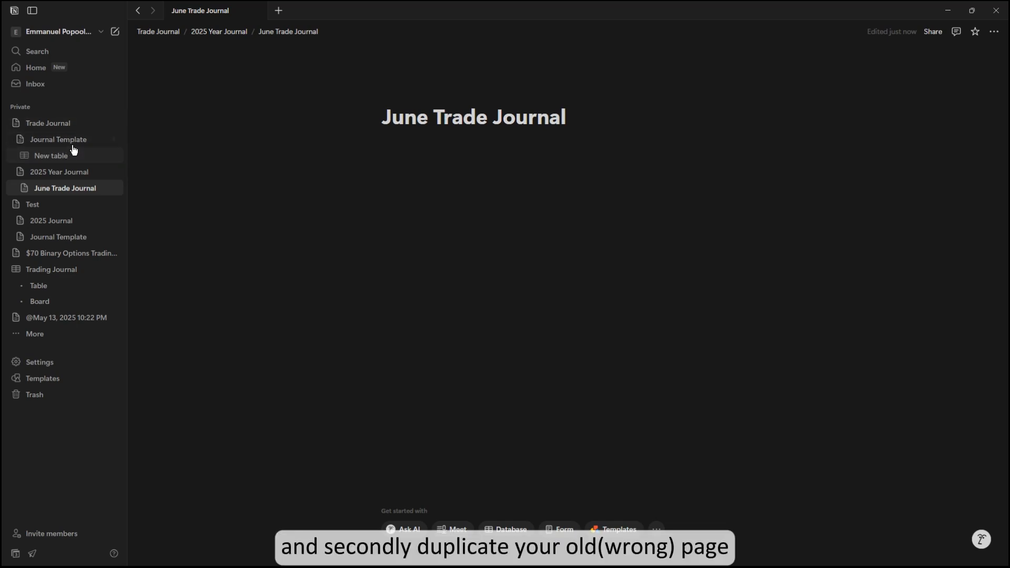
mouse_move(59, 159)
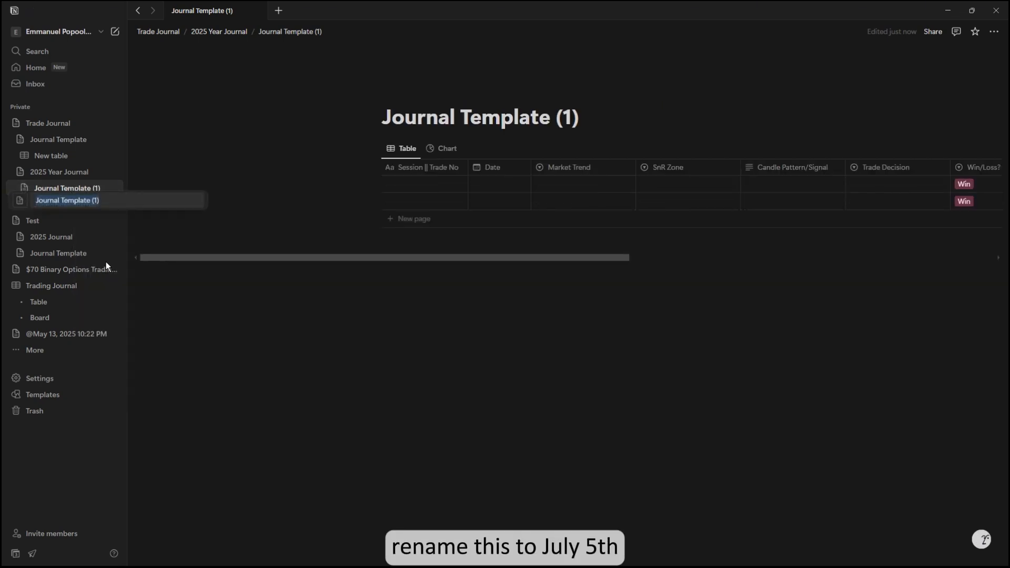
Rename the duplicated template 'July Trades' and open the 2025 Year Journal page
text(July Trades)
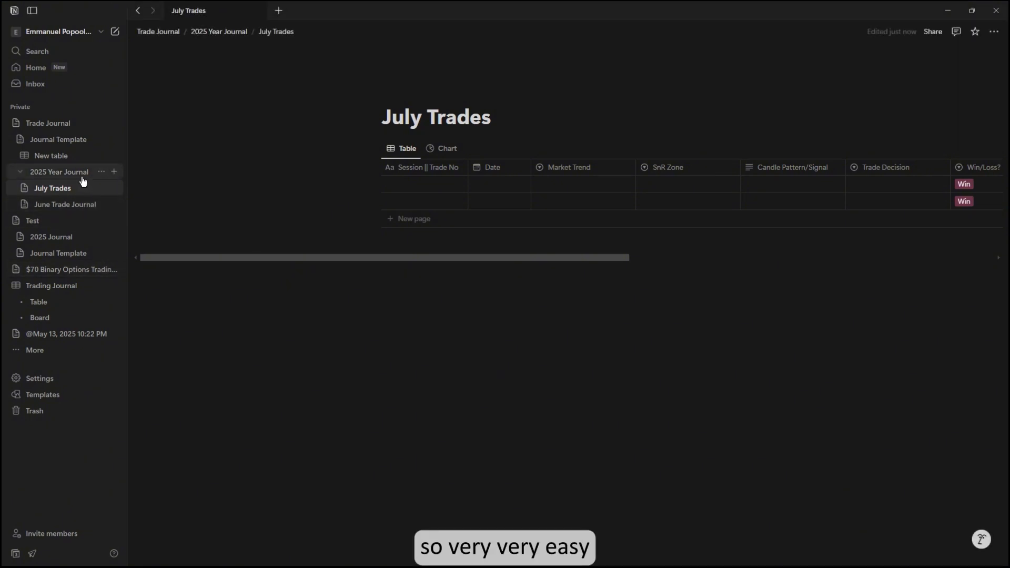
click(59, 171)
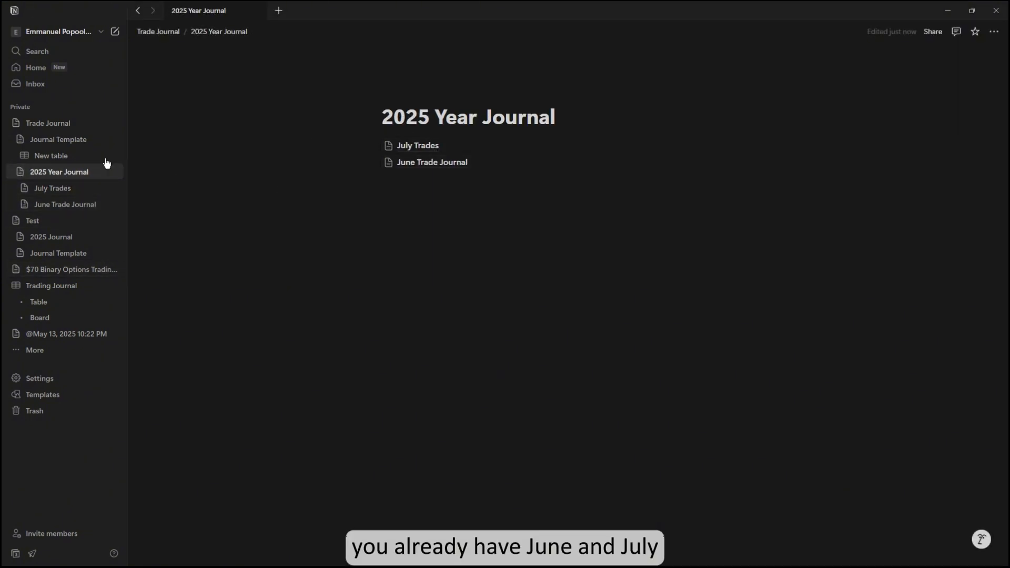
mouse_move(103, 155)
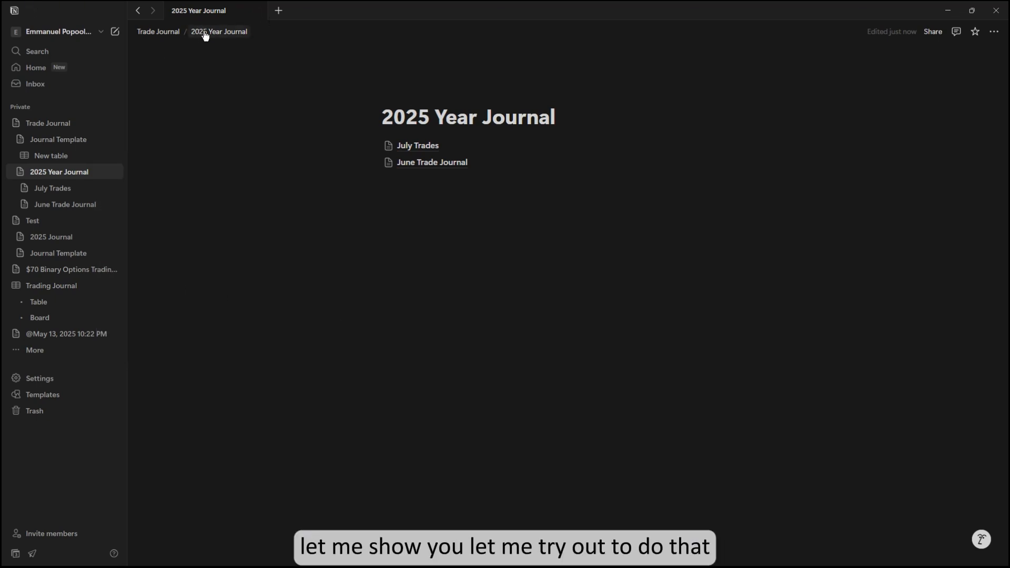
Create an 'August Trades' subpage in 2025 Year Journal using /page
click(418, 145)
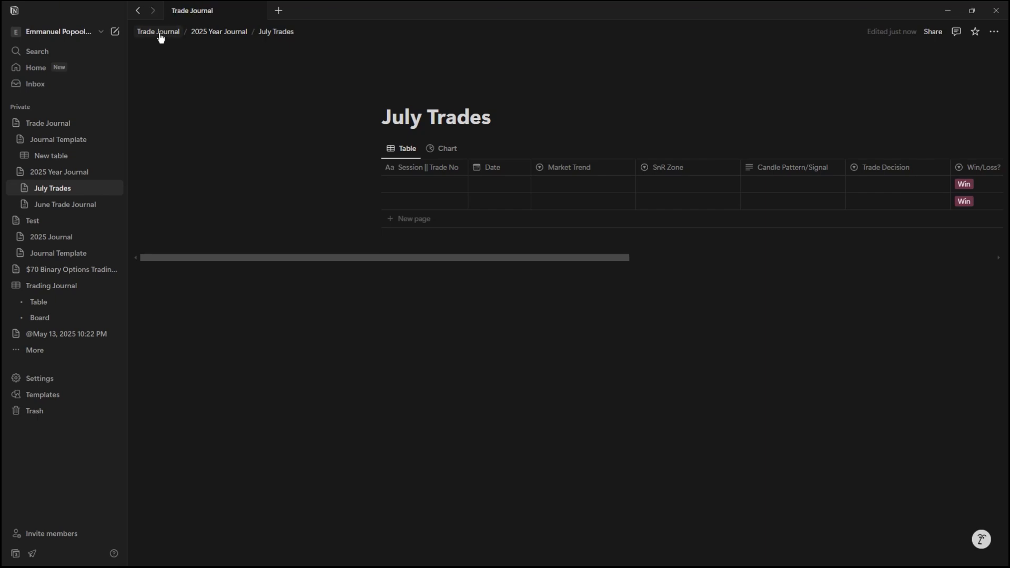
click(219, 30)
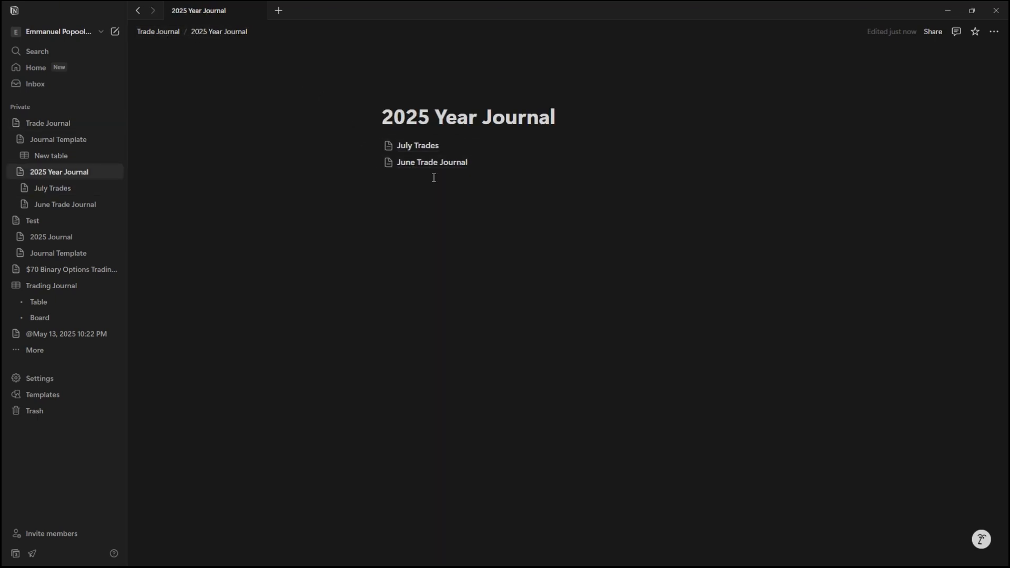
text(/pag)
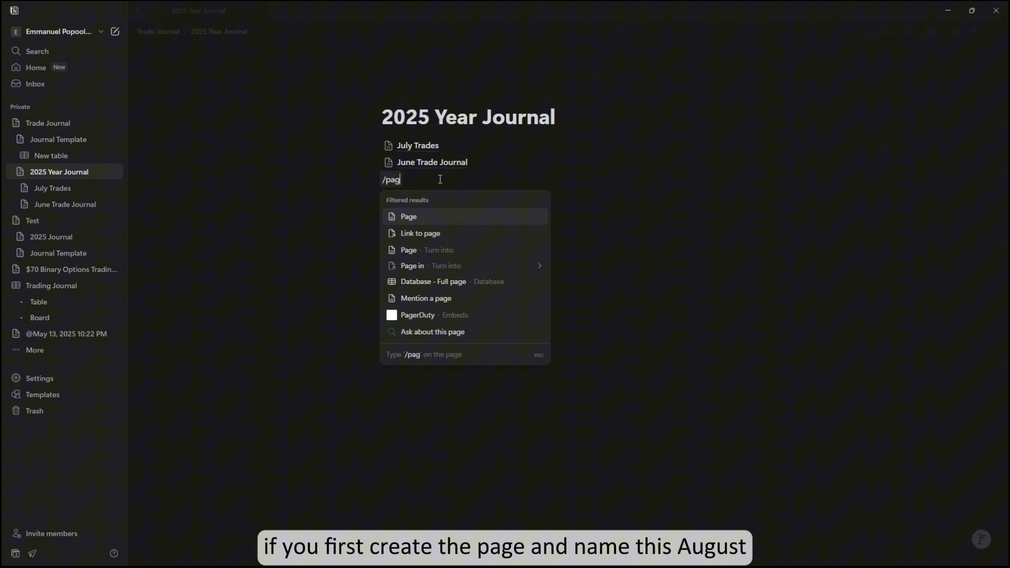
click(408, 217)
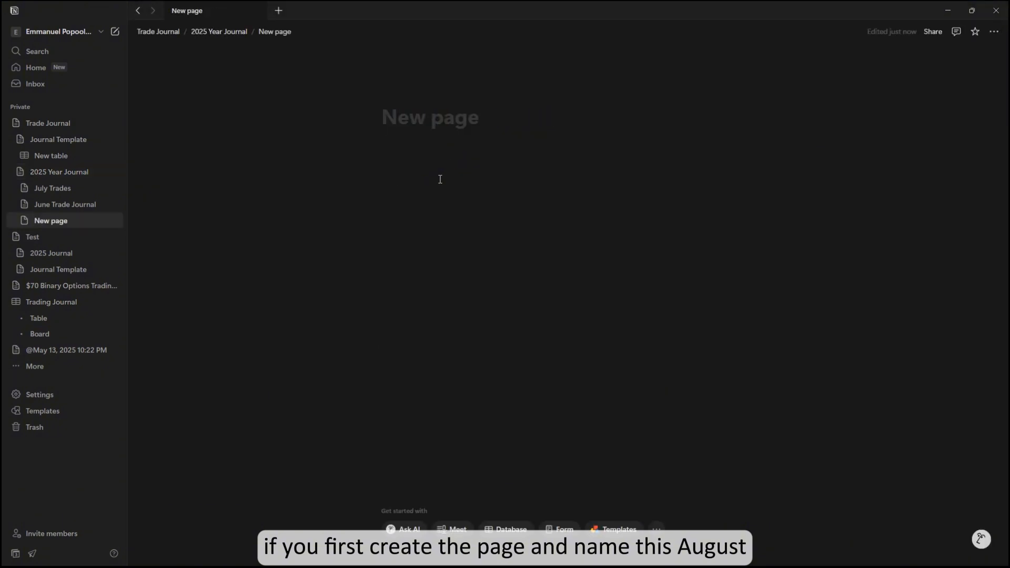
text(August)
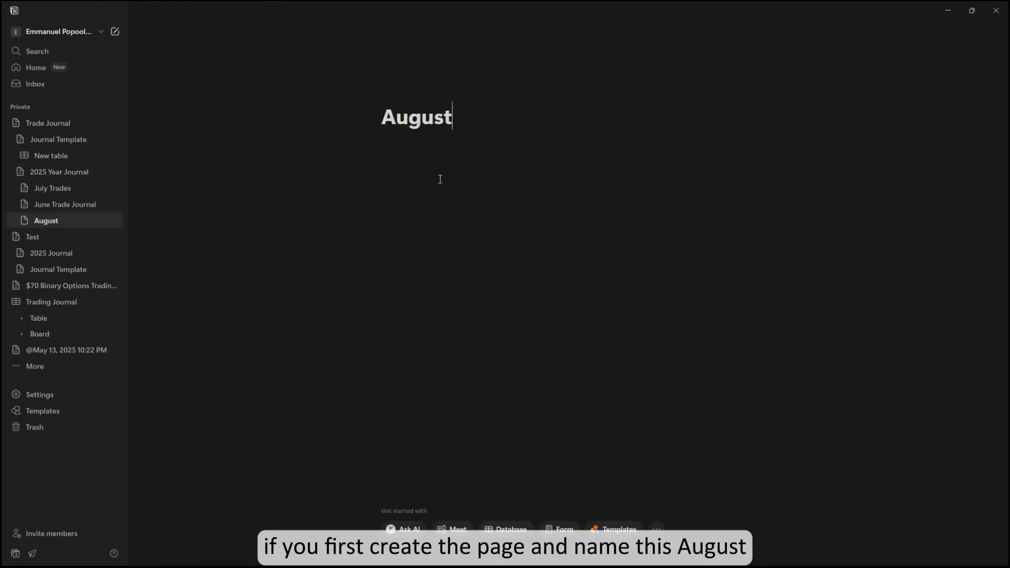
text(Trades)
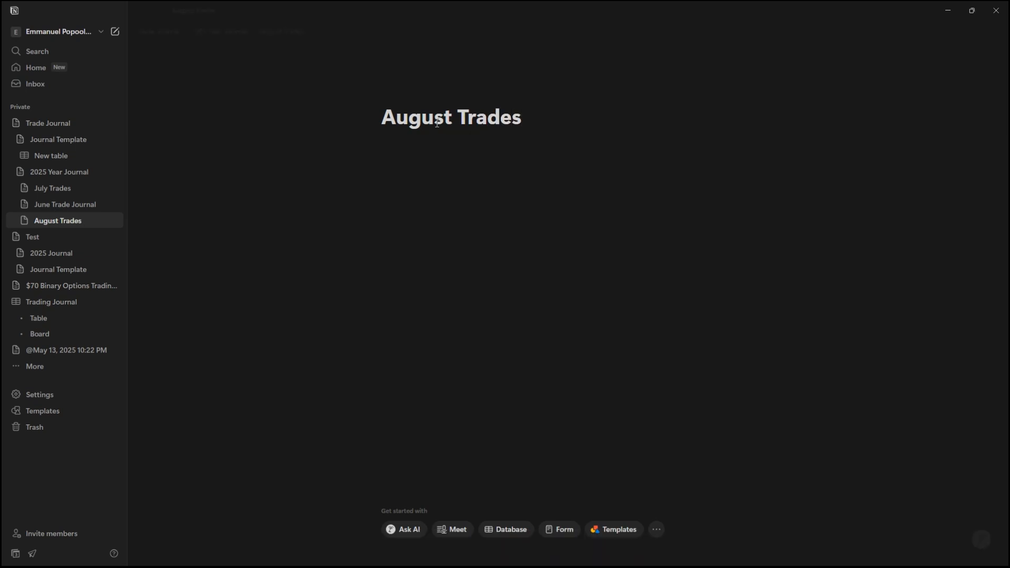
right_click(57, 220)
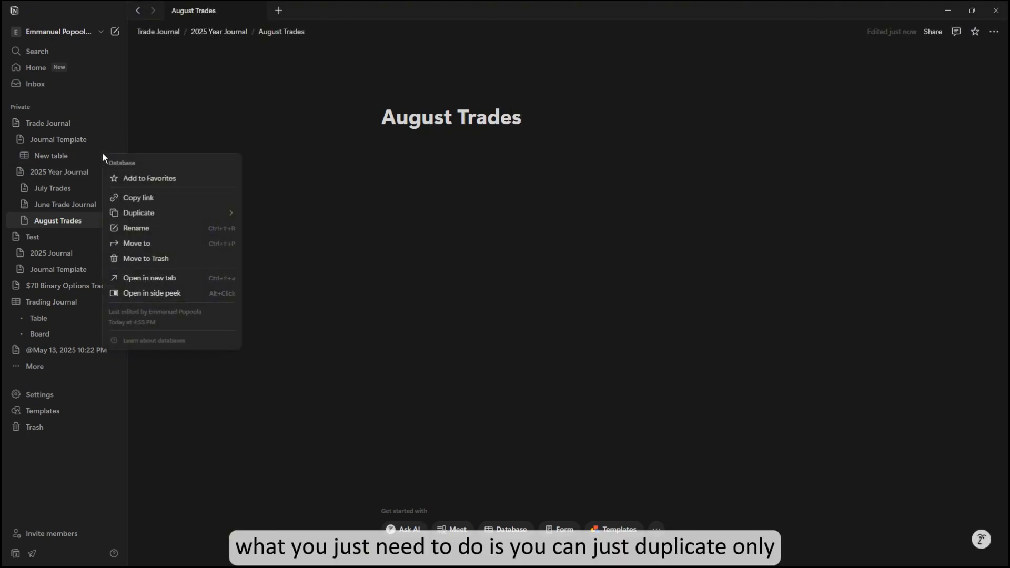
Place a duplicate of the trade table, with Table and Chart views, on August Trades
click(302, 217)
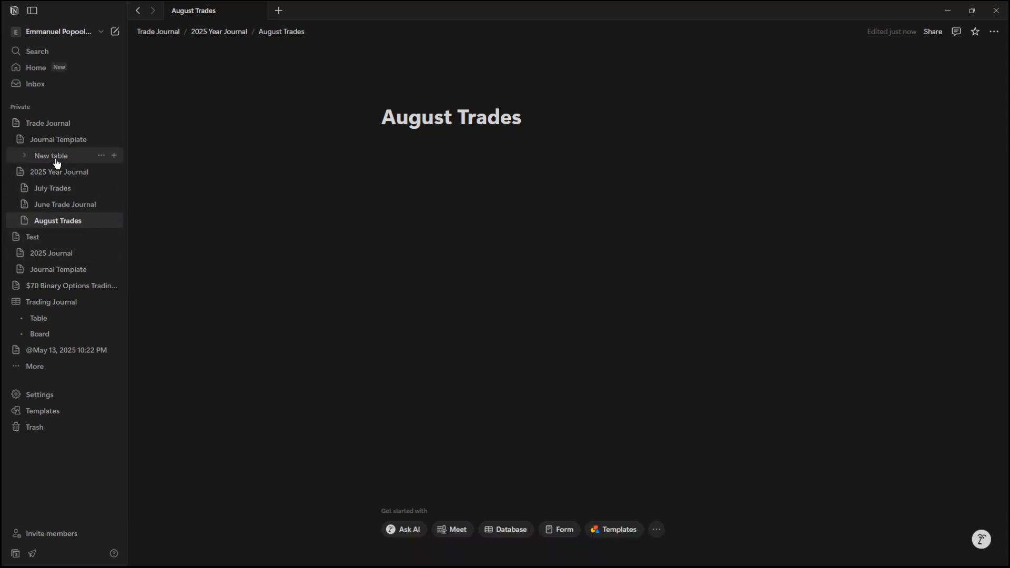
mouse_move(64, 138)
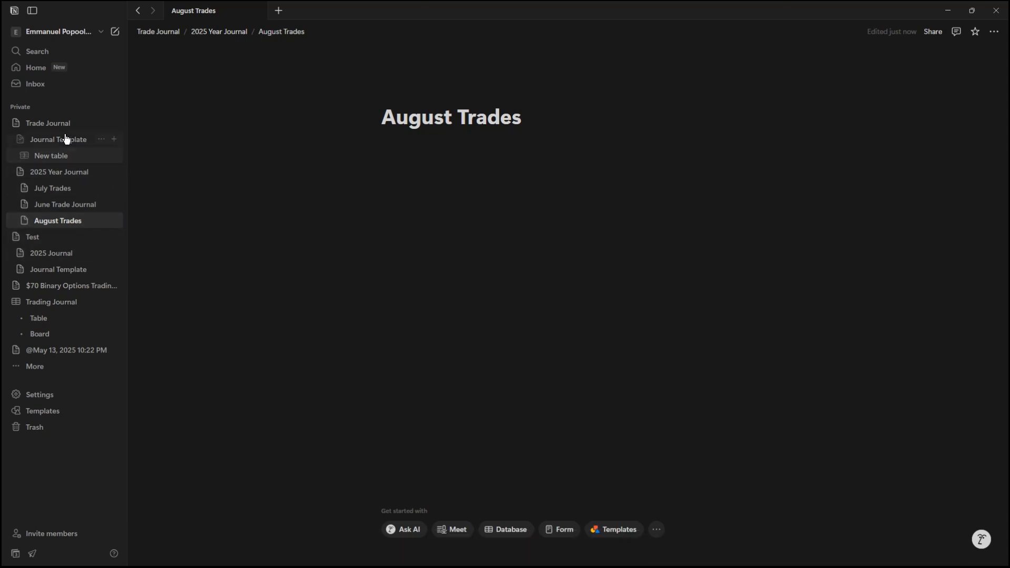
mouse_move(101, 156)
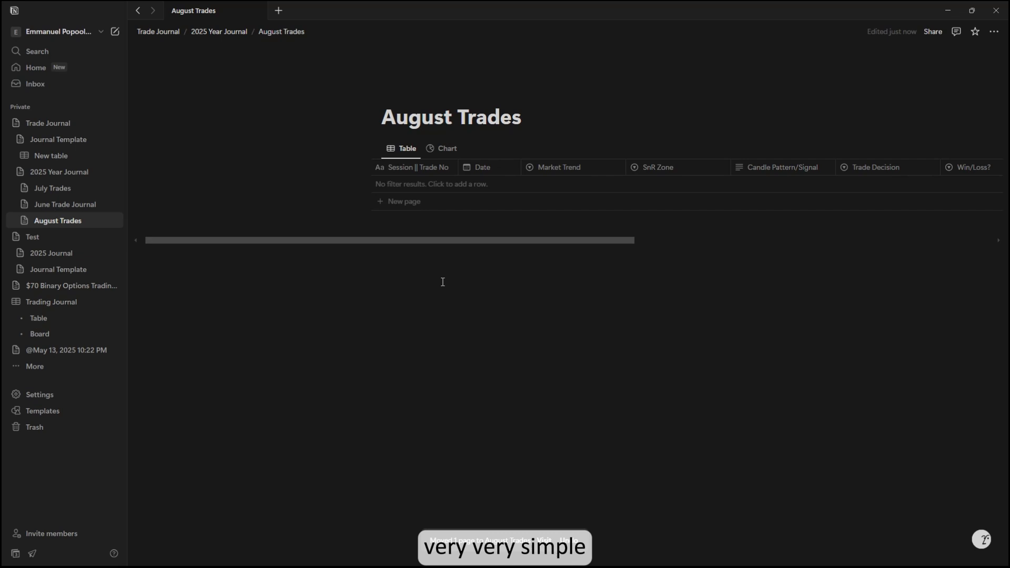
mouse_move(231, 254)
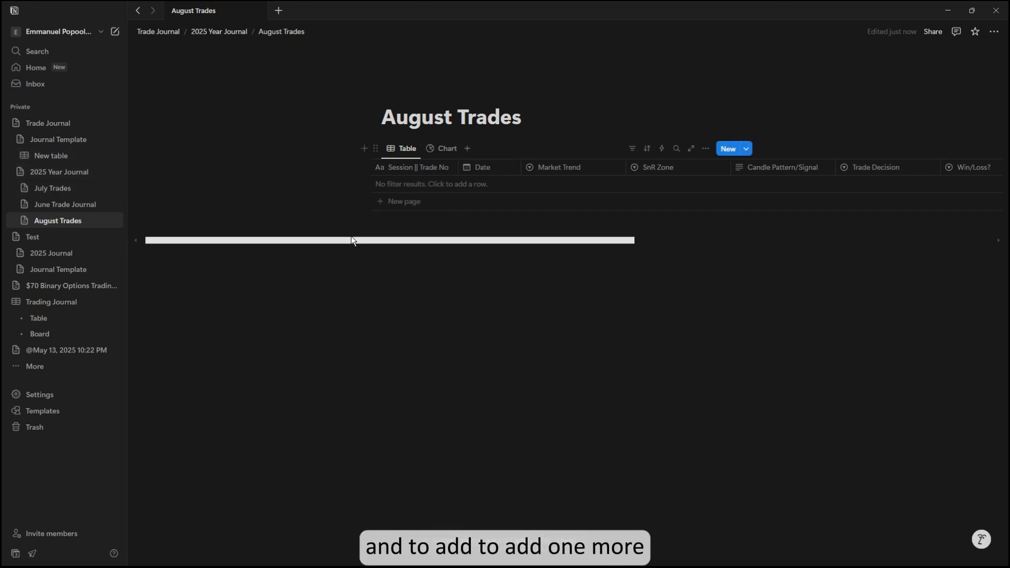
scroll(right, 3)
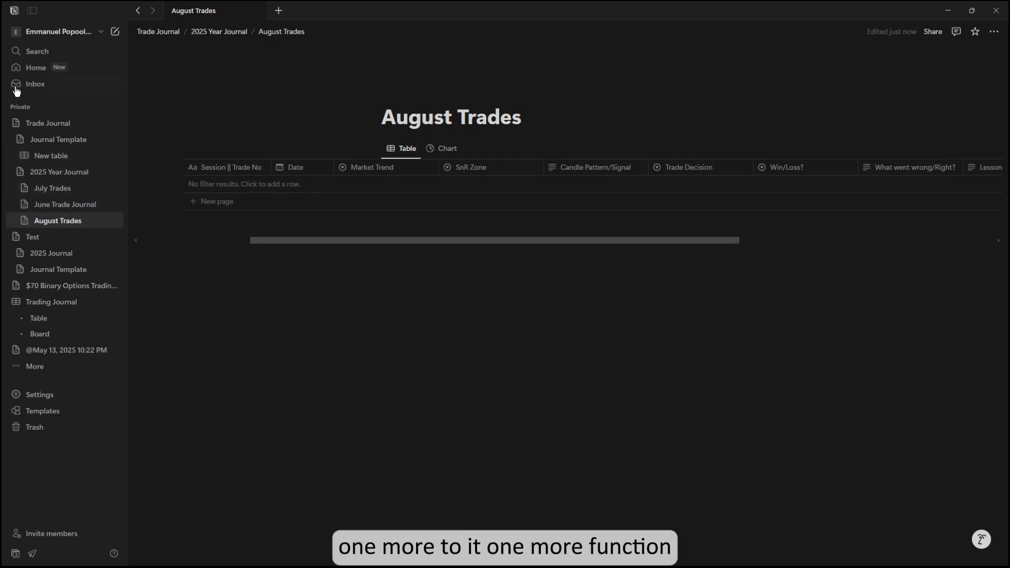
Insert a button on Journal Template whose first action adds a page to the database
click(58, 139)
text(/)
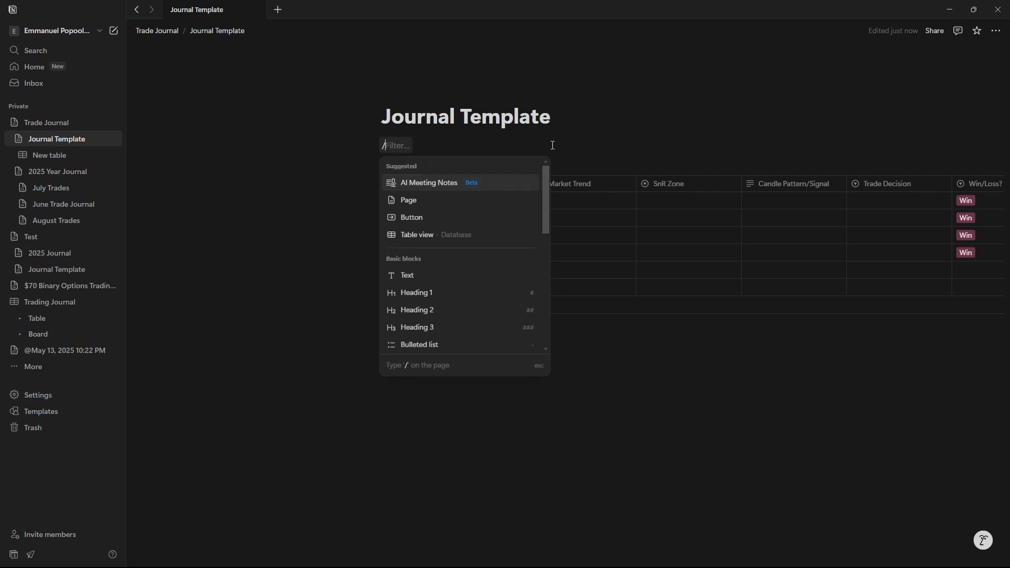
text(butoon)
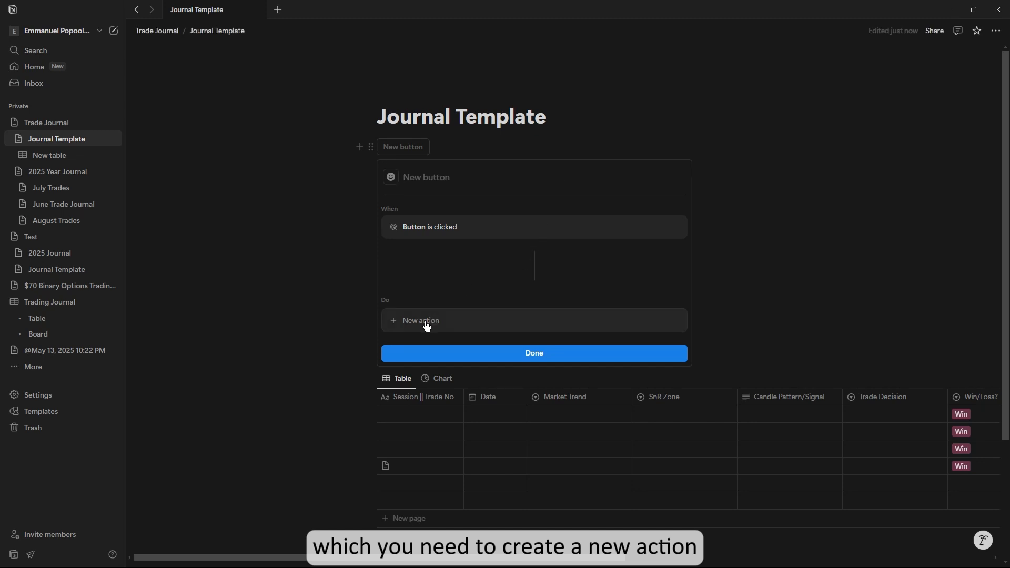
click(420, 319)
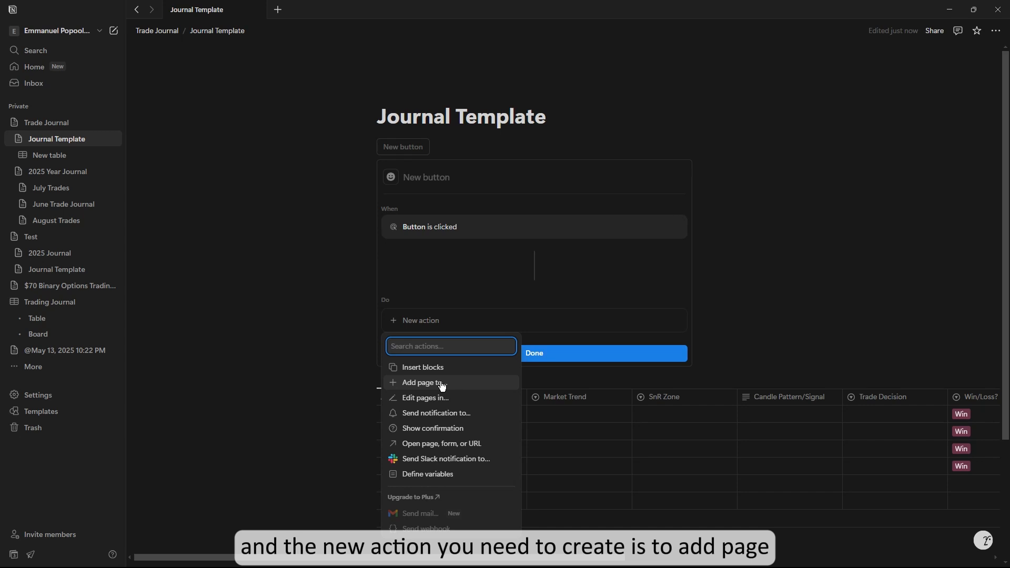
click(422, 381)
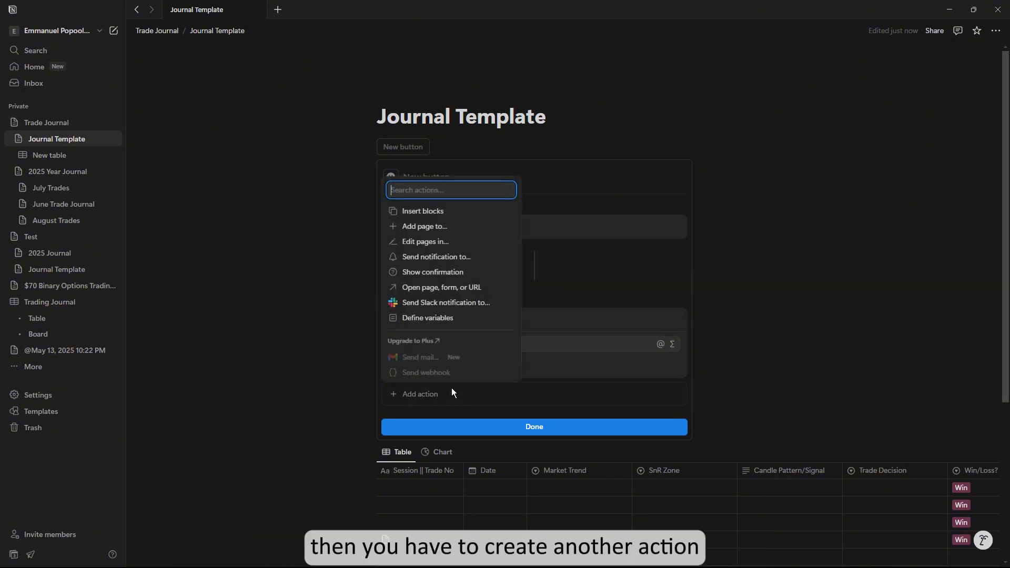
Add a second action opening the added page in side peek
click(441, 288)
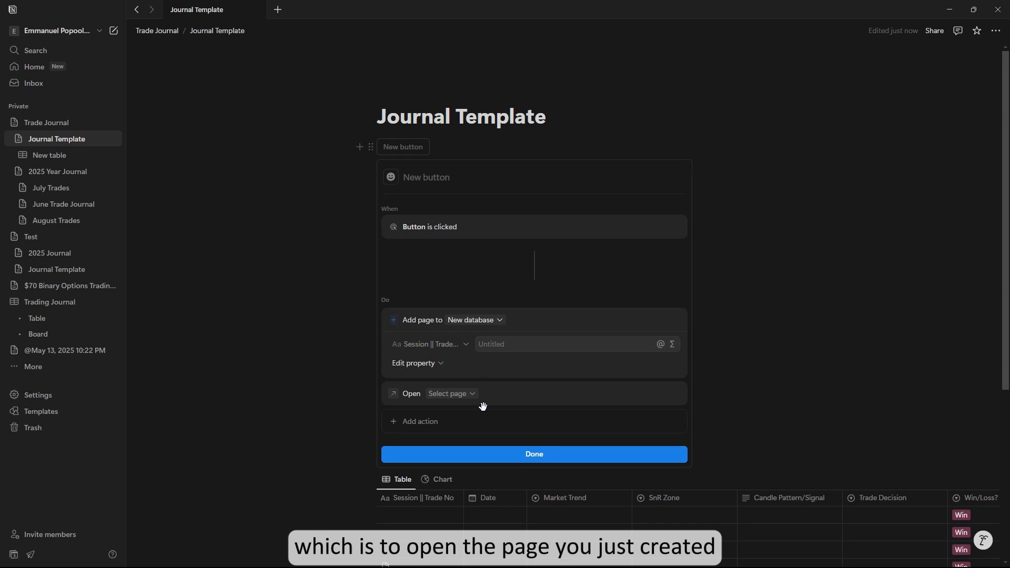
click(445, 394)
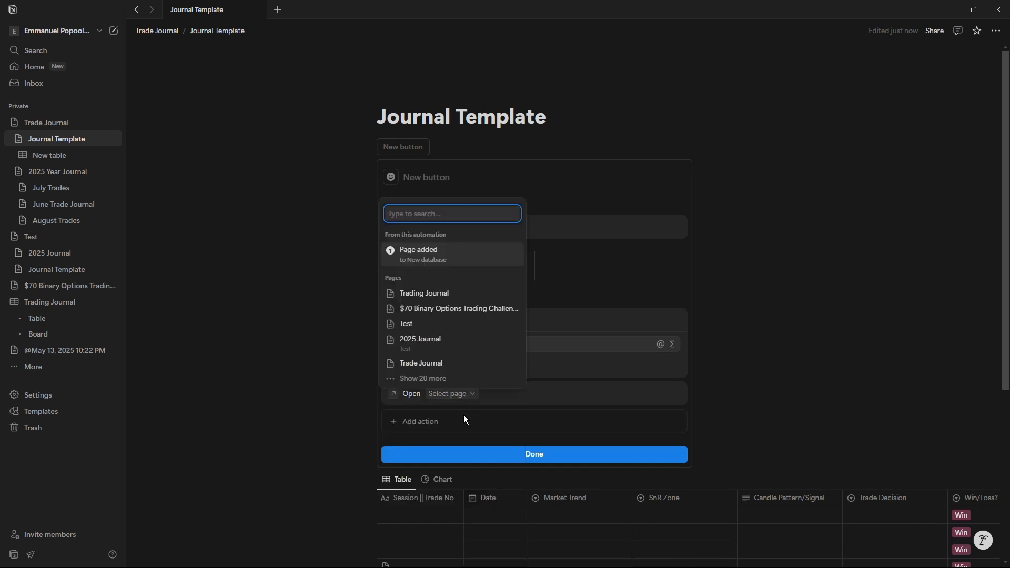
click(418, 254)
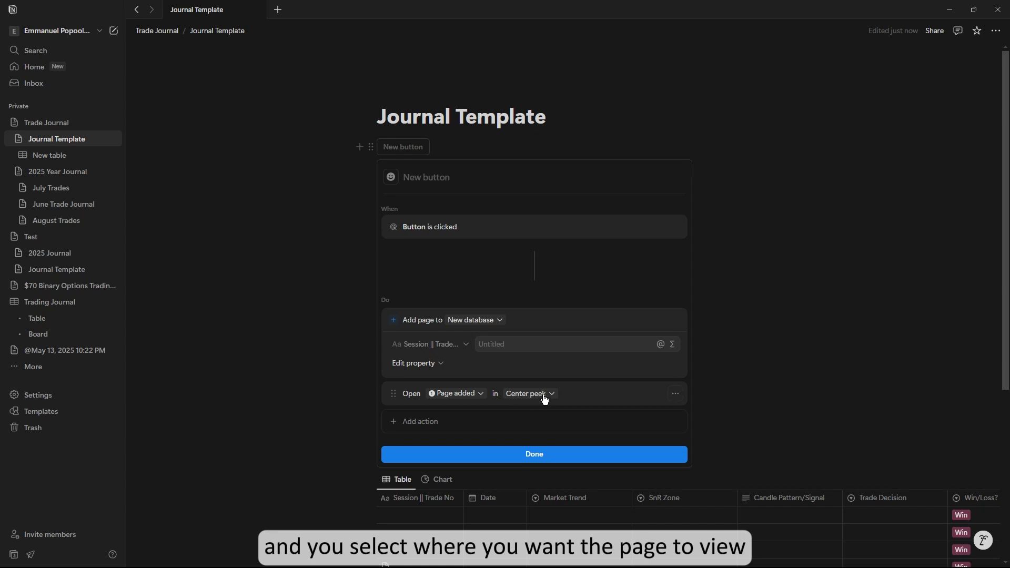
click(529, 394)
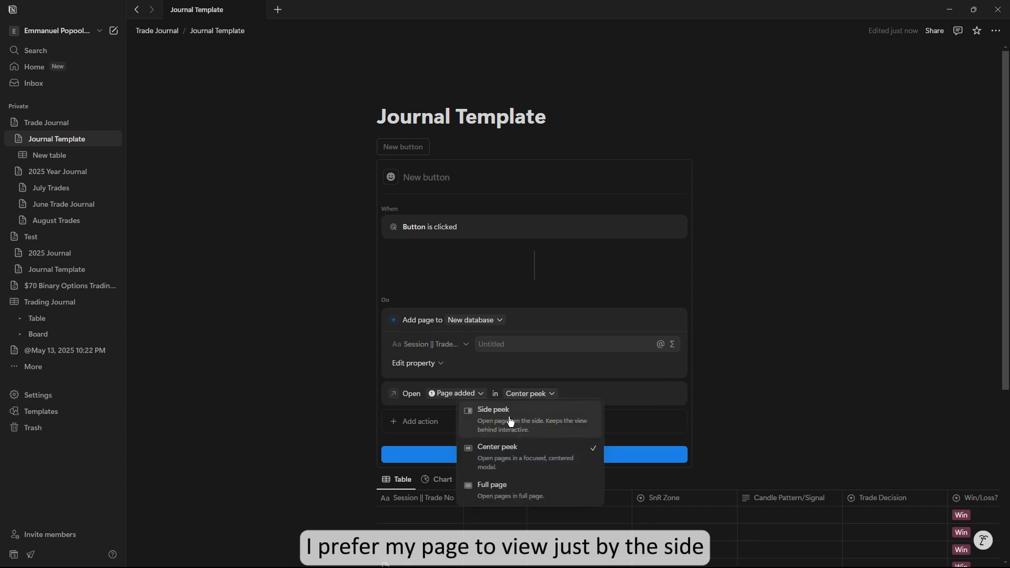
click(492, 409)
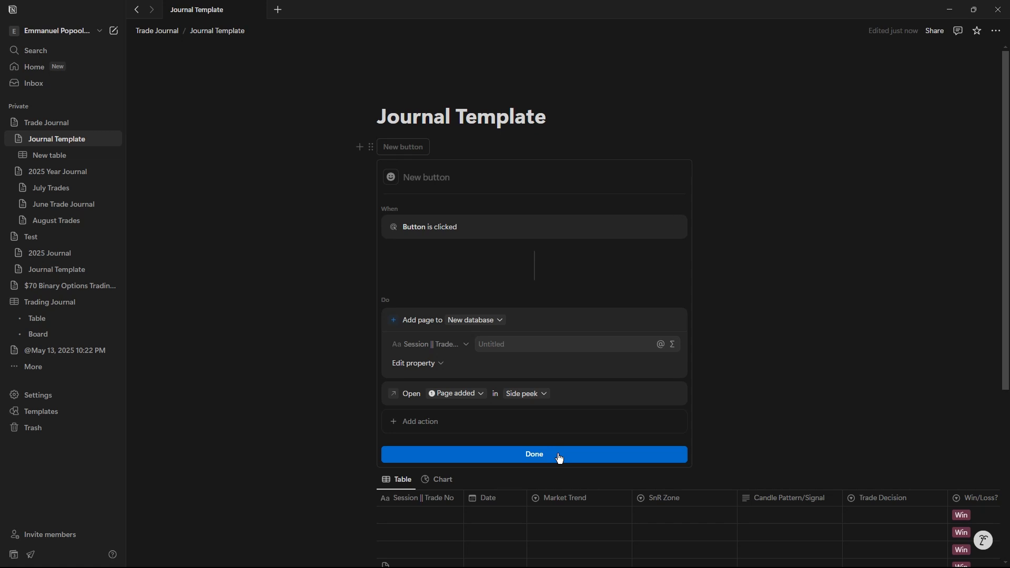
Set the button to open new entries in Center peek and rename it New Session
click(532, 454)
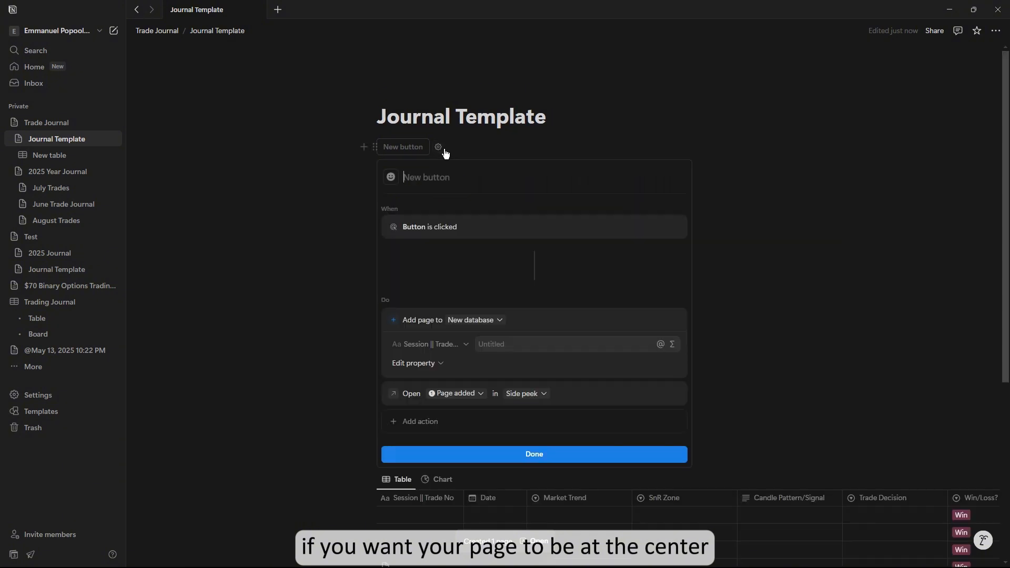
mouse_move(532, 400)
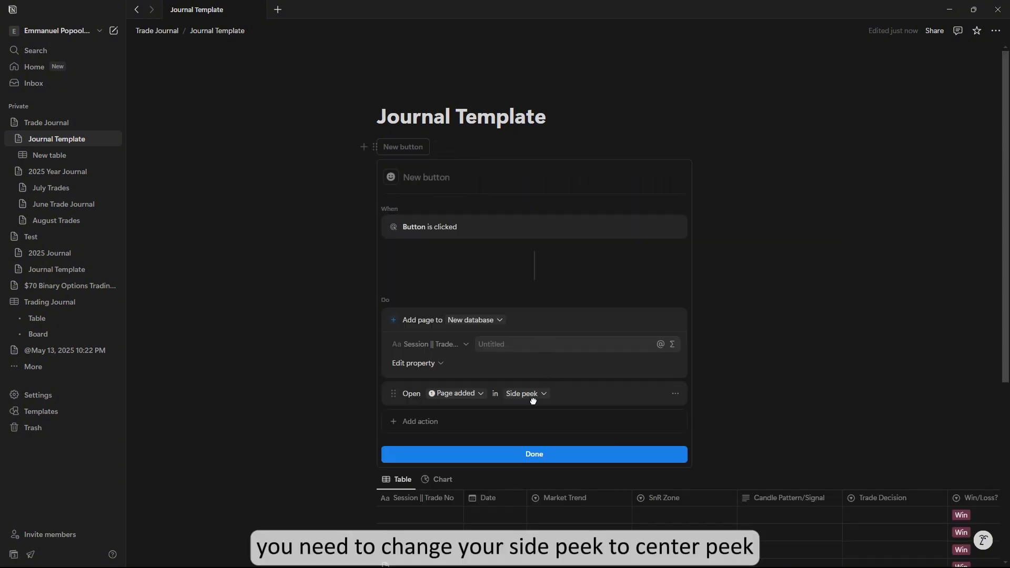
click(524, 393)
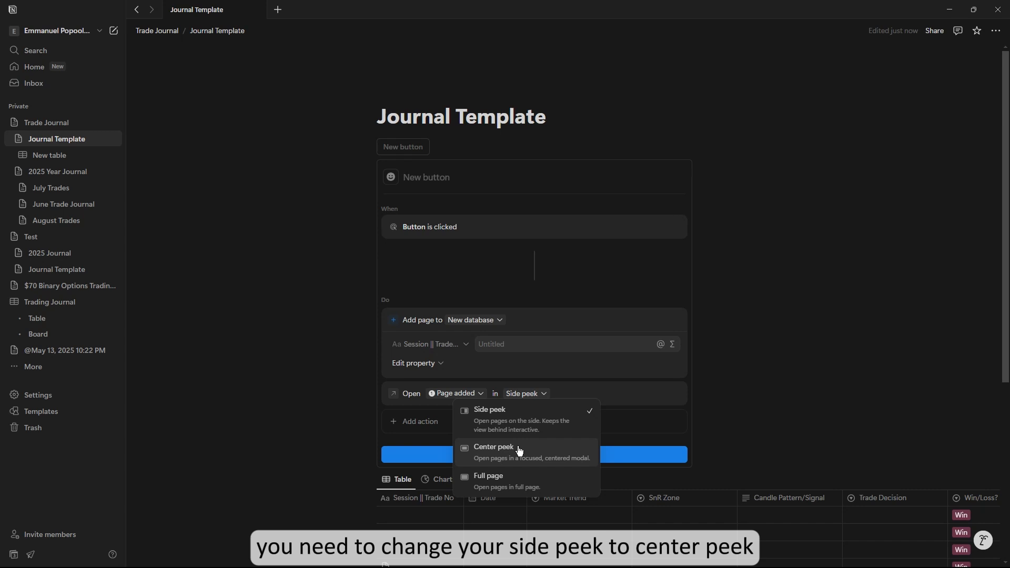
click(494, 447)
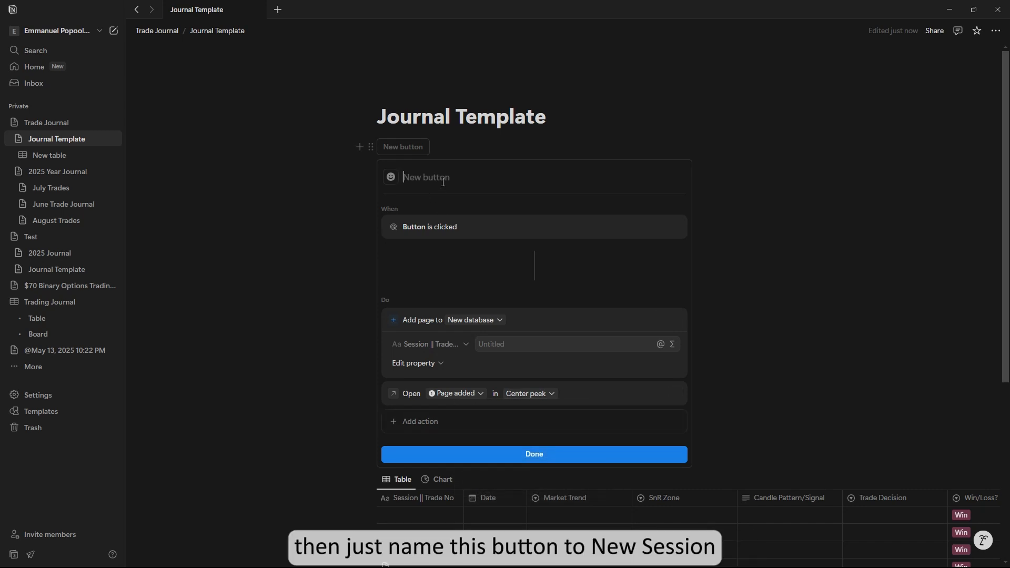
text(New Session)
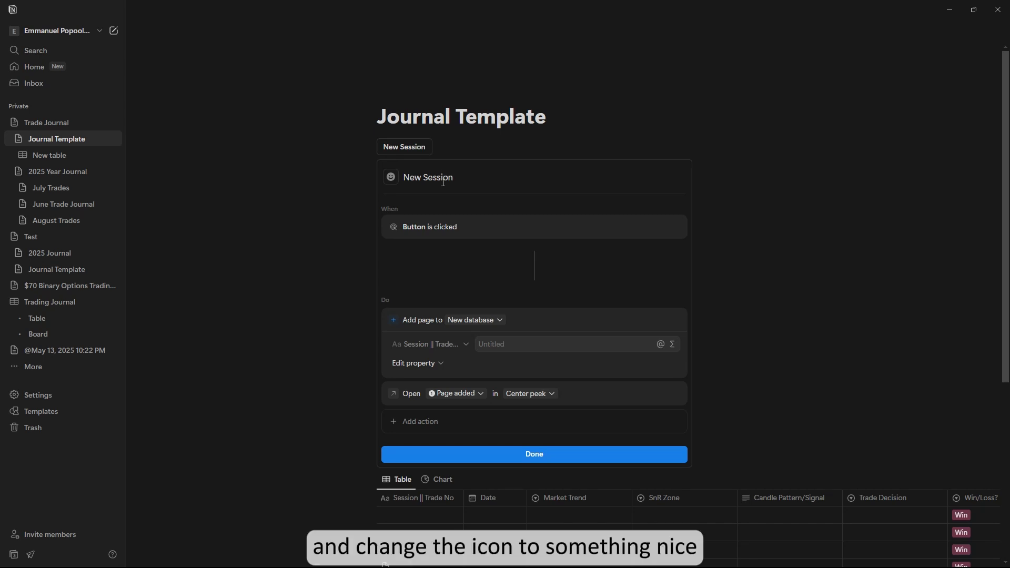
Give the New Session button an hourglass emoji and test it to create an entry
click(390, 177)
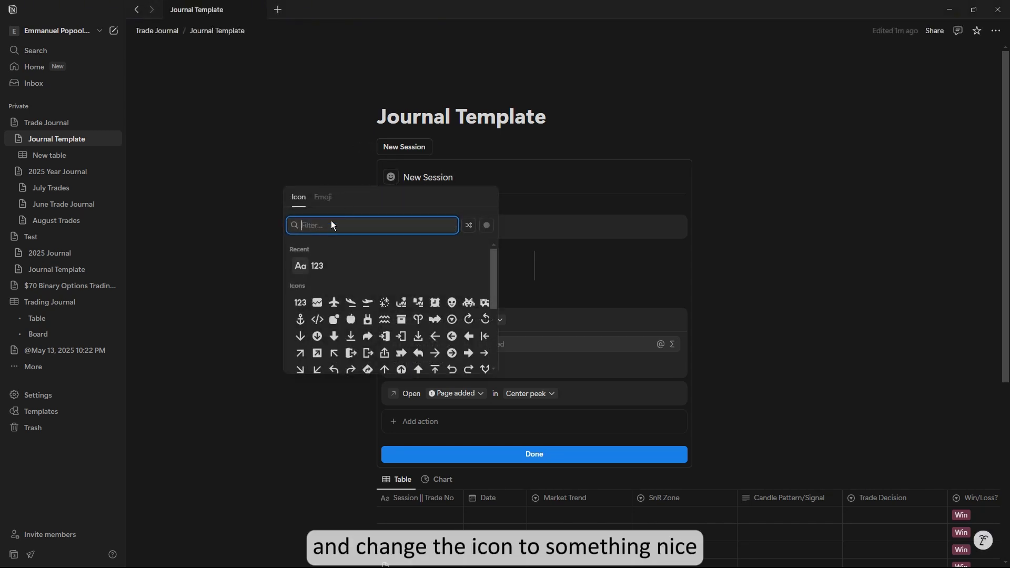
click(322, 196)
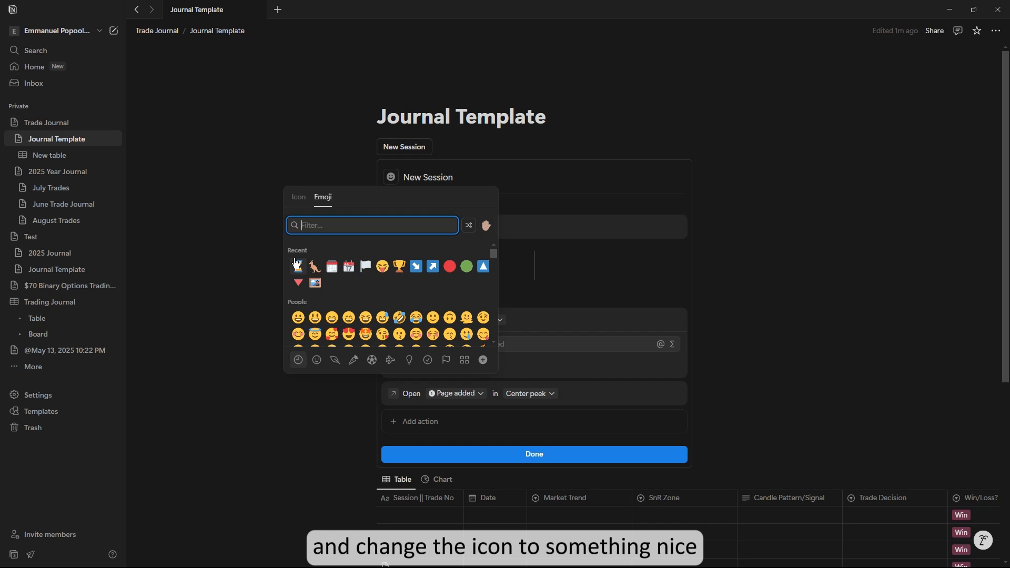
click(296, 267)
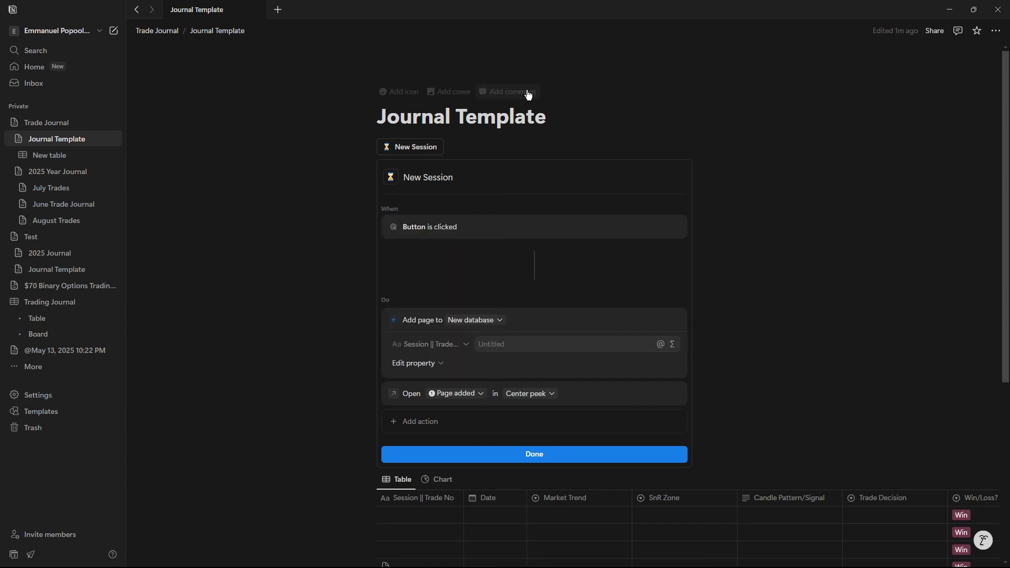
click(533, 455)
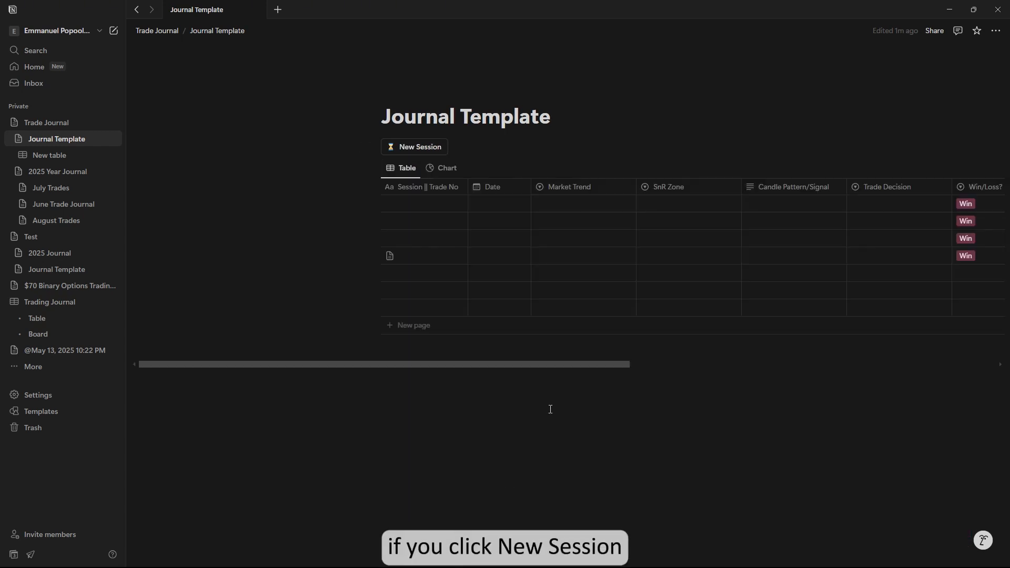
click(419, 147)
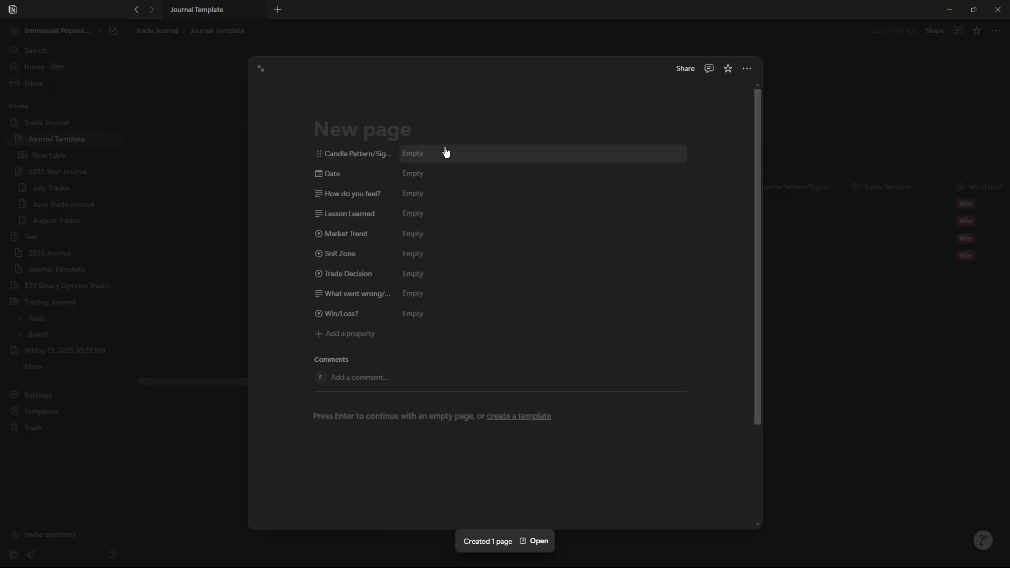